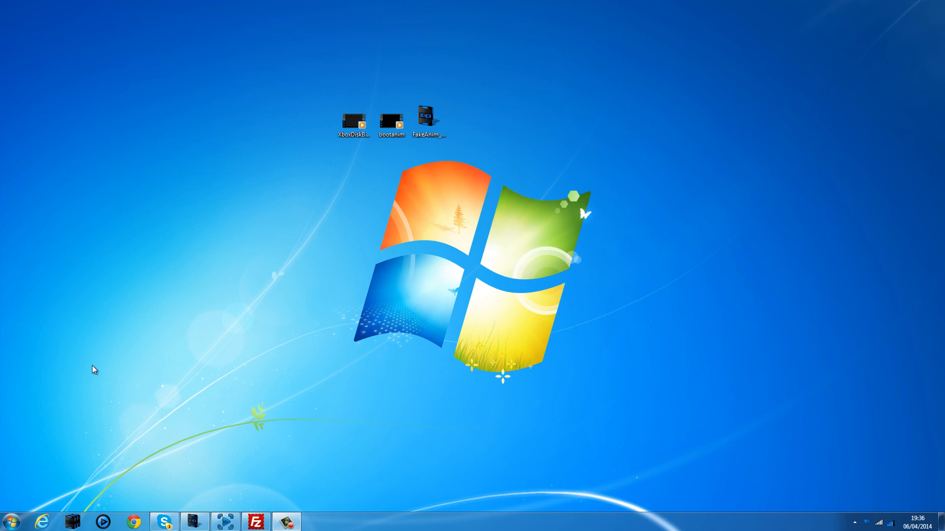
{"action": "mouse_move", "coordinate": [340, 5]}
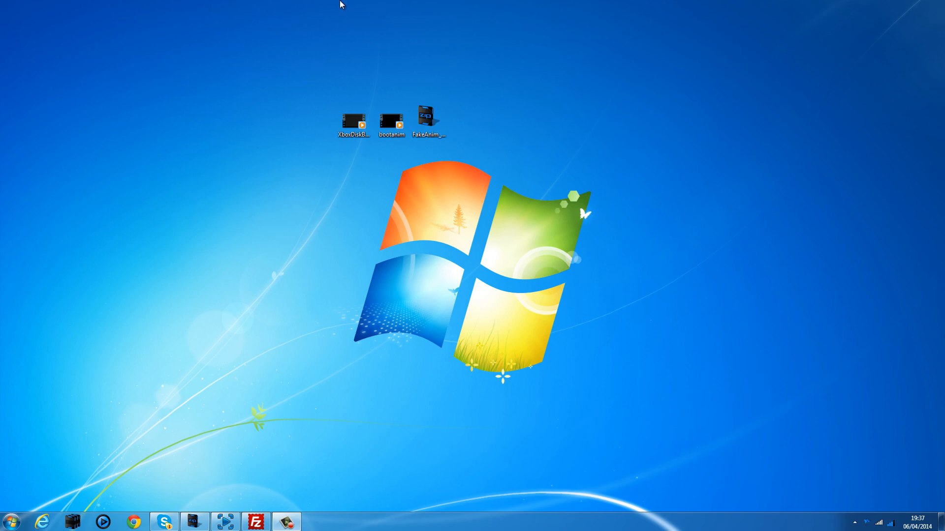
Step: Extract the fakeanim folder from the FakeAnim archive to the desktop, then close WinRAR
{"action": "left_click", "coordinate": [427, 117]}
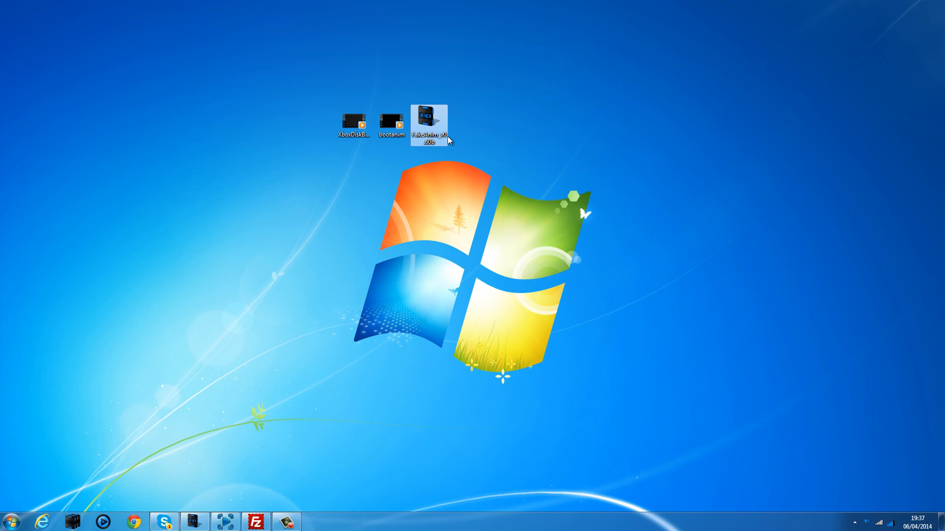
{"action": "mouse_move", "coordinate": [430, 125]}
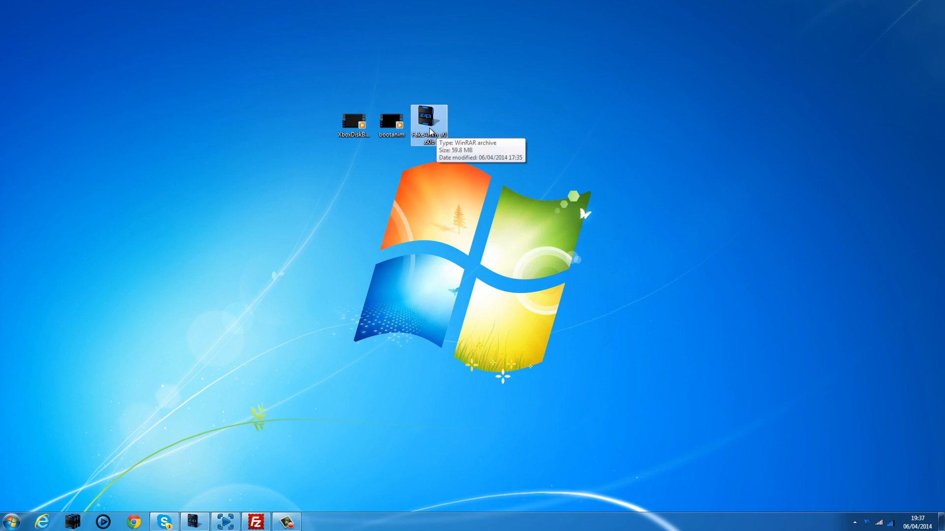
{"action": "double_click", "coordinate": [428, 120]}
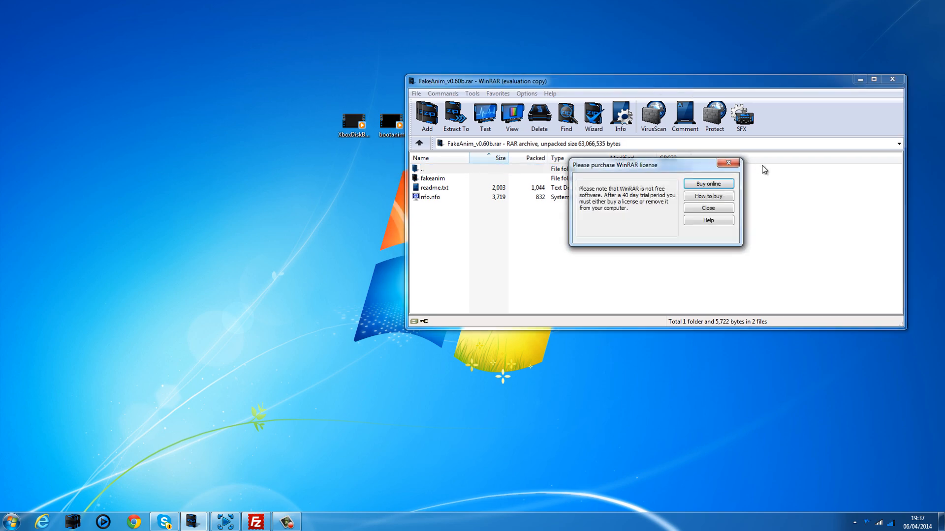
{"action": "left_click", "coordinate": [708, 208]}
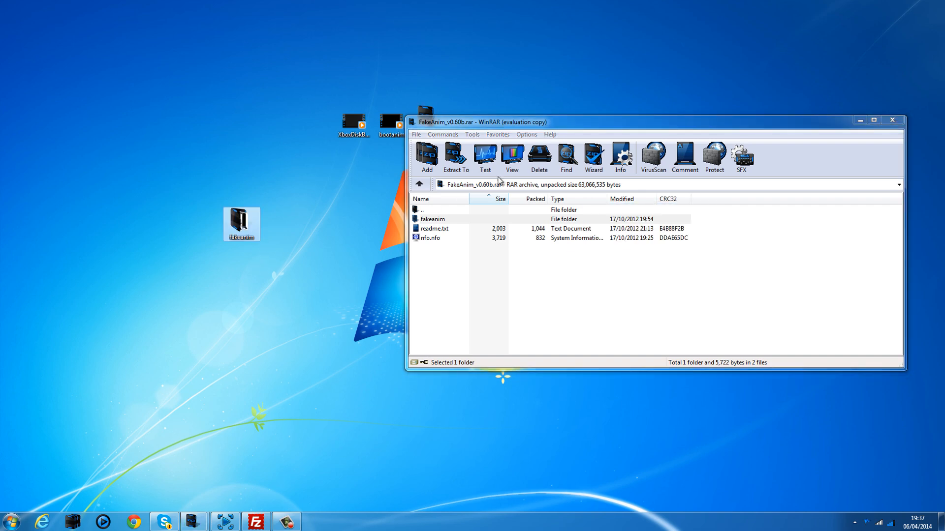
{"action": "left_click", "coordinate": [892, 120]}
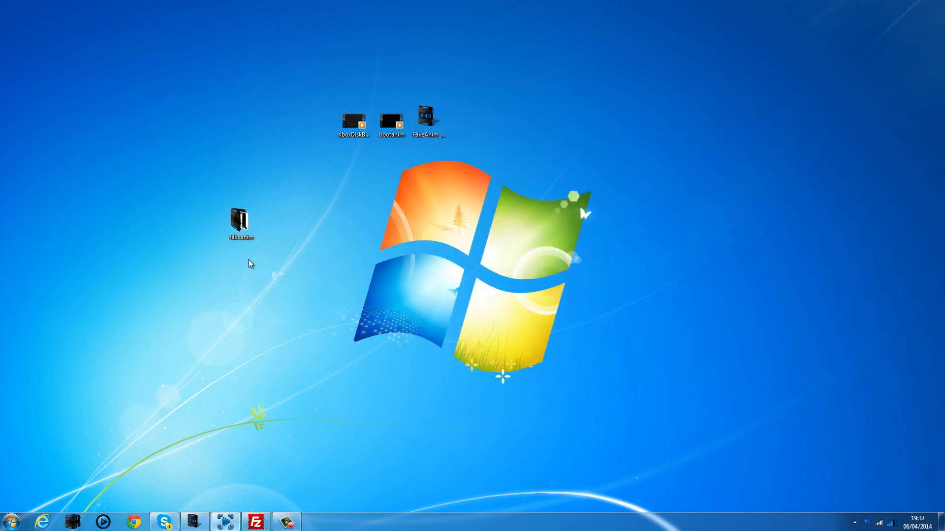
{"action": "mouse_move", "coordinate": [106, 372]}
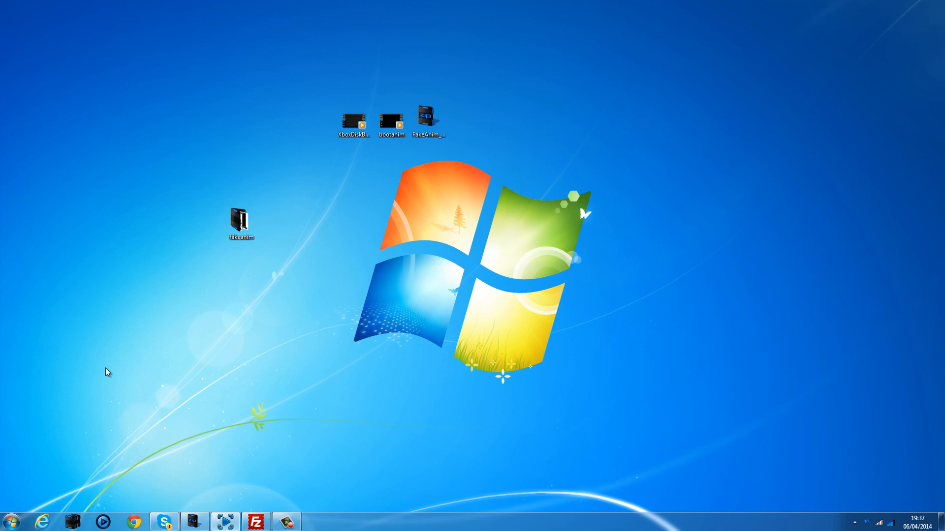
{"action": "mouse_move", "coordinate": [235, 395]}
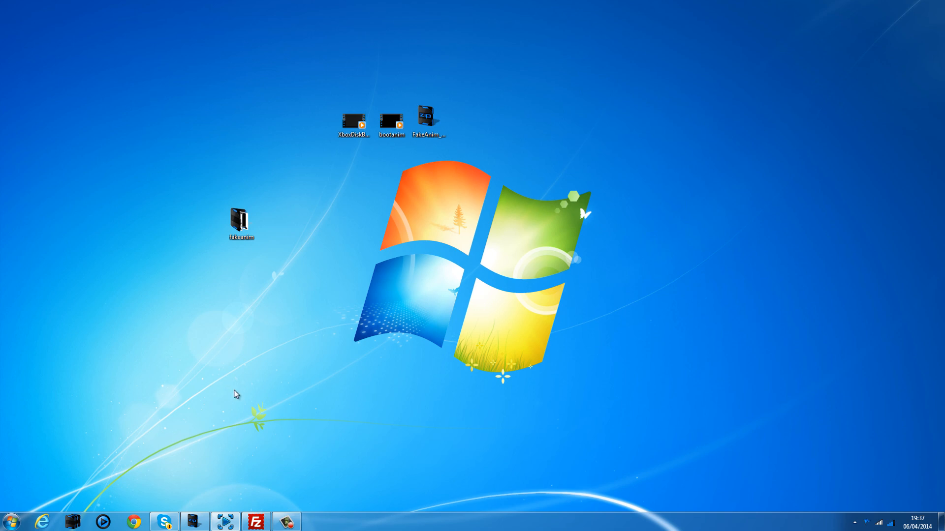
{"action": "mouse_move", "coordinate": [139, 78]}
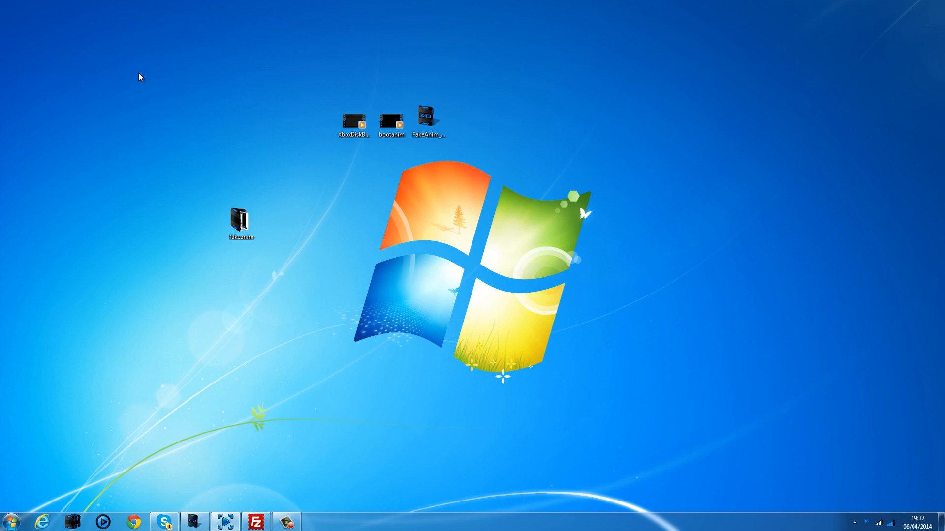
{"action": "mouse_move", "coordinate": [145, 148]}
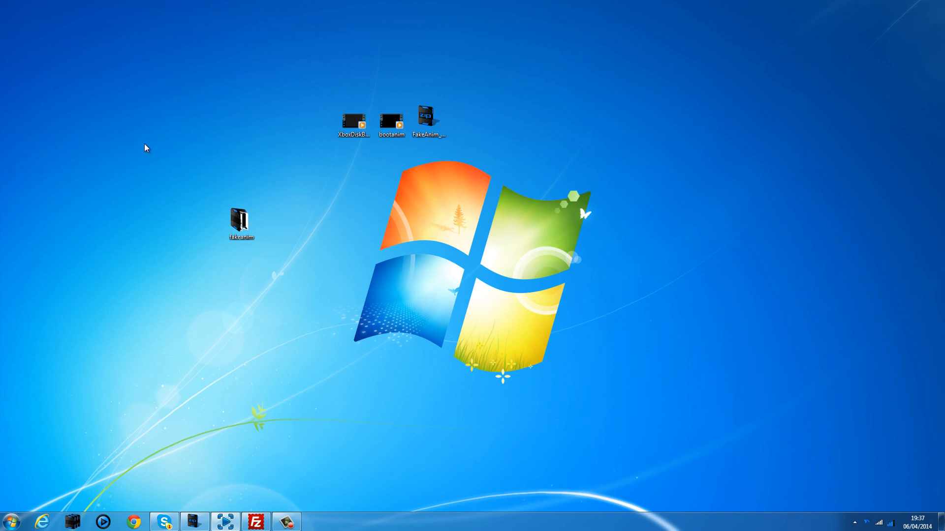
Step: In fakeanim\jukebox, delete Evil Laugh, Original XBOX DVDPlayer and RealModScene, then select Bootanim Fall 2010
{"action": "left_click", "coordinate": [390, 123]}
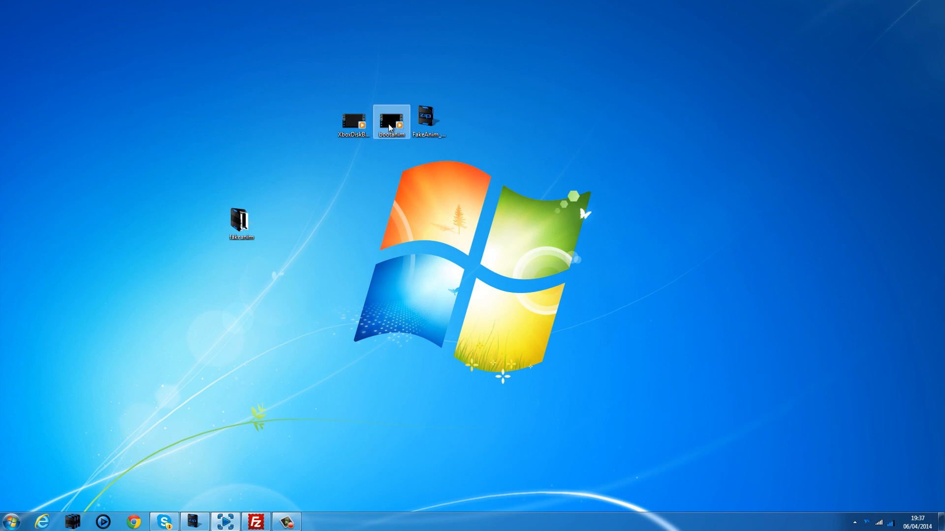
{"action": "left_click", "coordinate": [354, 124]}
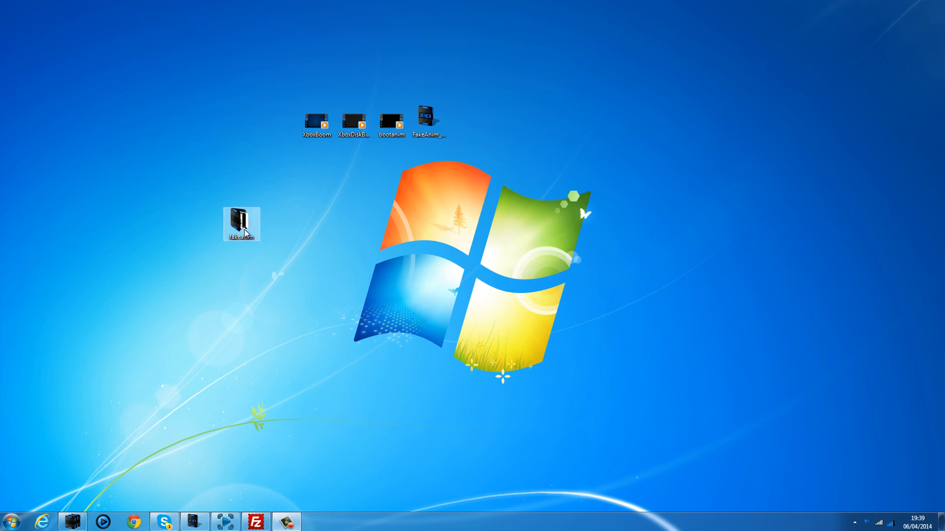
{"action": "double_click", "coordinate": [240, 223]}
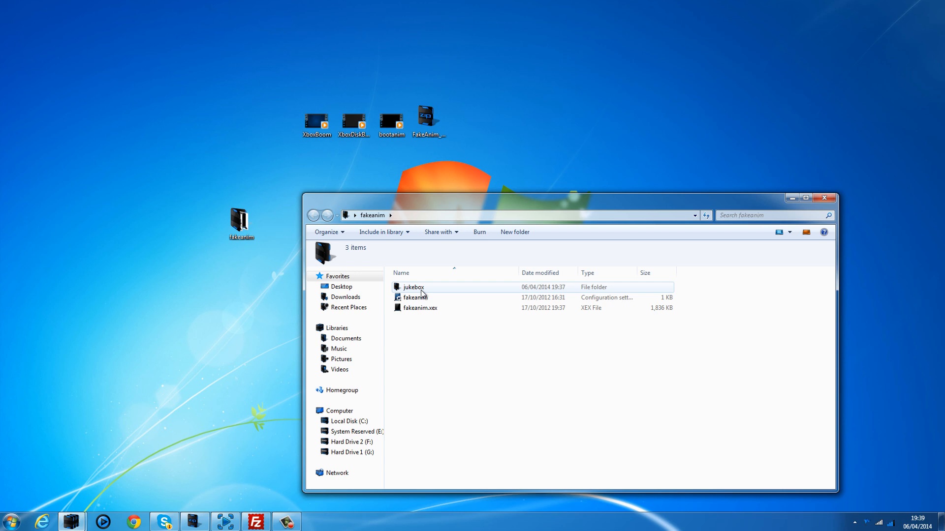
{"action": "double_click", "coordinate": [413, 287]}
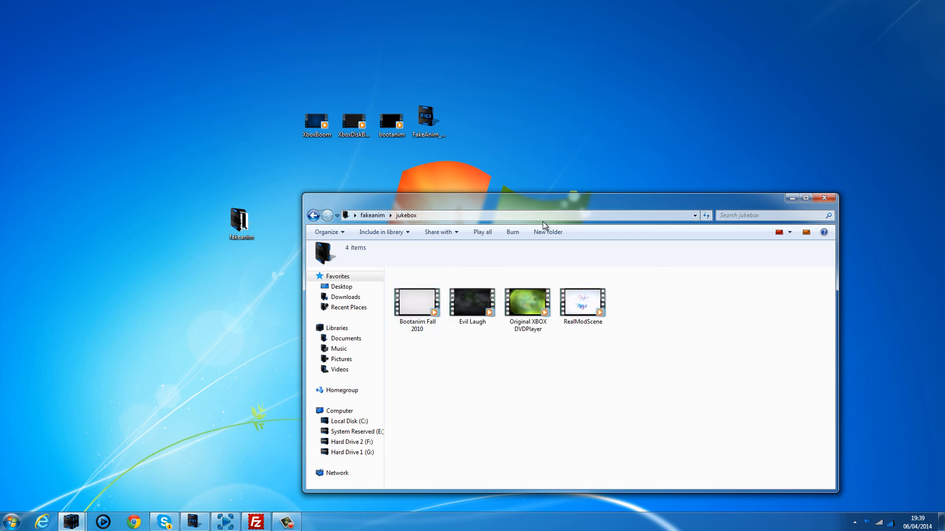
{"action": "left_click_drag", "start_coordinate": [542, 199], "coordinate": [545, 172]}
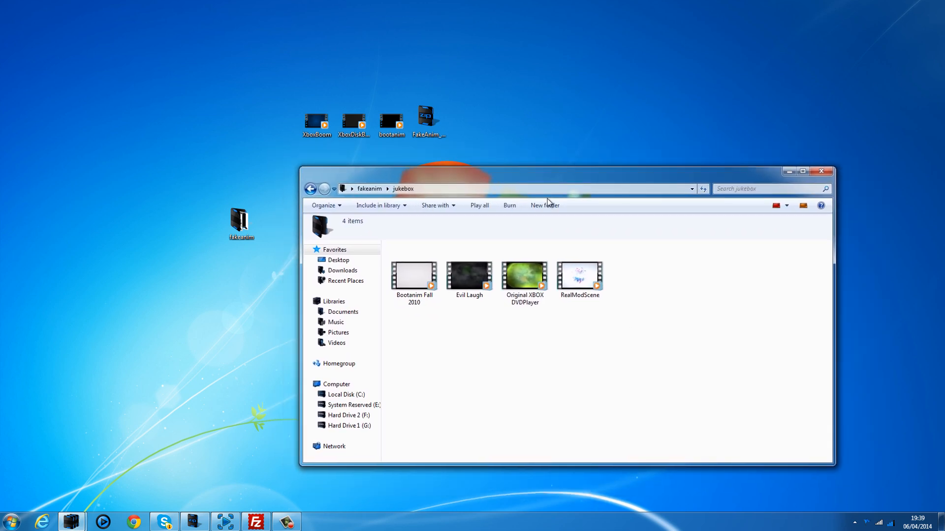
{"action": "left_click", "coordinate": [579, 272]}
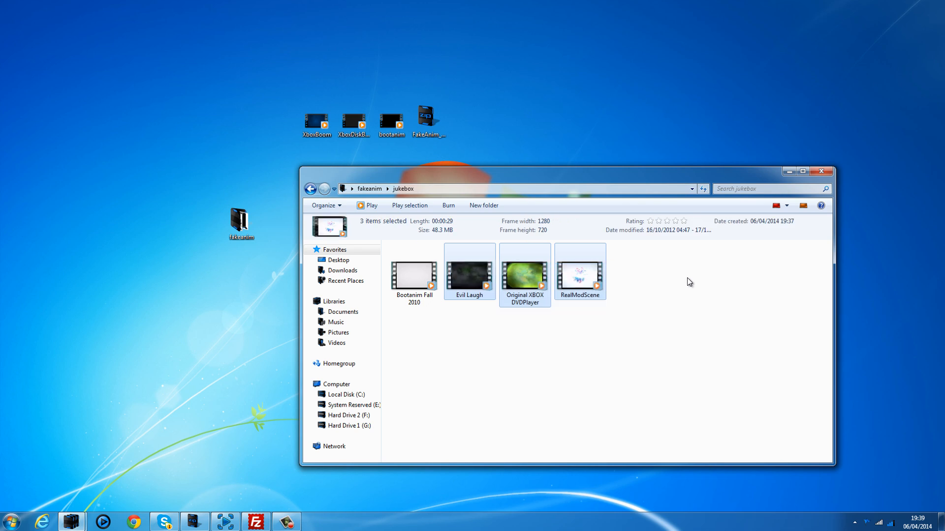
{"action": "mouse_move", "coordinate": [570, 367]}
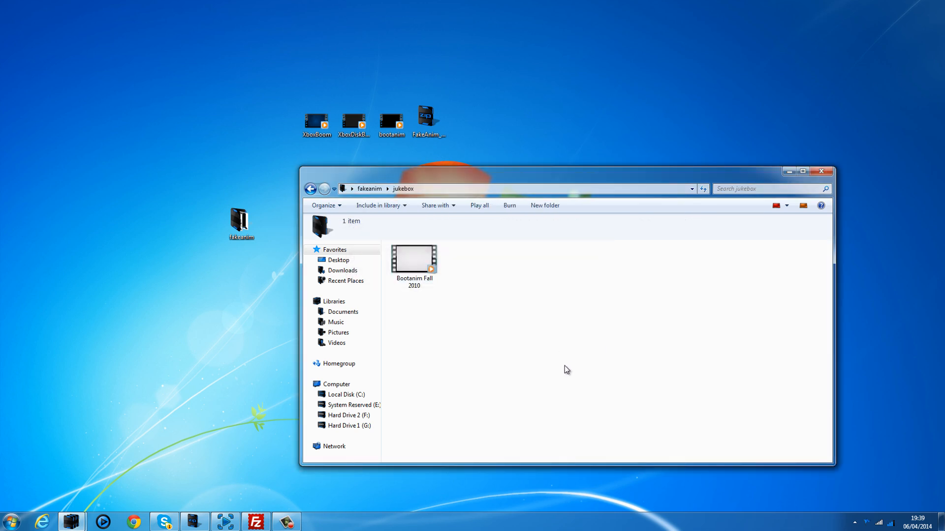
{"action": "left_click", "coordinate": [413, 262]}
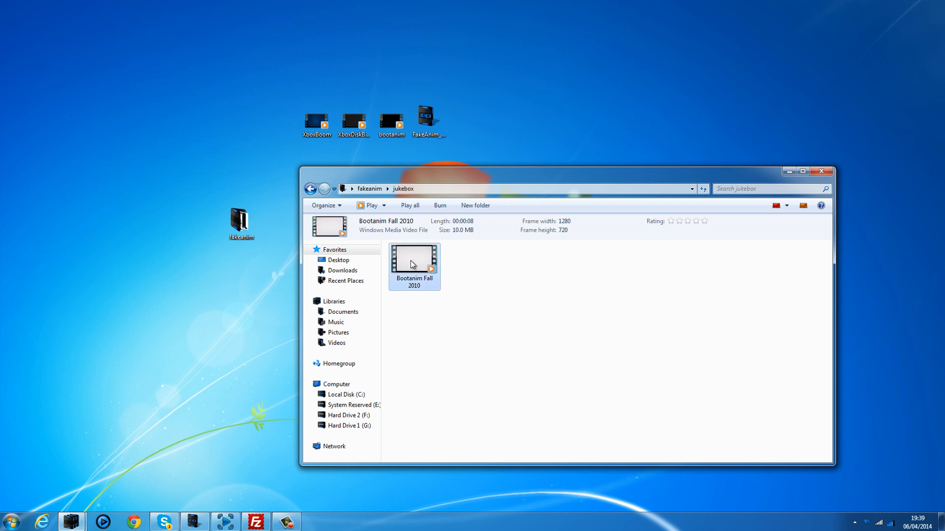
{"action": "mouse_move", "coordinate": [442, 265]}
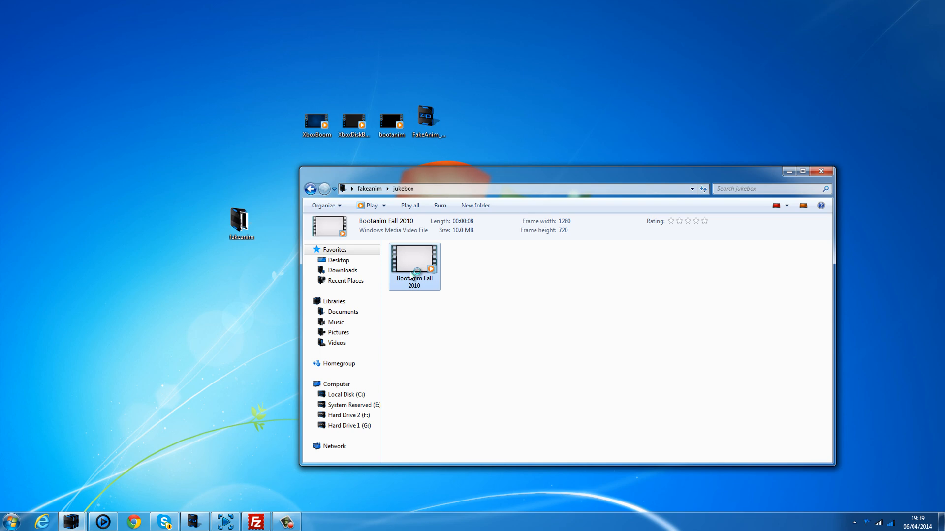
Step: Play the Bootanim Fall 2010 clip in Windows Media Player, then close it
{"action": "double_click", "coordinate": [414, 259]}
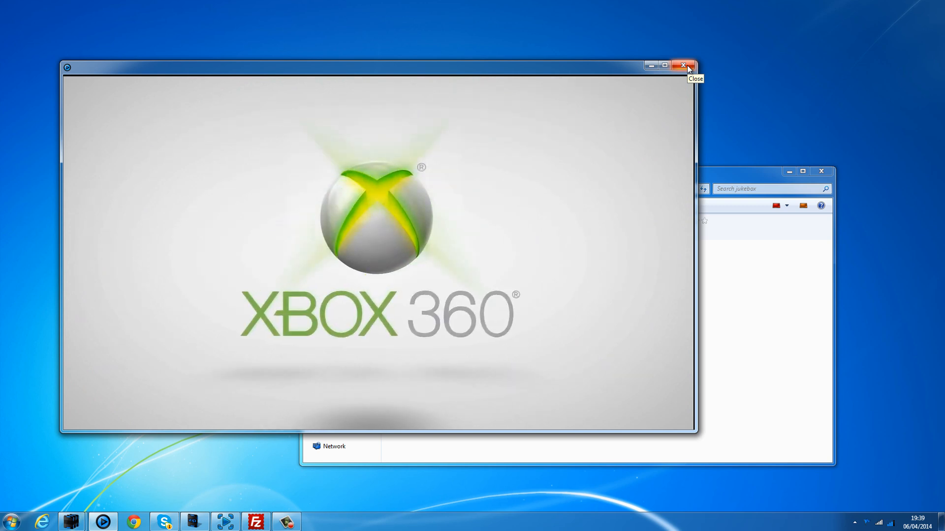
{"action": "left_click", "coordinate": [684, 65]}
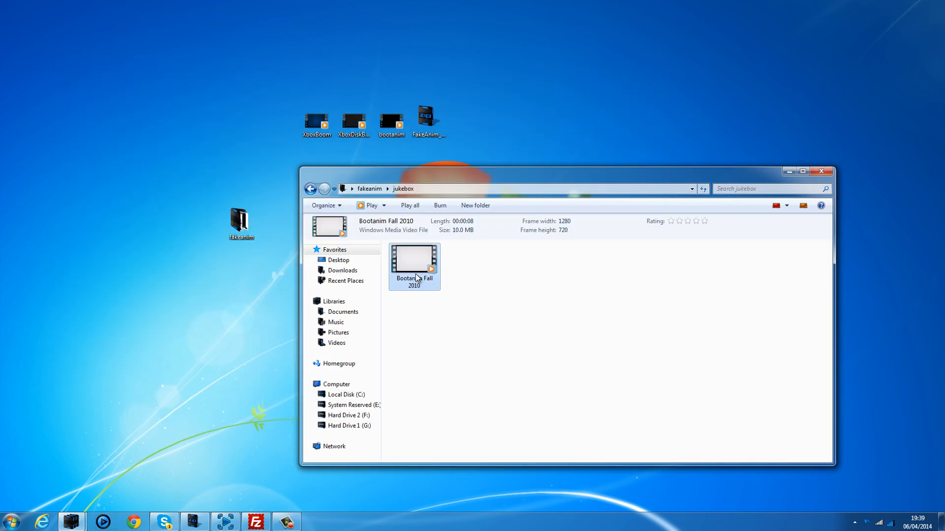
{"action": "mouse_move", "coordinate": [231, 114]}
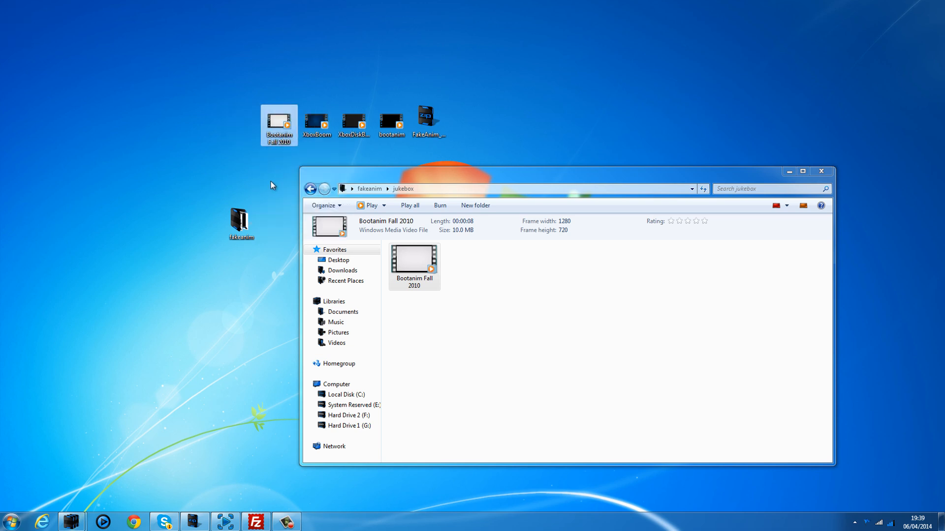
Step: Delete Bootanim Fall 2010 from jukebox to the Recycle Bin and select XboxBoom on the desktop
{"action": "key", "text": "Delete"}
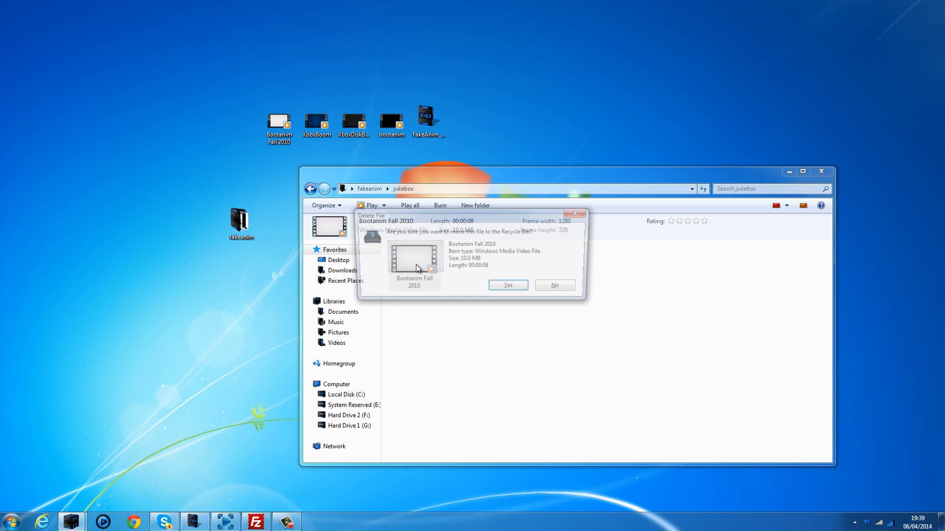
{"action": "left_click", "coordinate": [507, 285]}
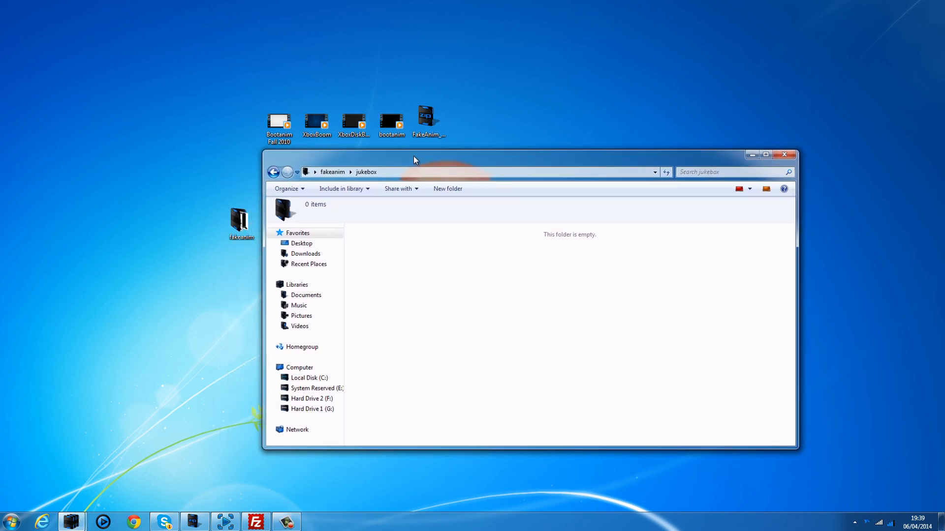
{"action": "mouse_move", "coordinate": [476, 381]}
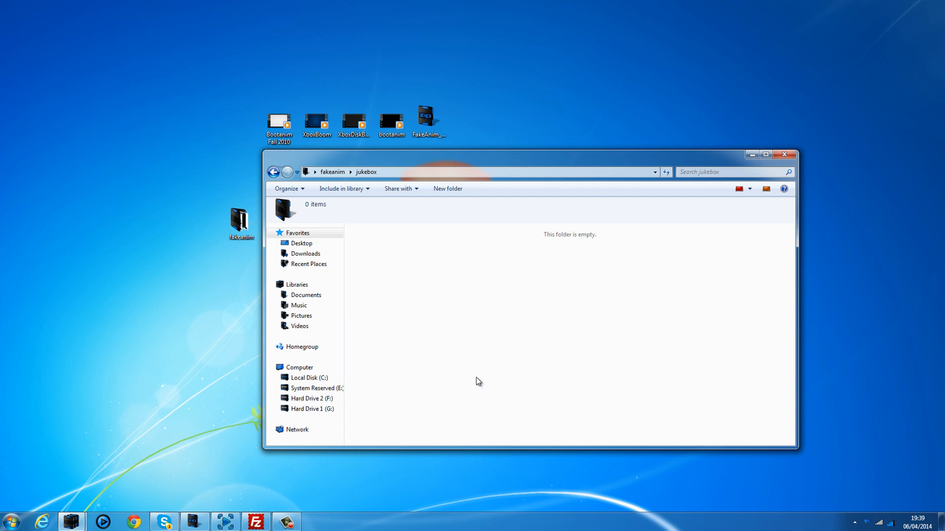
{"action": "mouse_move", "coordinate": [449, 322]}
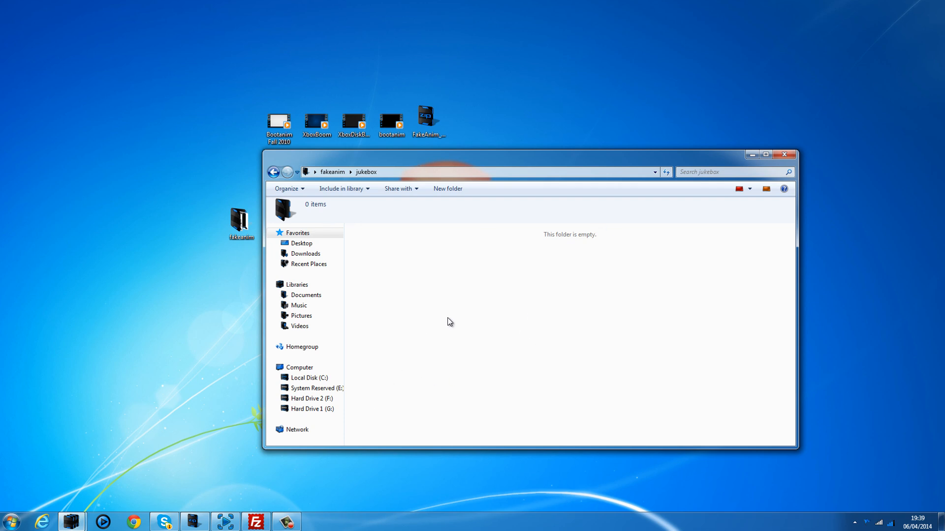
{"action": "mouse_move", "coordinate": [435, 288]}
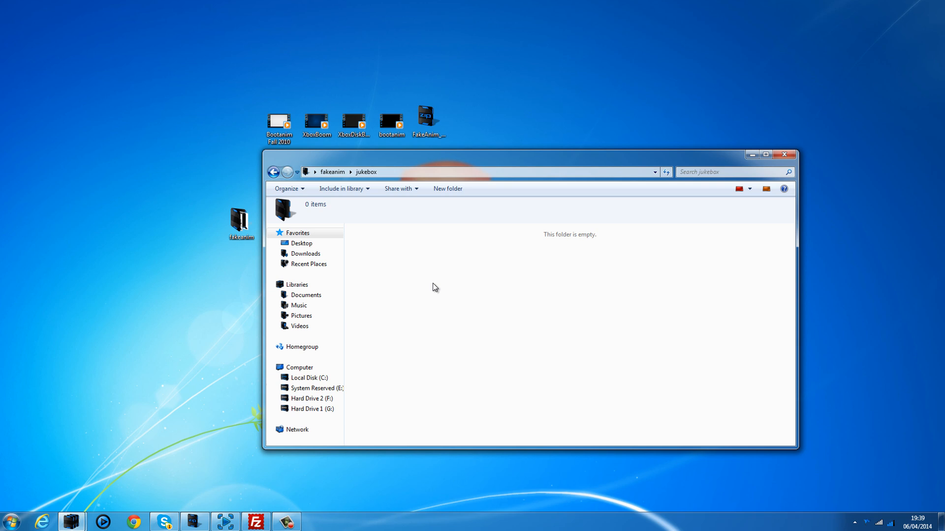
{"action": "mouse_move", "coordinate": [556, 268]}
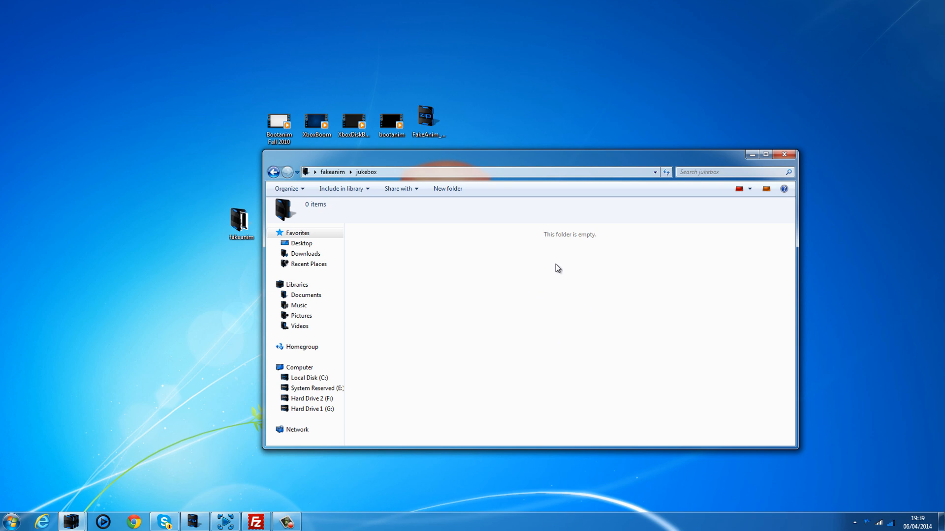
{"action": "mouse_move", "coordinate": [515, 159]}
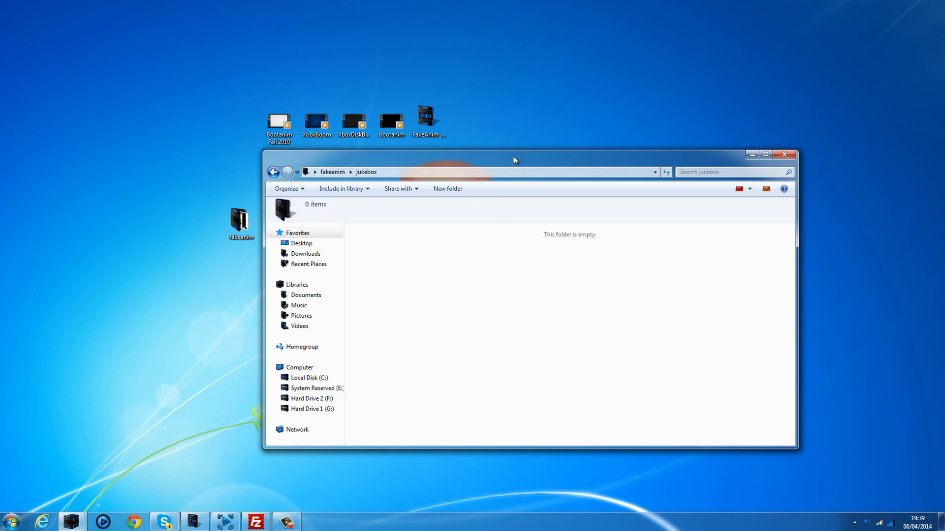
{"action": "mouse_move", "coordinate": [638, 263]}
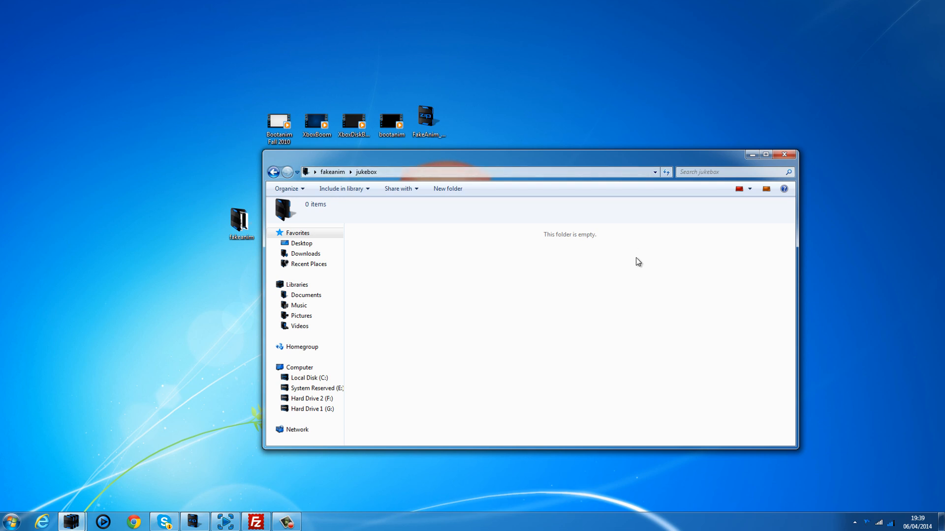
{"action": "mouse_move", "coordinate": [599, 347]}
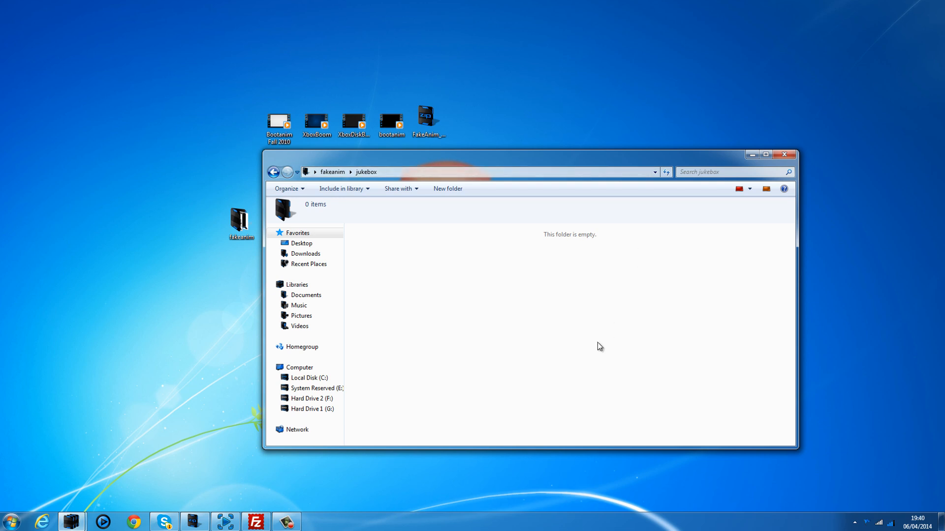
{"action": "mouse_move", "coordinate": [461, 151]}
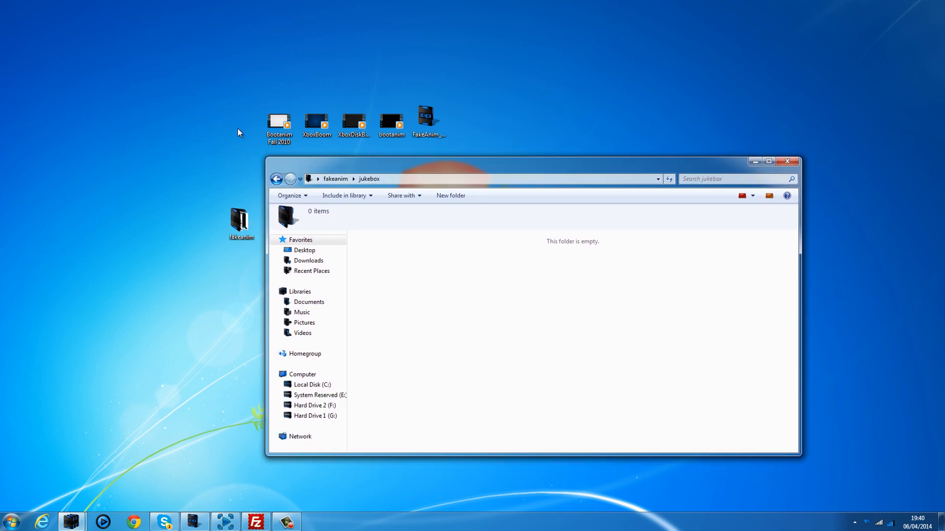
{"action": "mouse_move", "coordinate": [195, 86]}
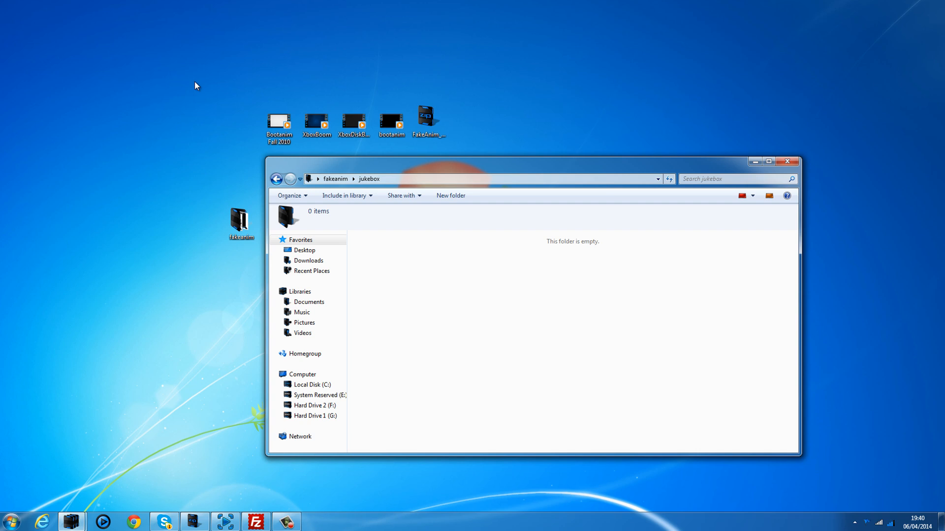
{"action": "mouse_move", "coordinate": [299, 159]}
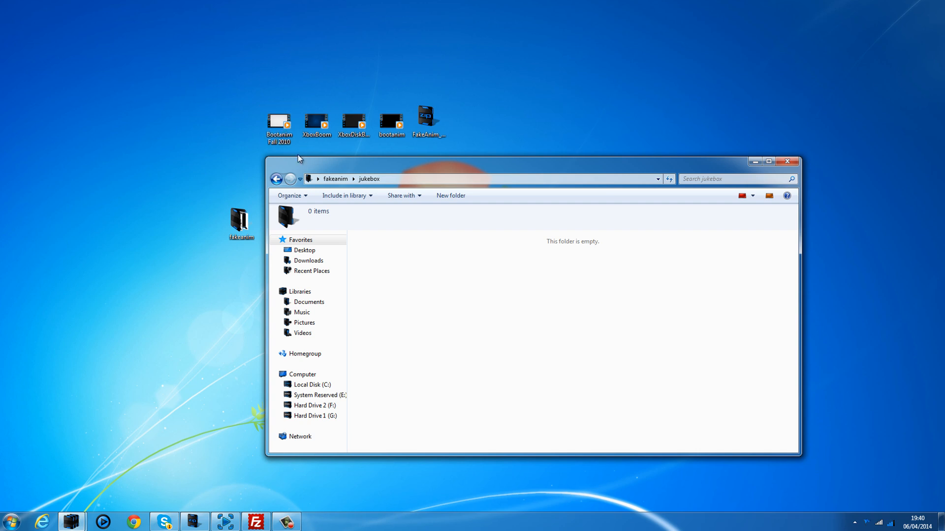
{"action": "left_click", "coordinate": [279, 123]}
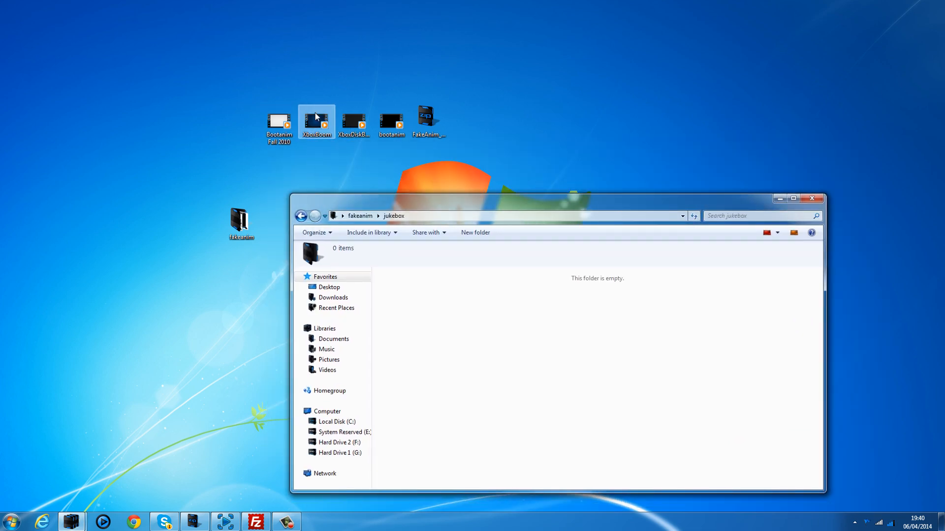
Step: Preview the XboxBoom video in Windows Media Player and close the player
{"action": "double_click", "coordinate": [316, 121]}
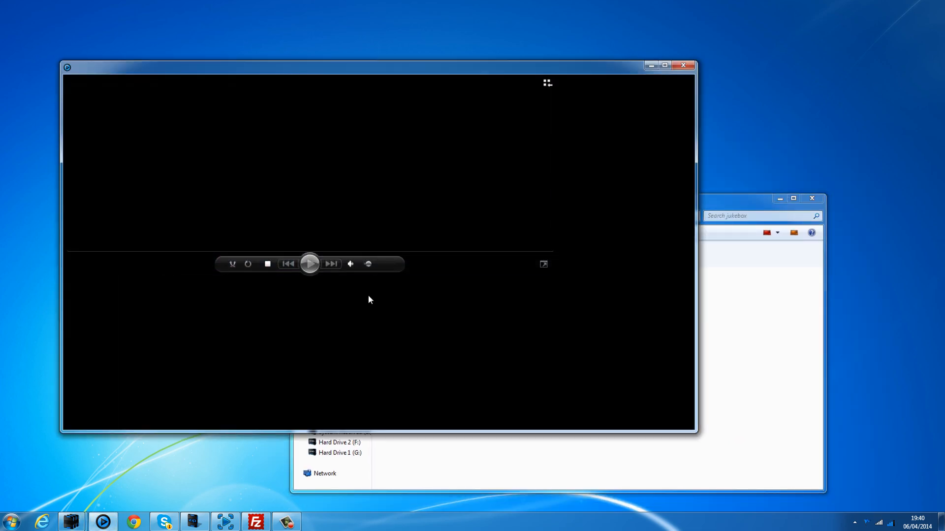
{"action": "left_click", "coordinate": [309, 264]}
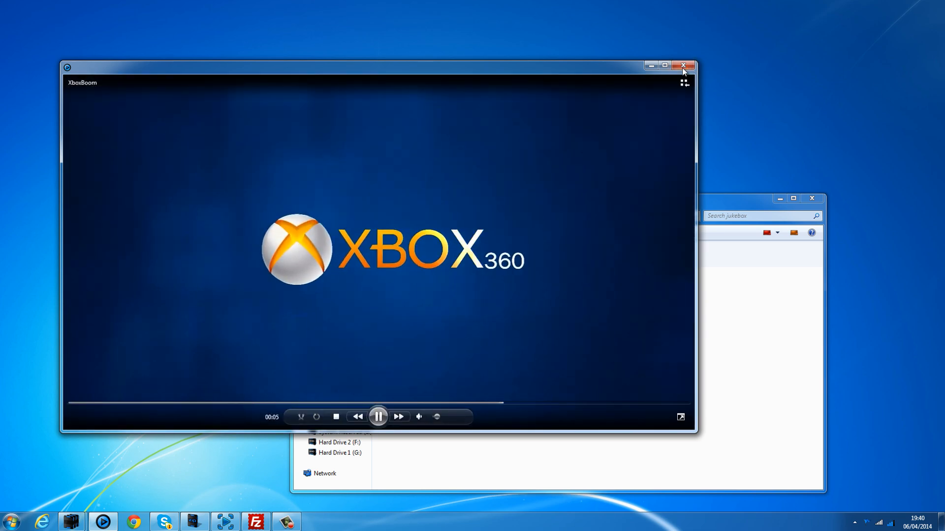
{"action": "left_click", "coordinate": [682, 65]}
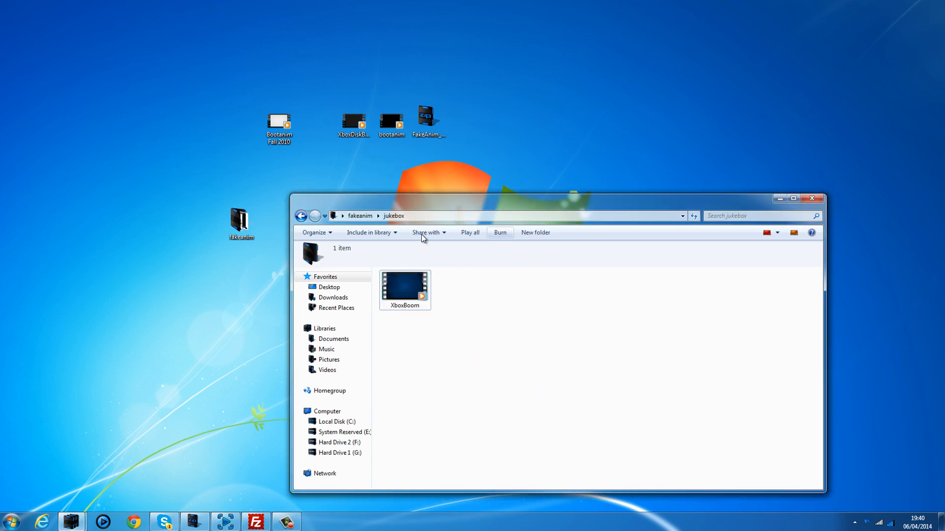
Step: Check XboxBoom's file properties in jukebox, then return to the fakeanim folder
{"action": "left_click", "coordinate": [404, 290]}
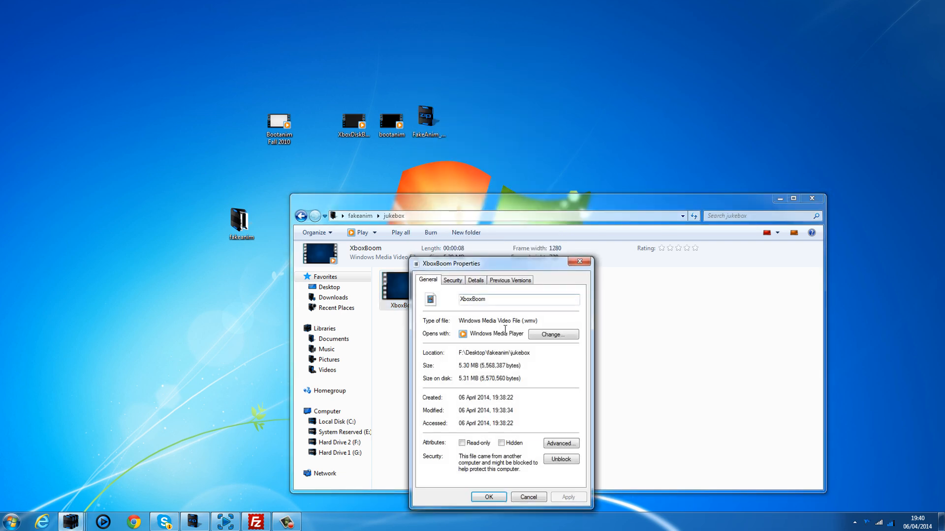
{"action": "mouse_move", "coordinate": [597, 267]}
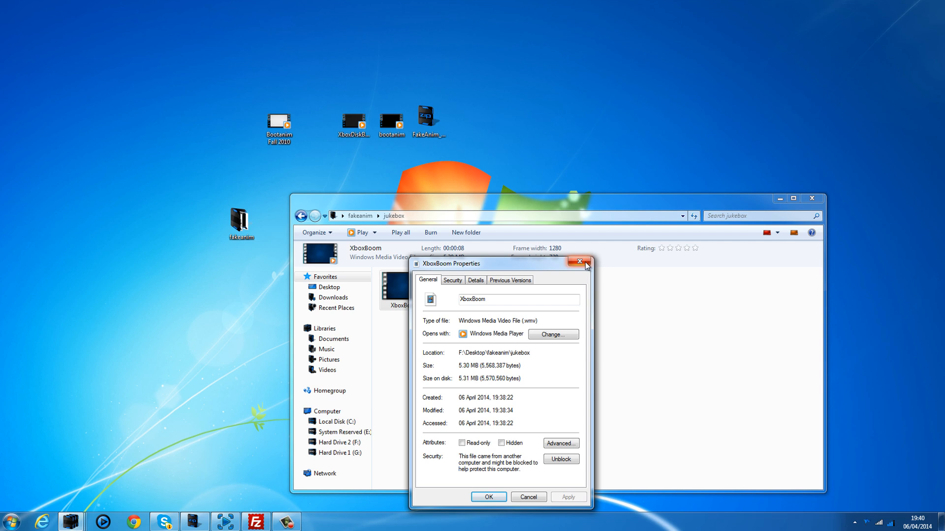
{"action": "left_click", "coordinate": [577, 262]}
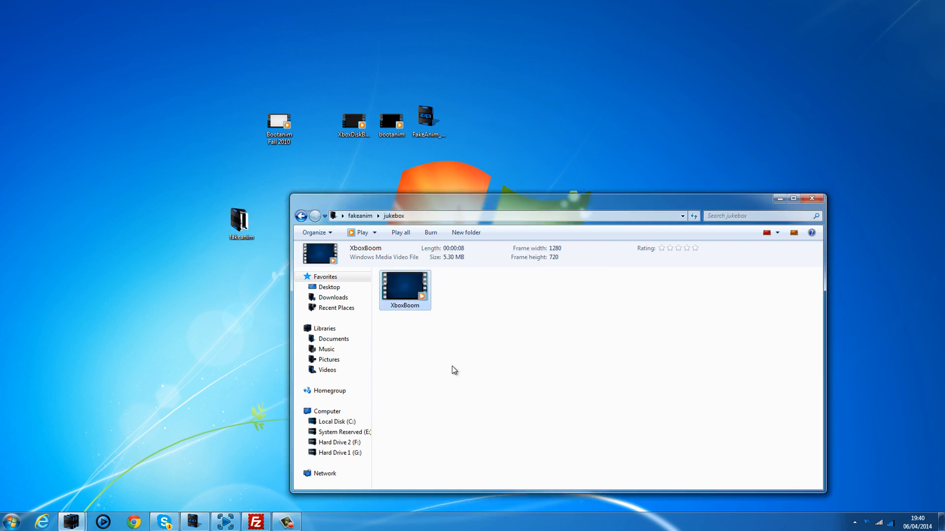
{"action": "mouse_move", "coordinate": [576, 212]}
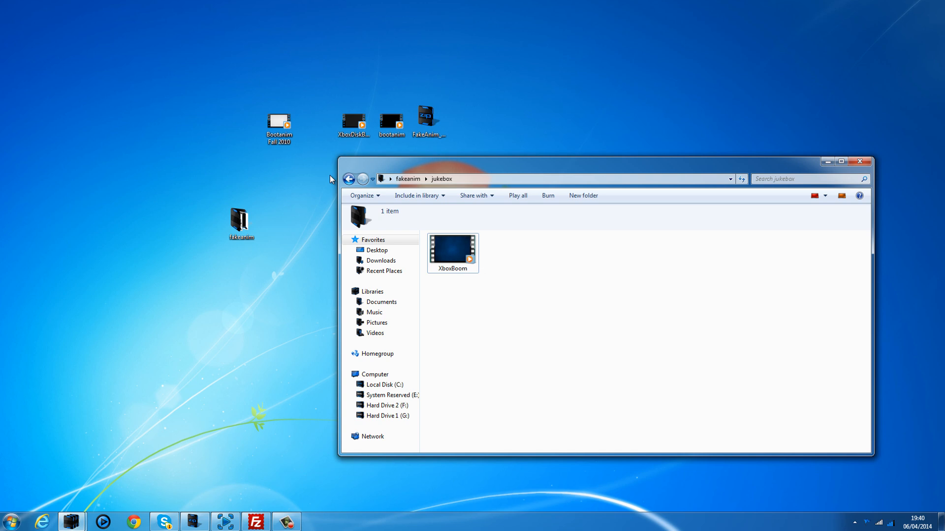
{"action": "left_click", "coordinate": [452, 251]}
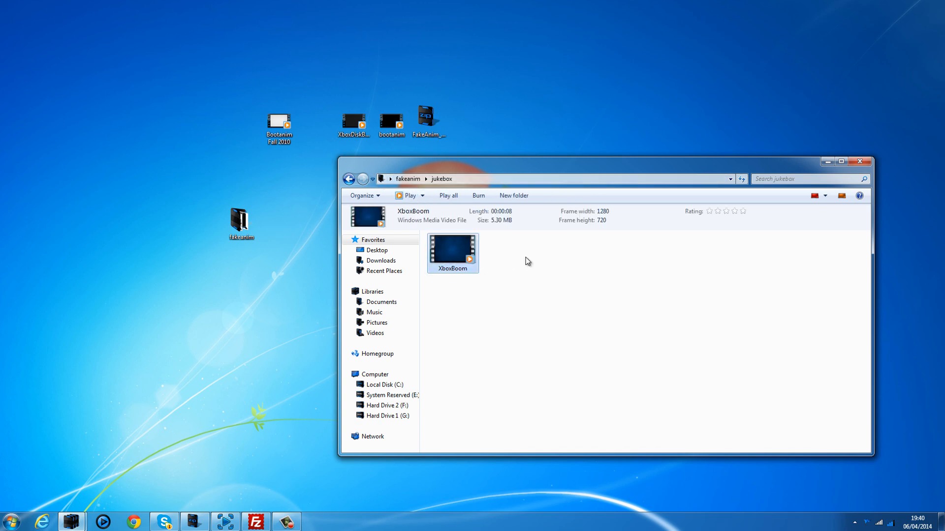
{"action": "left_click", "coordinate": [407, 179]}
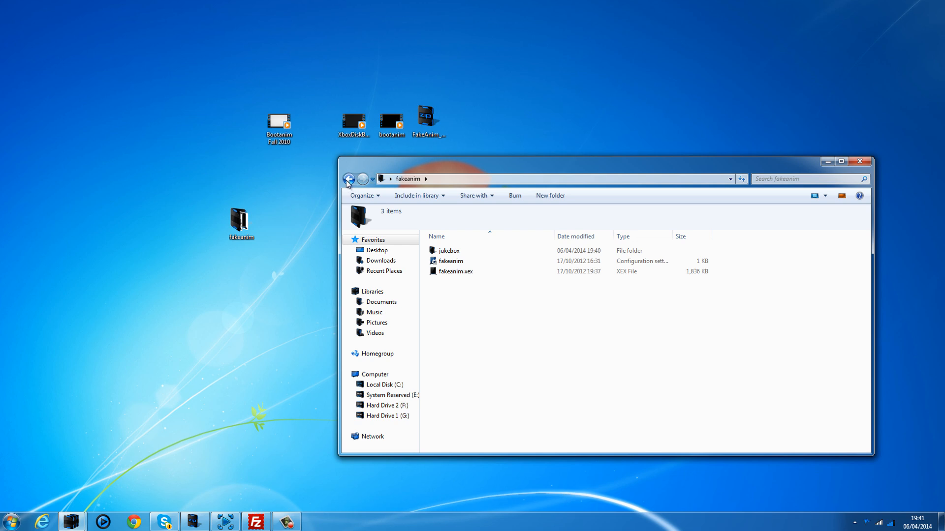
{"action": "mouse_move", "coordinate": [732, 140]}
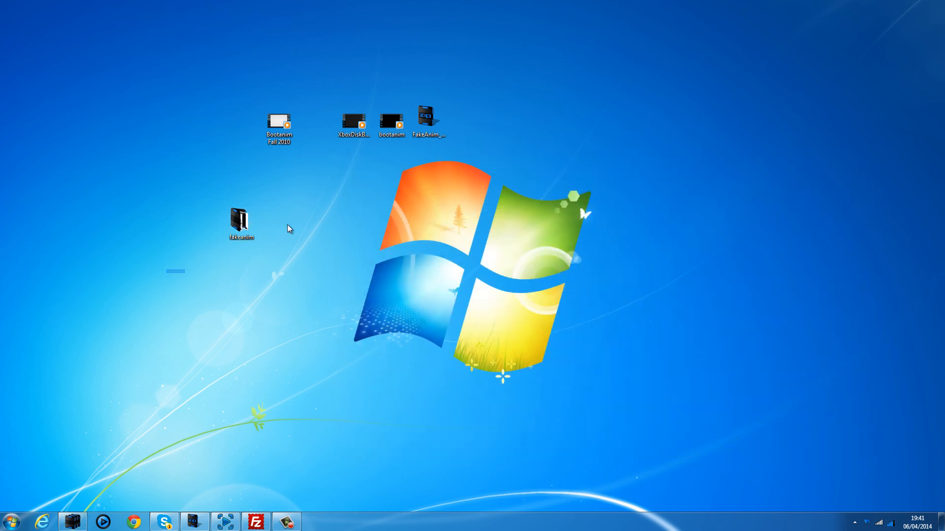
Step: Restore the FileZilla window from full screen and reconnect to the Xbox server
{"action": "left_click", "coordinate": [255, 522]}
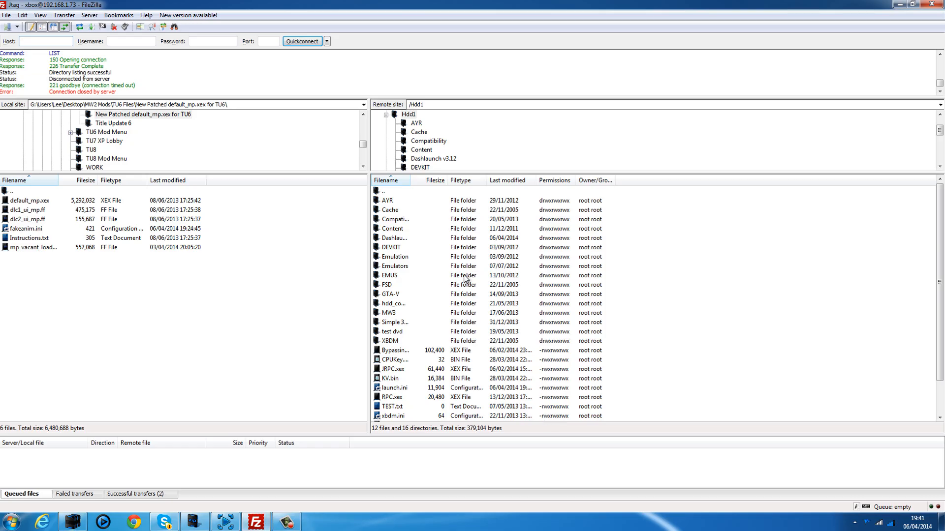
{"action": "left_click", "coordinate": [915, 4]}
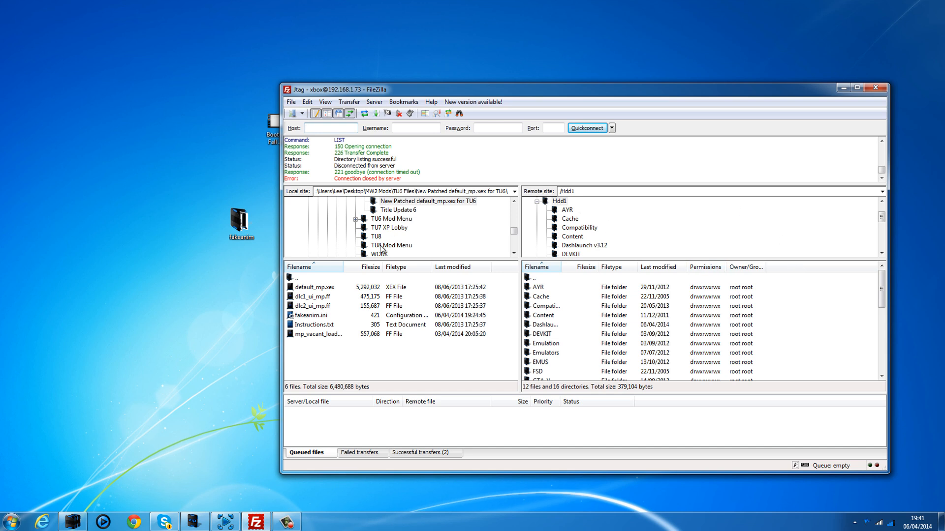
{"action": "mouse_move", "coordinate": [758, 318]}
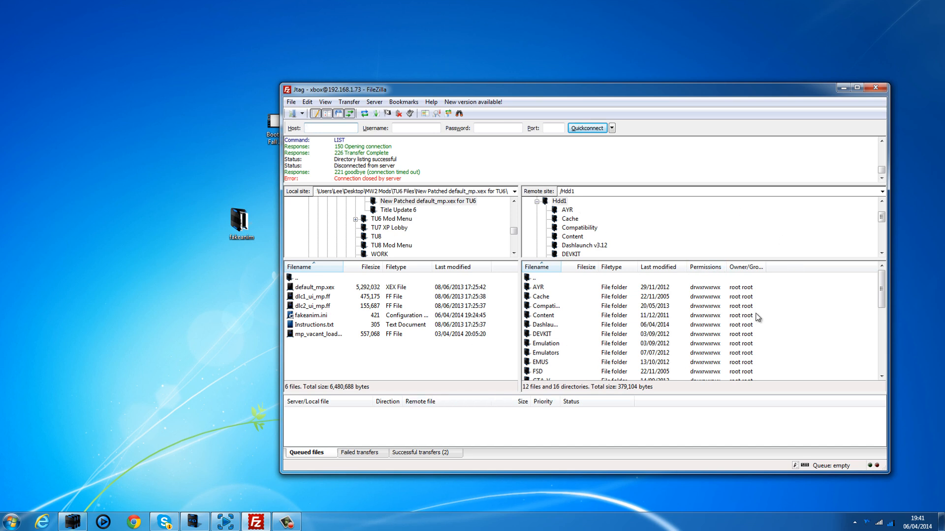
{"action": "mouse_move", "coordinate": [430, 332]}
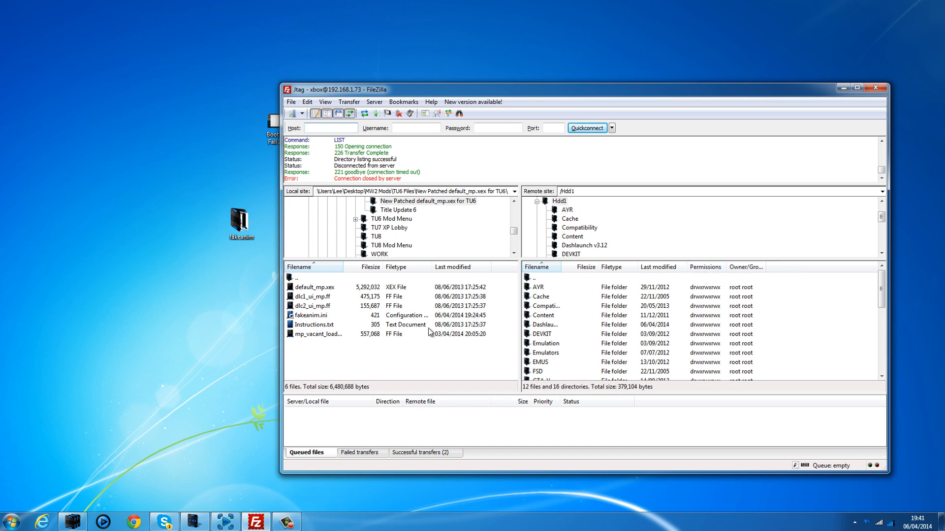
{"action": "mouse_move", "coordinate": [438, 357]}
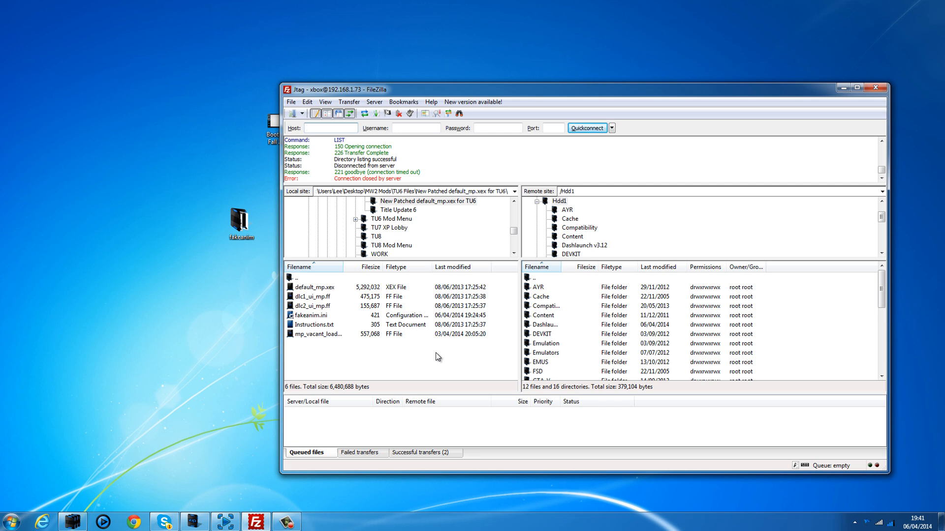
{"action": "left_click", "coordinate": [330, 128]}
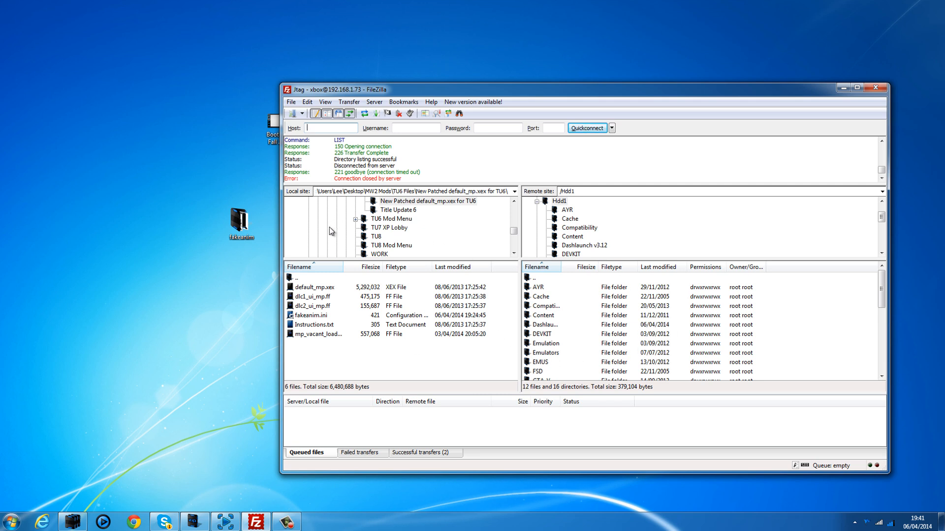
{"action": "left_click", "coordinate": [528, 201]}
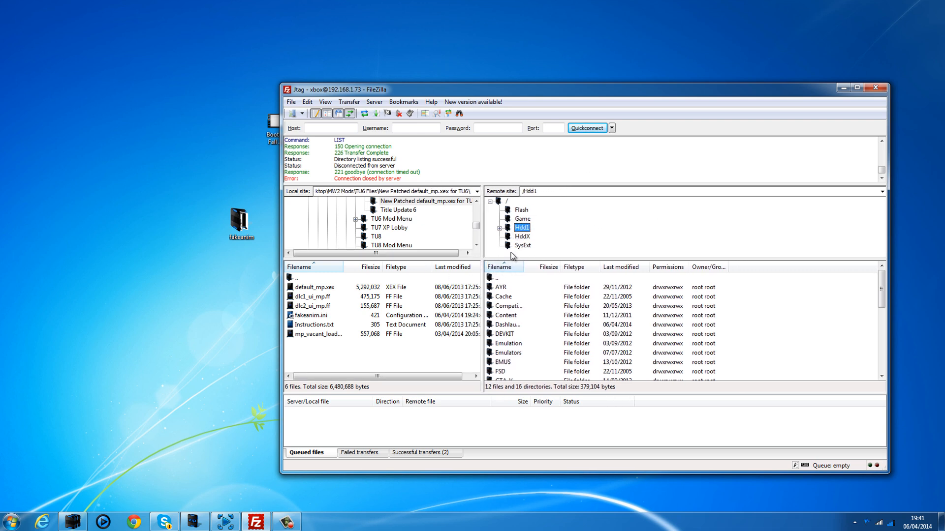
{"action": "mouse_move", "coordinate": [698, 151]}
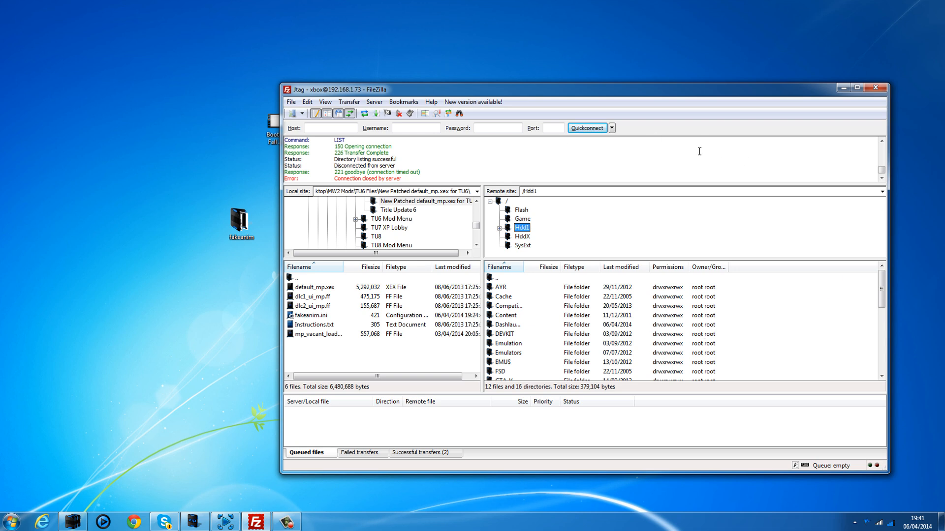
{"action": "mouse_move", "coordinate": [709, 227]}
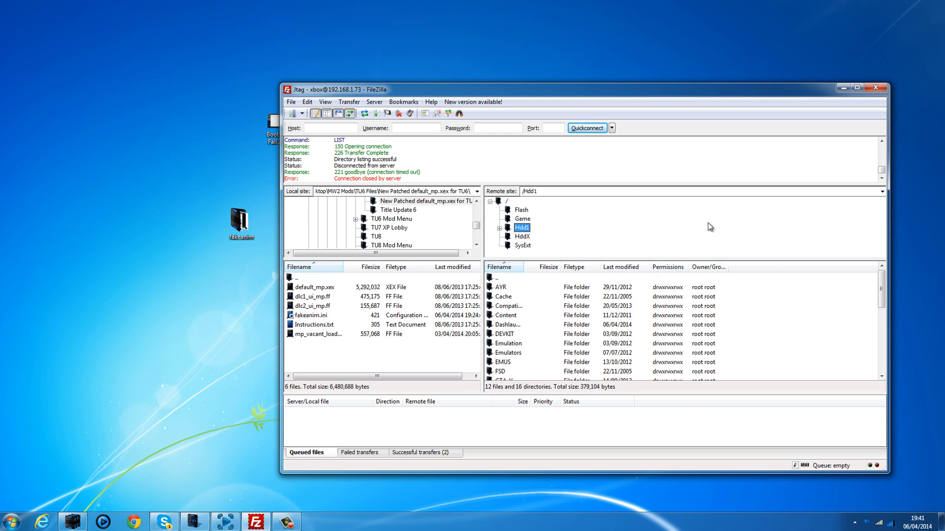
{"action": "left_click", "coordinate": [524, 201]}
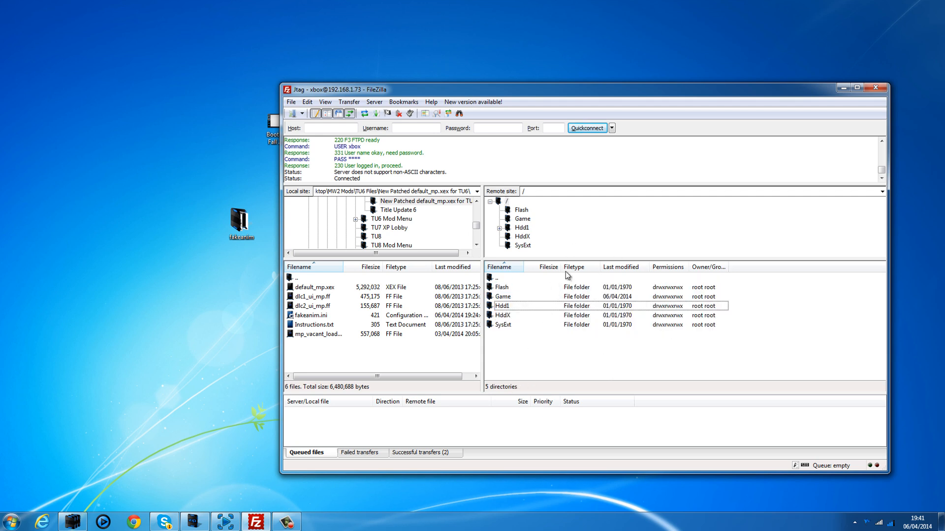
{"action": "mouse_move", "coordinate": [512, 315]}
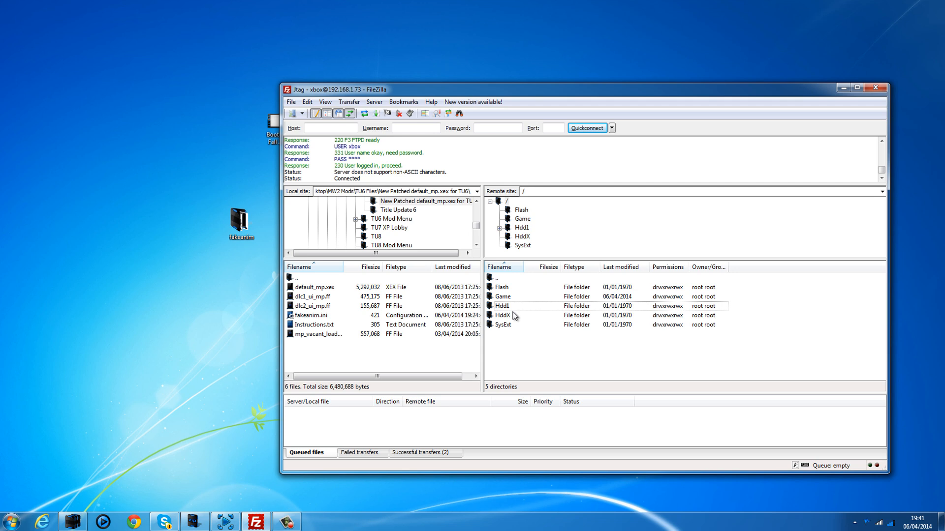
Step: Browse into Hdd1 and its fakeanim folder, then go back up to Hdd1
{"action": "double_click", "coordinate": [502, 306]}
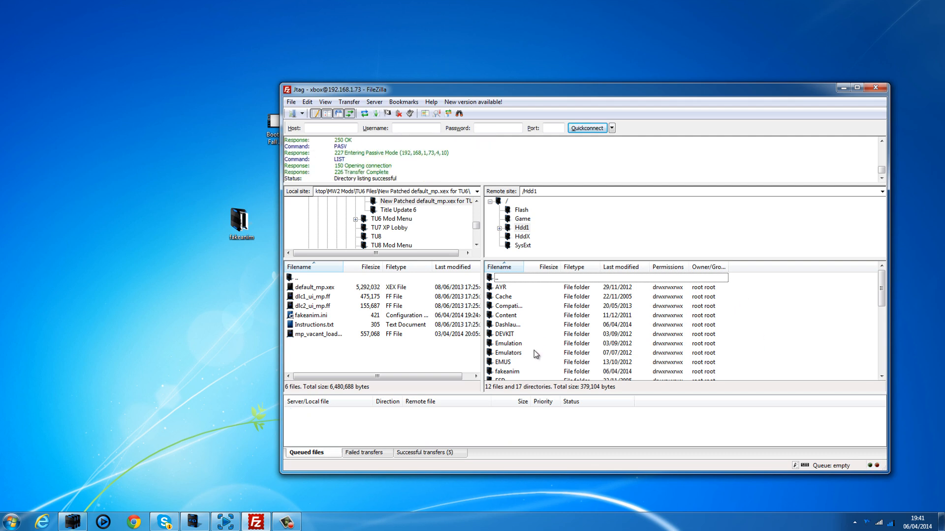
{"action": "double_click", "coordinate": [506, 371]}
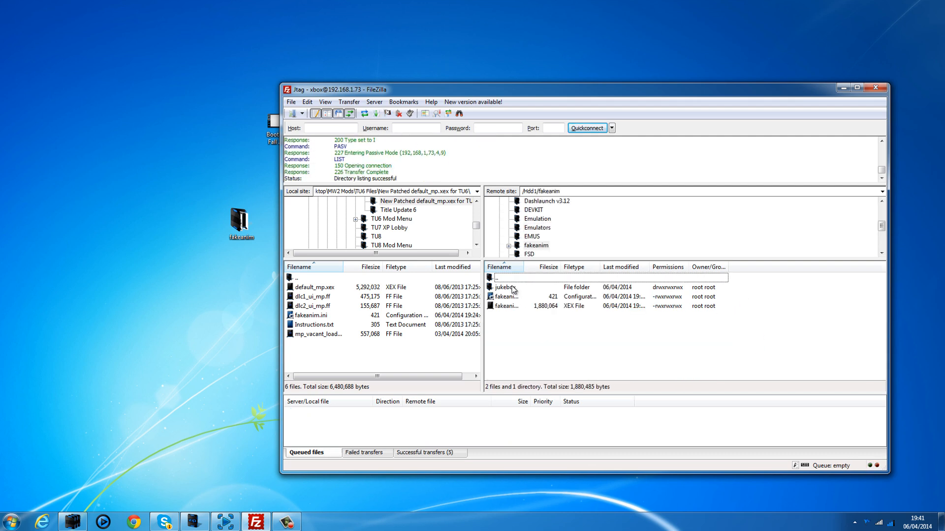
{"action": "double_click", "coordinate": [498, 287]}
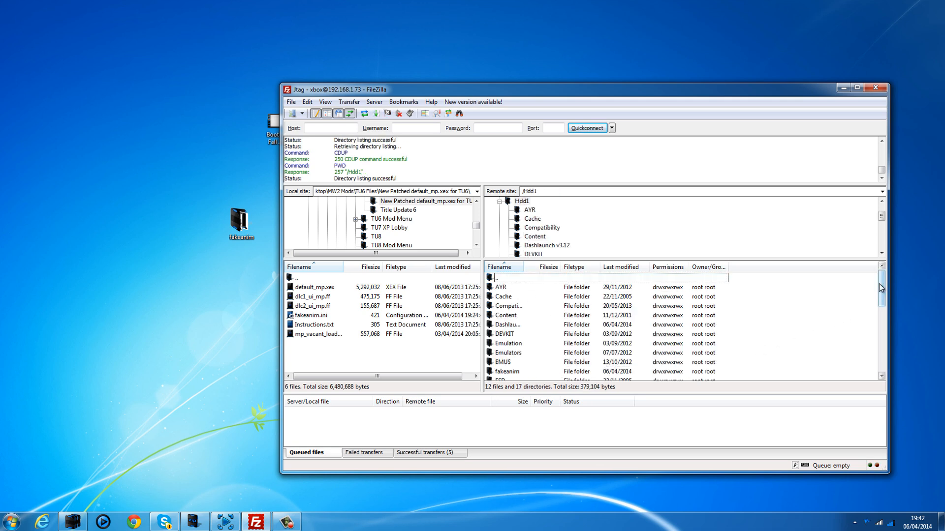
{"action": "scroll", "scroll_direction": "down", "scroll_amount": 3}
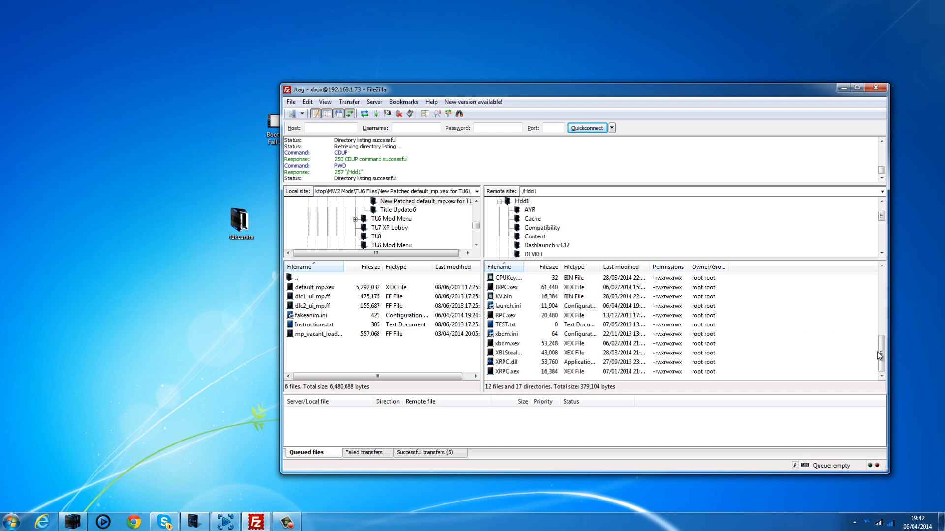
{"action": "mouse_move", "coordinate": [853, 360]}
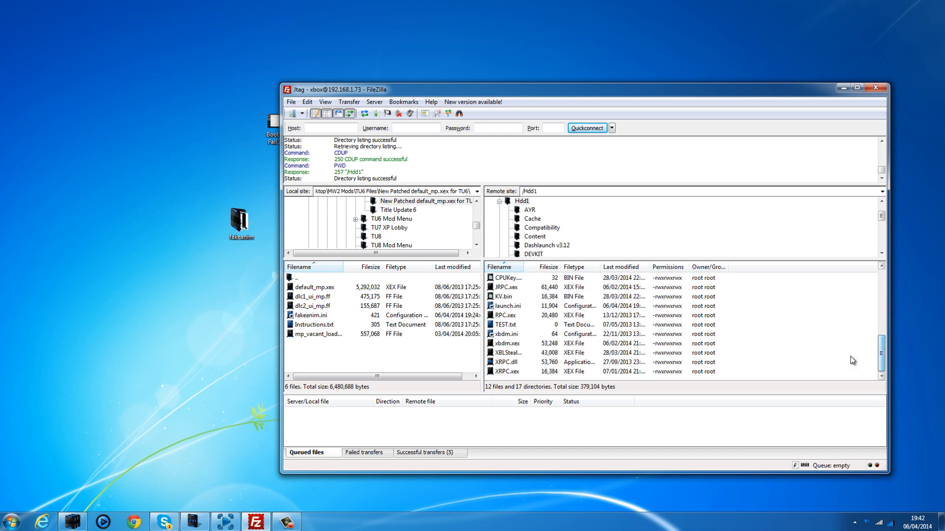
{"action": "mouse_move", "coordinate": [846, 345]}
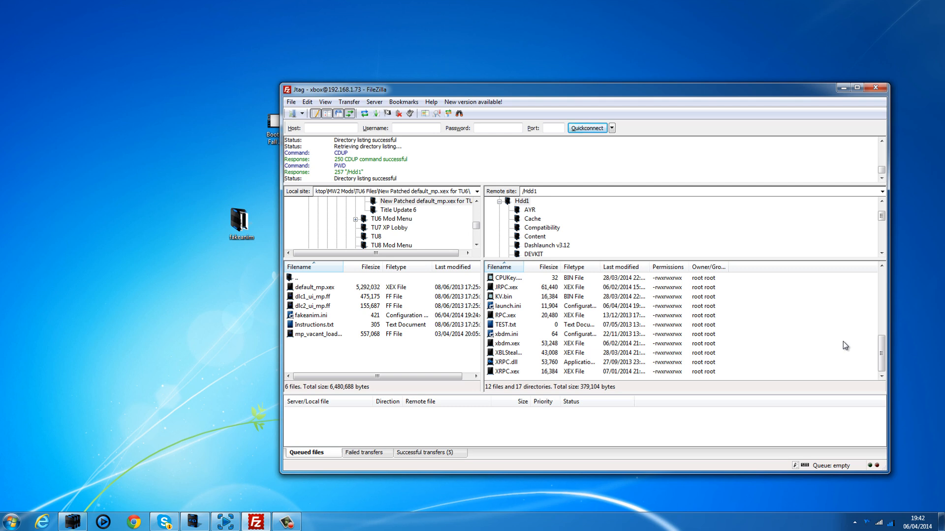
{"action": "mouse_move", "coordinate": [586, 208]}
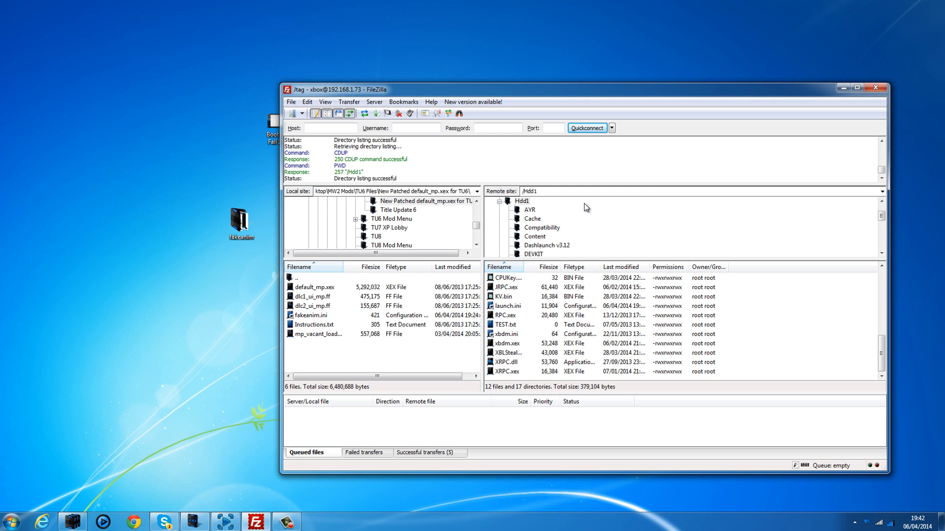
{"action": "left_click", "coordinate": [507, 305]}
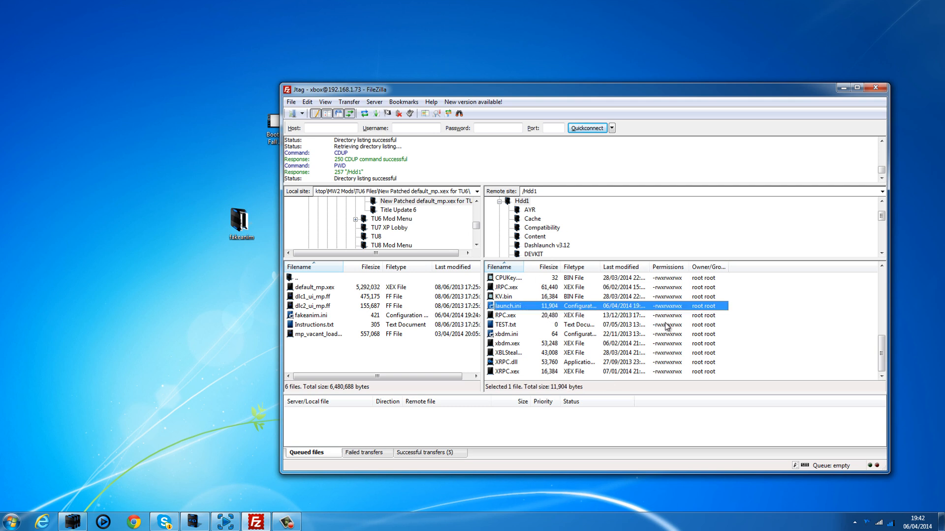
{"action": "mouse_move", "coordinate": [763, 327]}
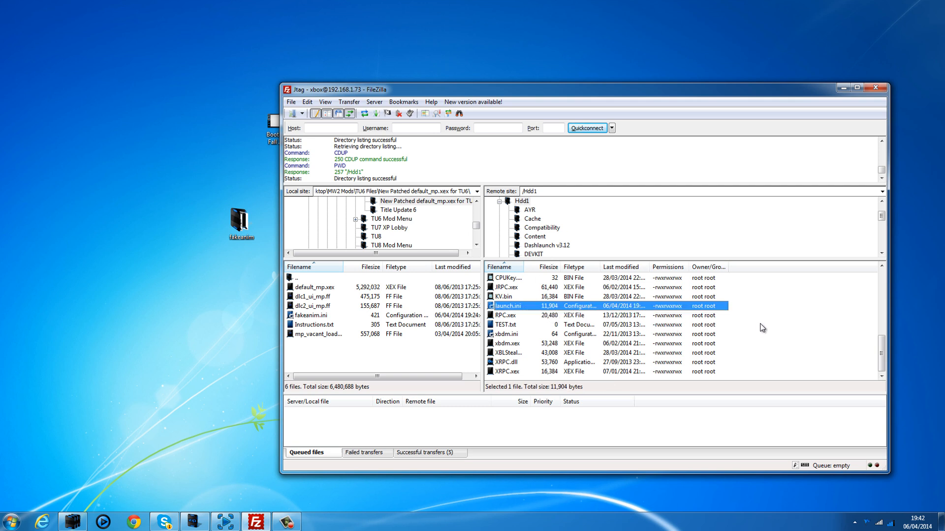
{"action": "mouse_move", "coordinate": [575, 264]}
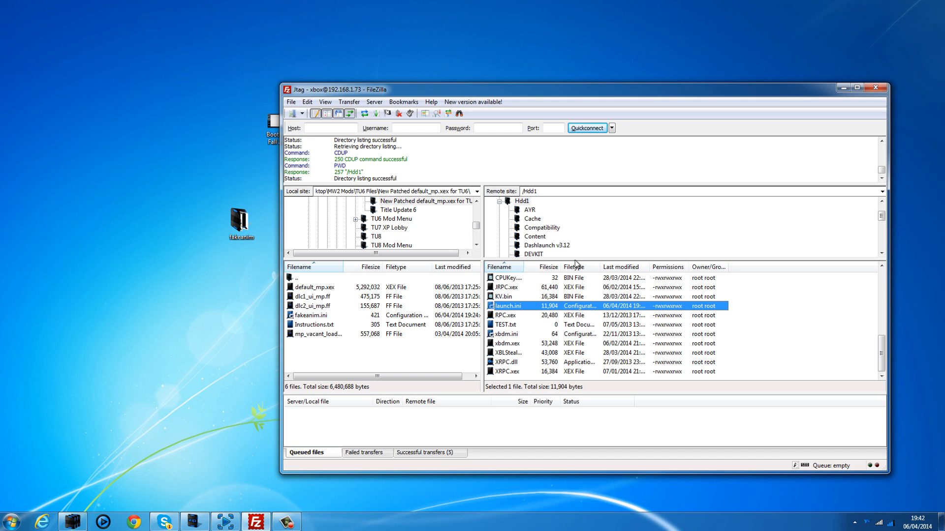
{"action": "mouse_move", "coordinate": [432, 304]}
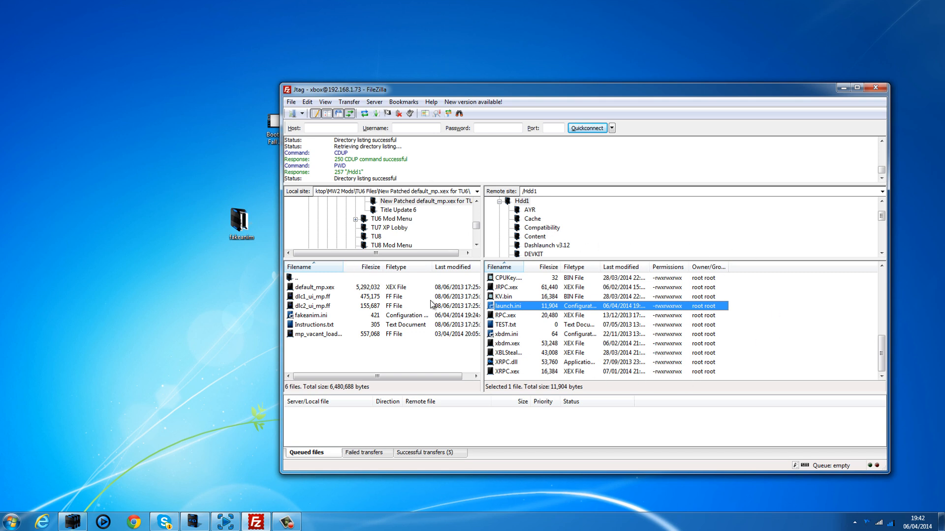
{"action": "mouse_move", "coordinate": [835, 244]}
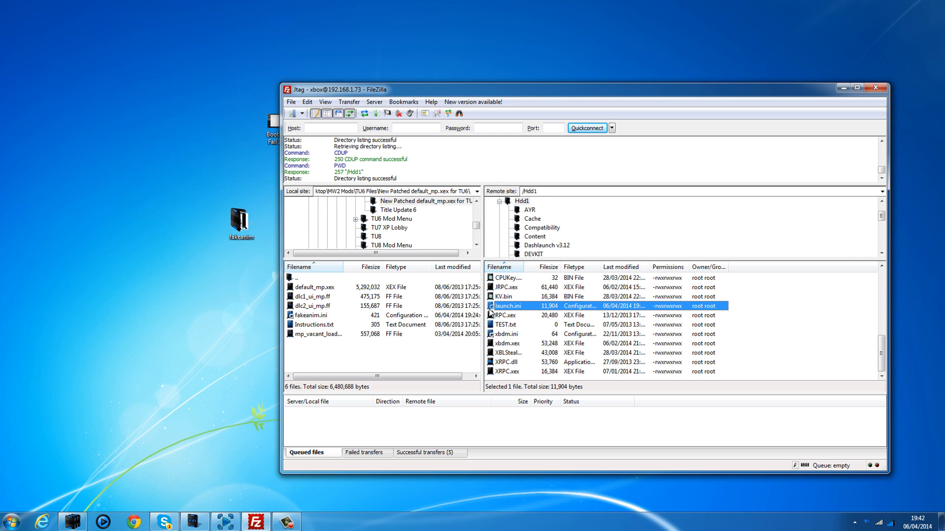
{"action": "mouse_move", "coordinate": [773, 346]}
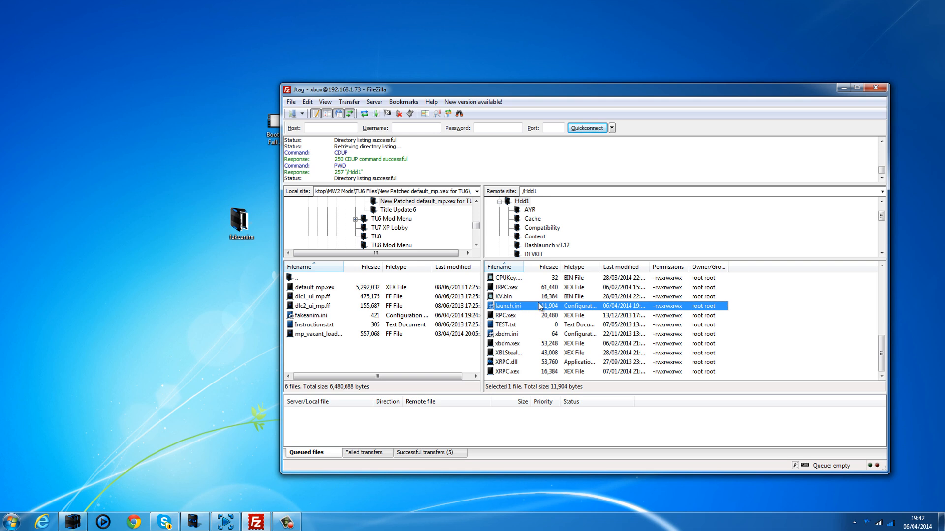
Step: Open the Xbox's launch.ini in Notepad through FileZilla's View/Edit and review it
{"action": "right_click", "coordinate": [506, 306]}
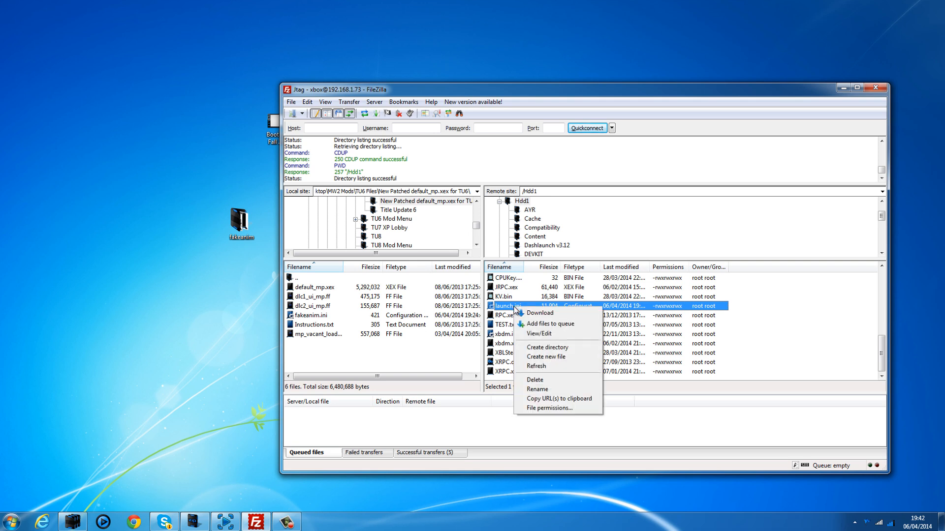
{"action": "left_click", "coordinate": [539, 333]}
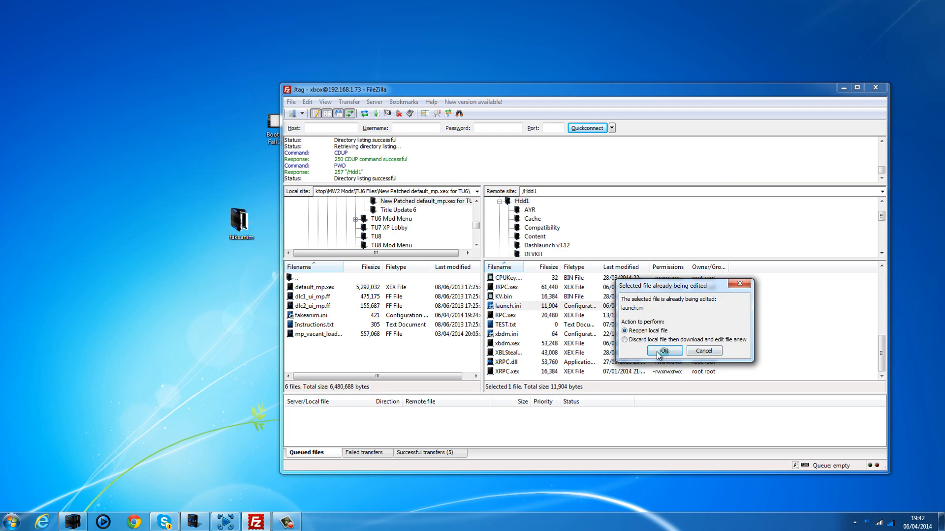
{"action": "left_click", "coordinate": [662, 351]}
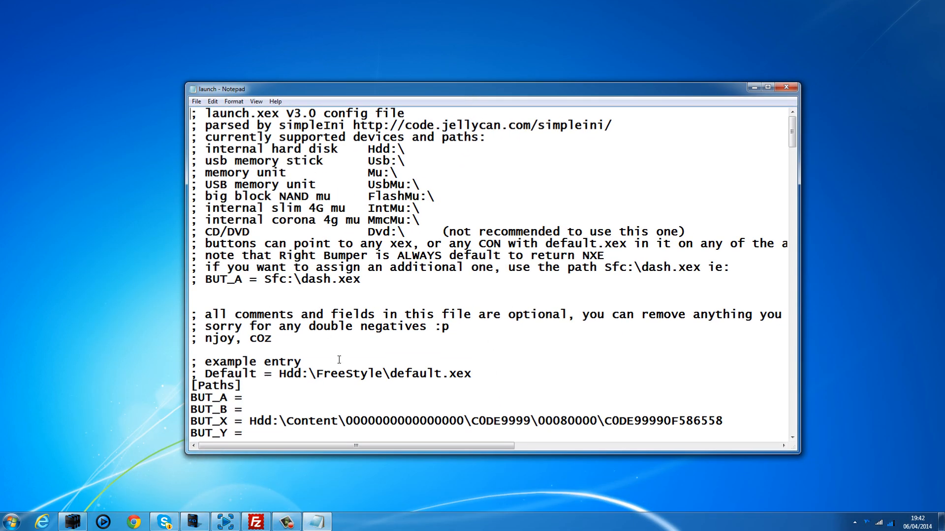
{"action": "scroll", "scroll_direction": "down", "scroll_amount": 3}
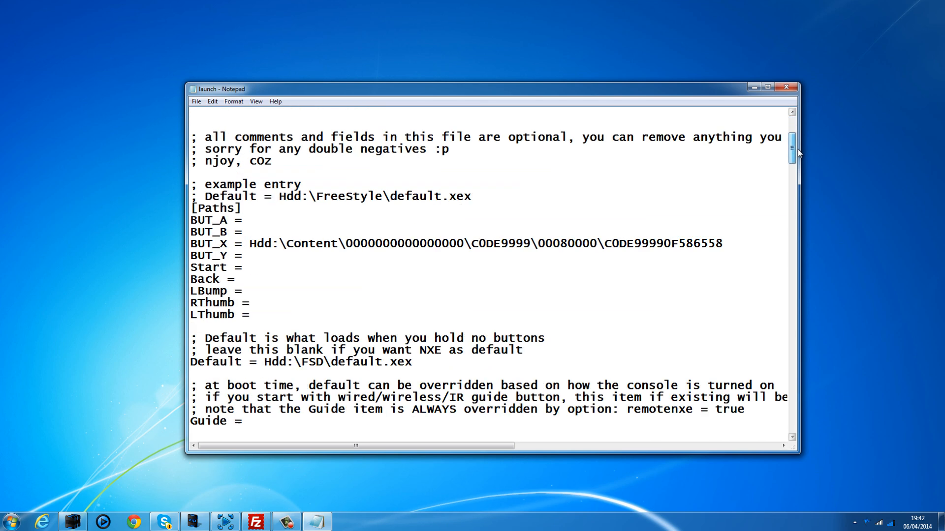
{"action": "scroll", "scroll_direction": "up", "scroll_amount": 3}
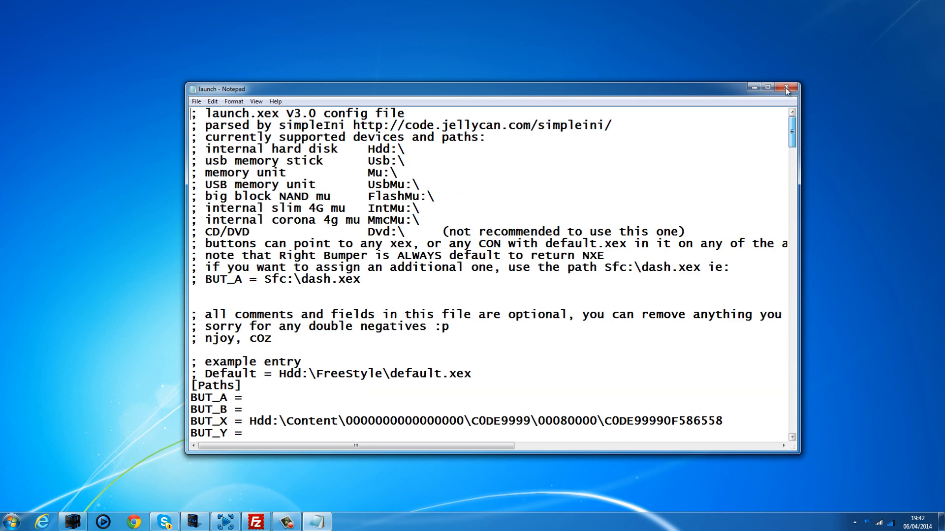
{"action": "scroll", "scroll_direction": "down", "scroll_amount": 3}
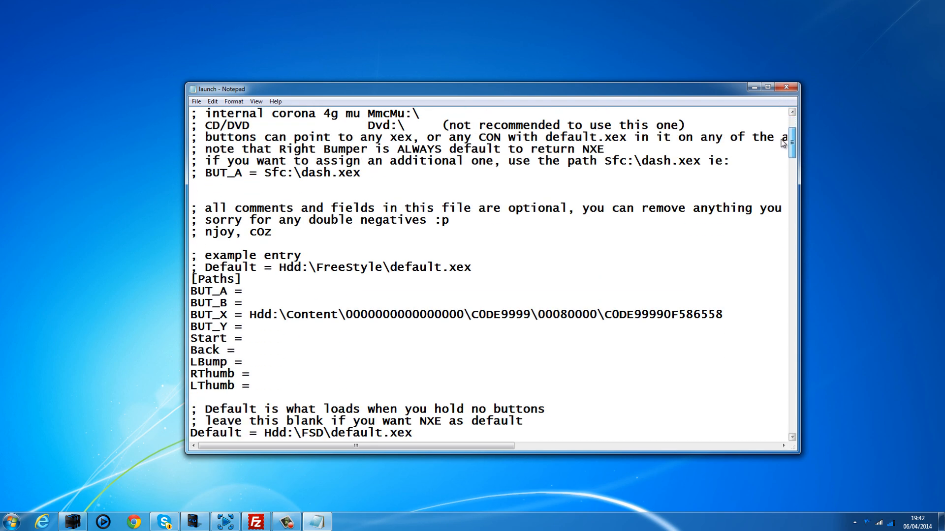
{"action": "scroll", "scroll_direction": "down", "scroll_amount": 3}
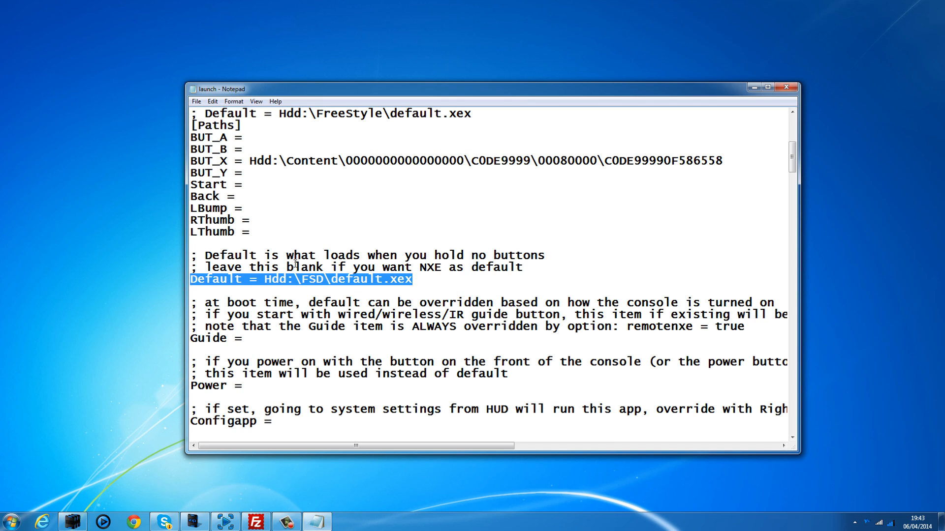
Step: Add a new line 'Fakeanim = Hdd:\' after the Default entry
{"action": "left_click", "coordinate": [419, 279]}
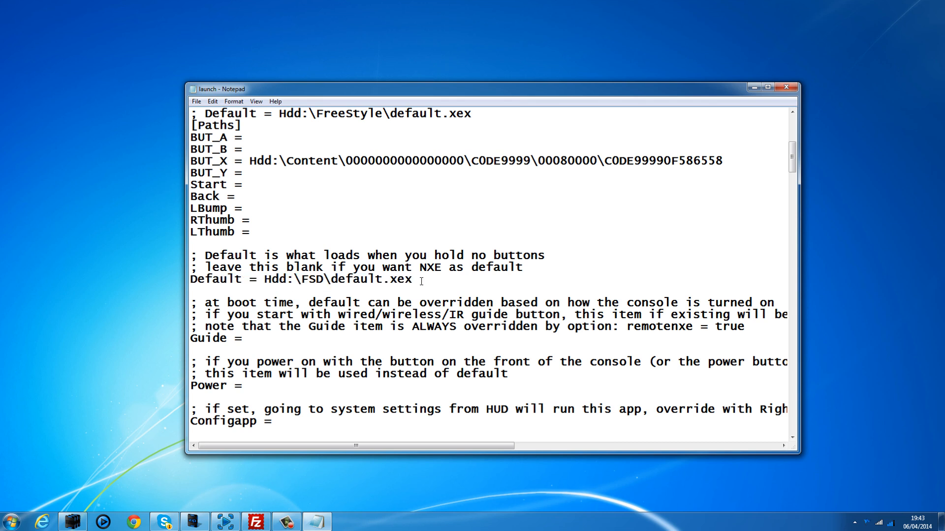
{"action": "left_click", "coordinate": [413, 279]}
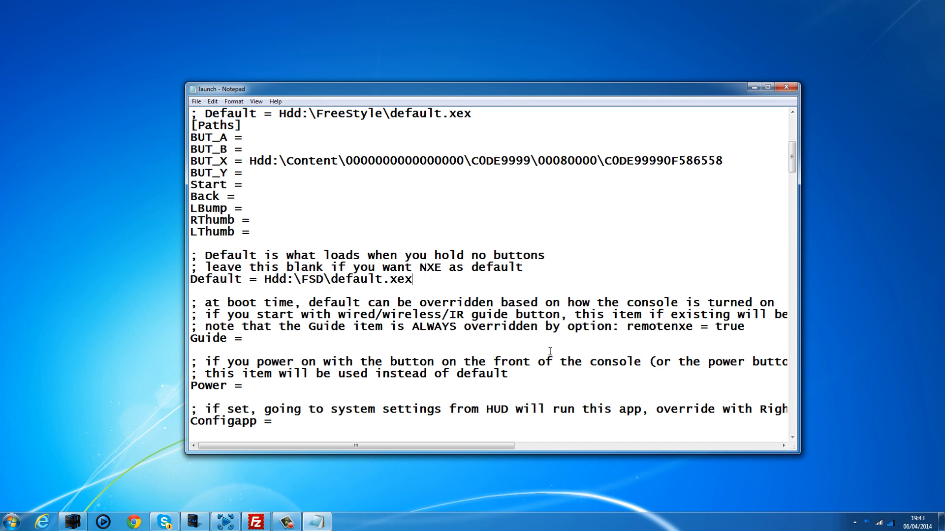
{"action": "mouse_move", "coordinate": [542, 340]}
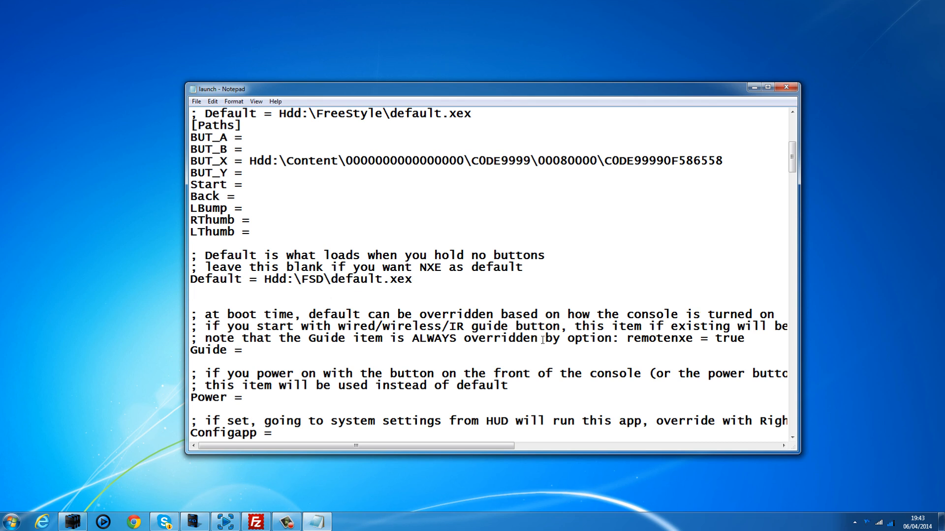
{"action": "type", "text": "Fake"}
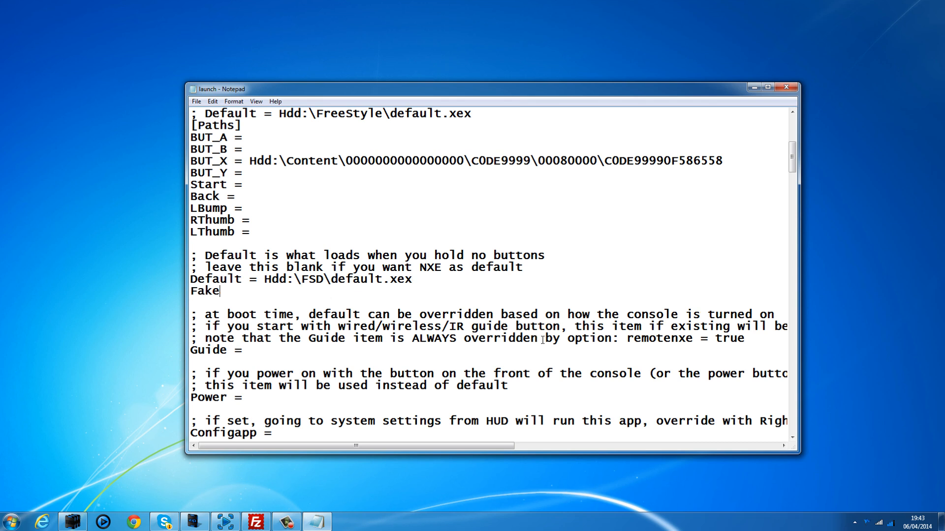
{"action": "type", "text": "anim"}
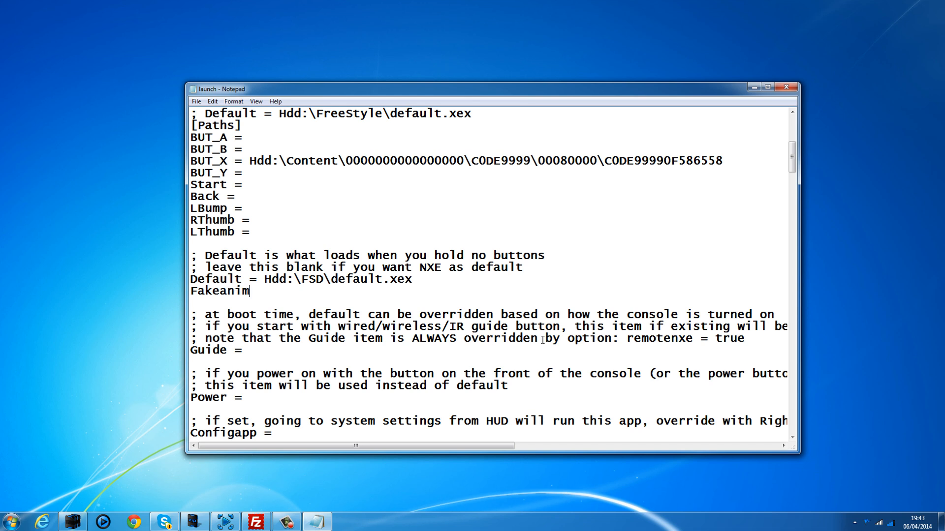
{"action": "type", "text": "="}
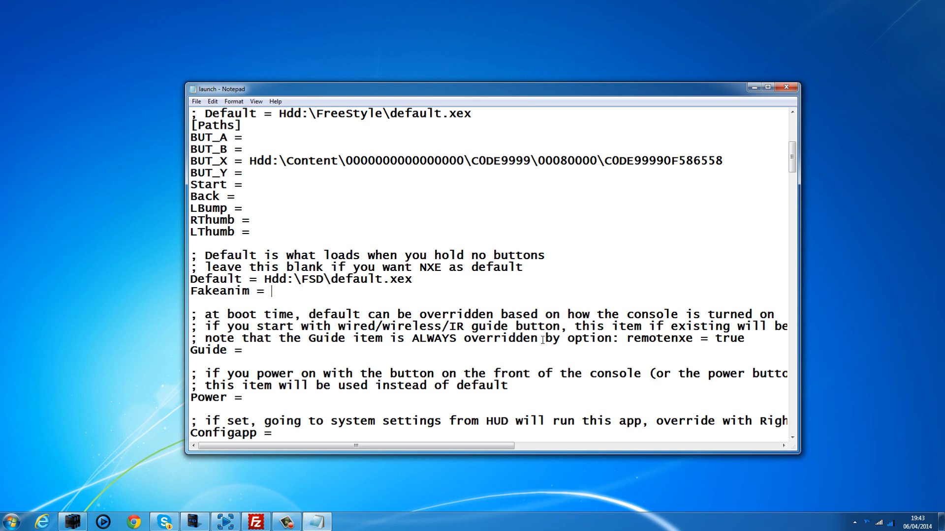
{"action": "type", "text": "Hdd"}
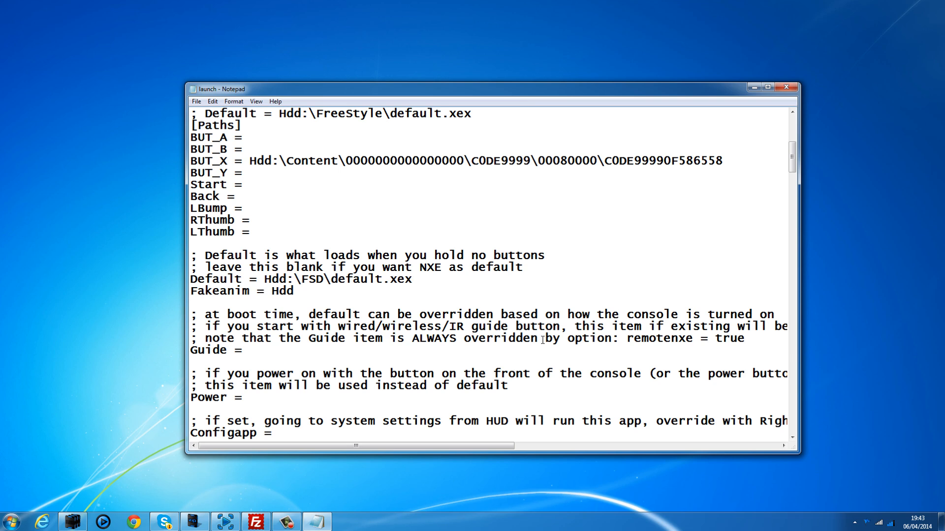
{"action": "type", "text": ":\\"}
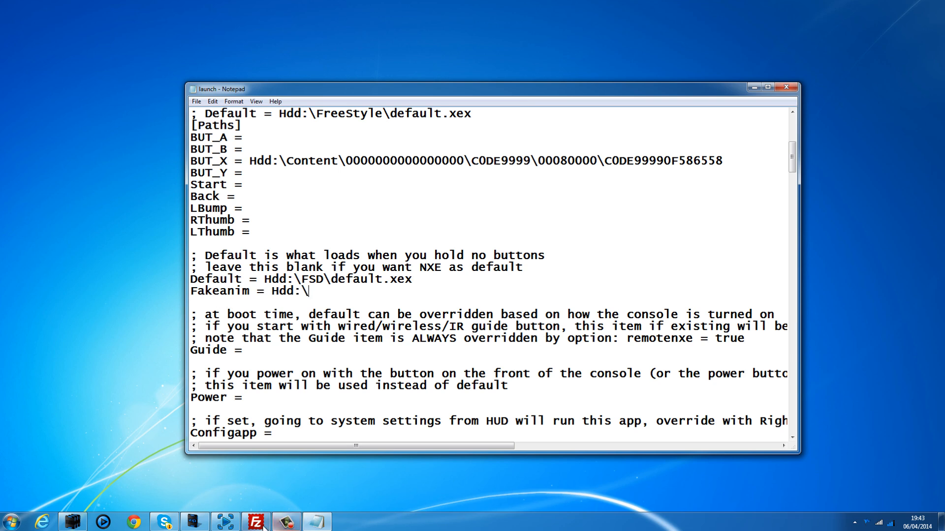
Step: List the remote /Hdd1/fakeanim folder in FileZilla, then bring launch.ini back to the front
{"action": "left_click", "coordinate": [254, 522]}
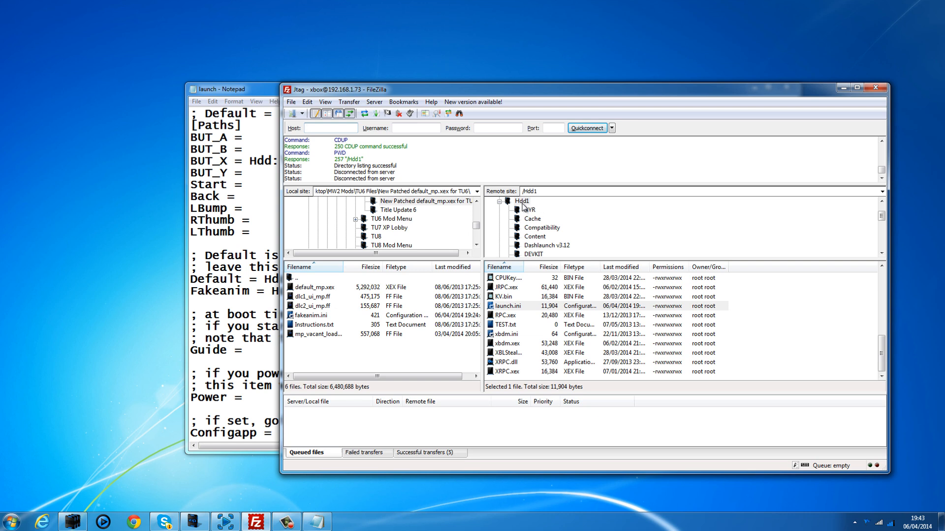
{"action": "left_click", "coordinate": [521, 201]}
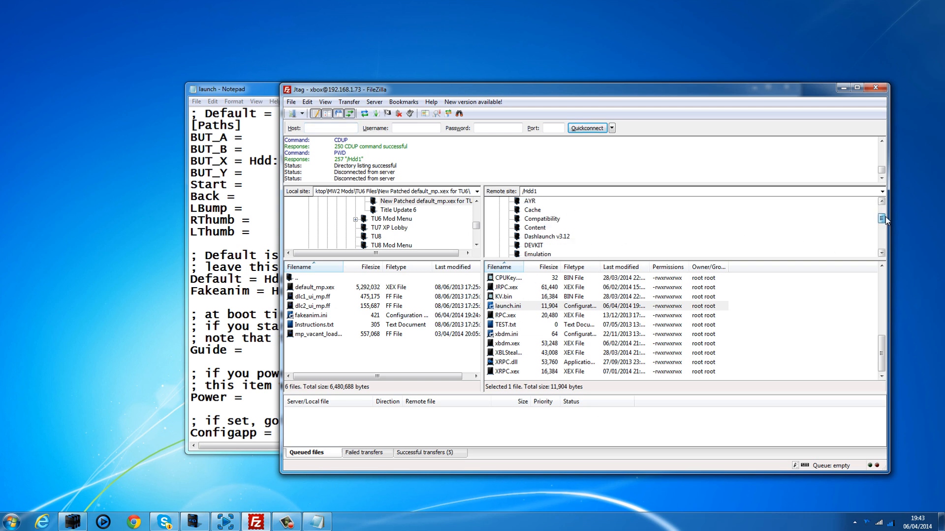
{"action": "scroll", "scroll_direction": "down", "scroll_amount": 3}
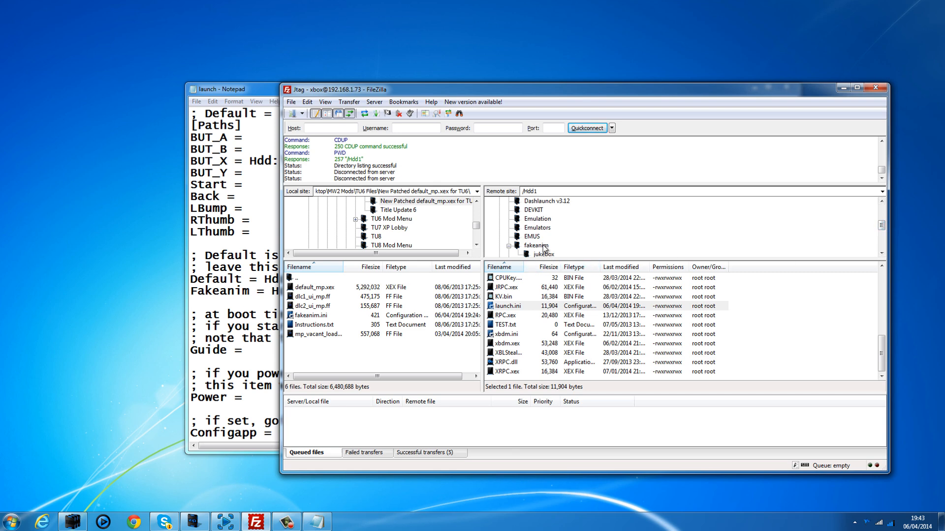
{"action": "double_click", "coordinate": [536, 245]}
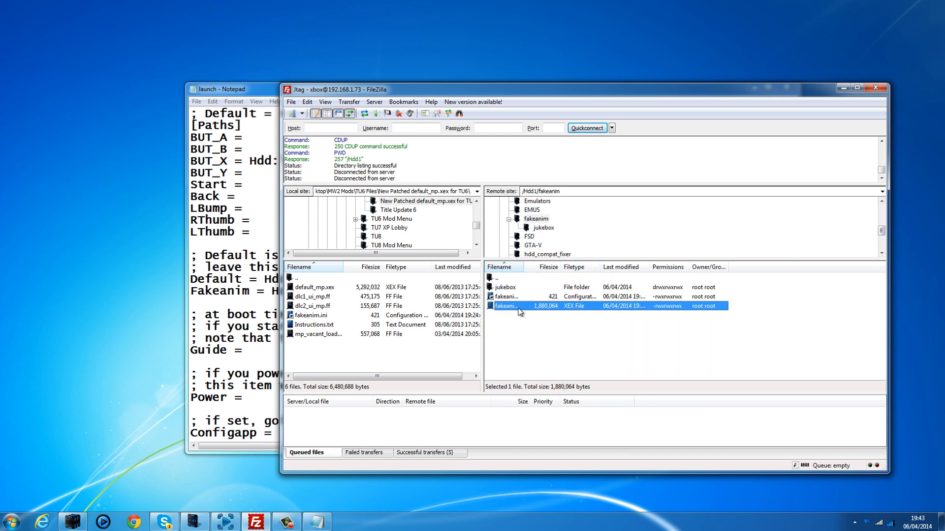
{"action": "left_click", "coordinate": [229, 88]}
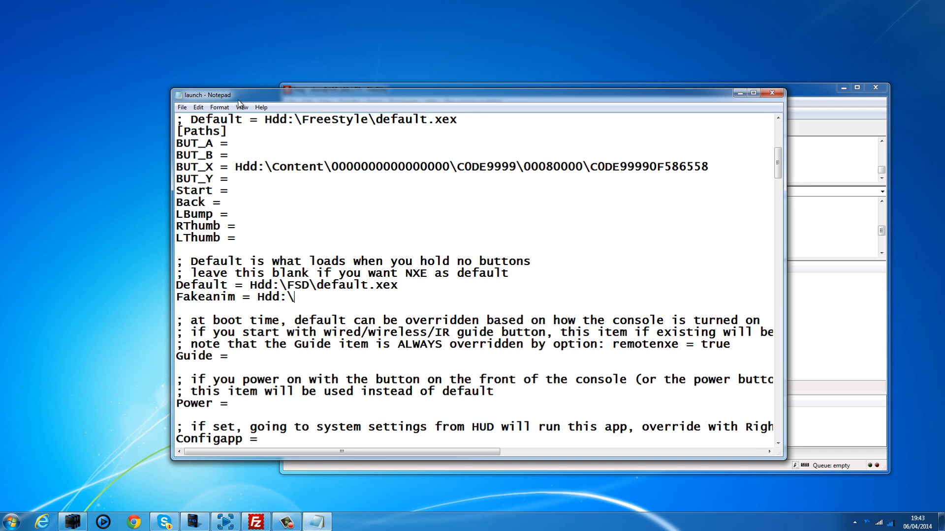
Step: Complete the Fakeanim line as 'Hdd:\fakeanim\fakeanim.xex' and close the Notepad window
{"action": "left_click_drag", "start_coordinate": [207, 95], "coordinate": [174, 80]}
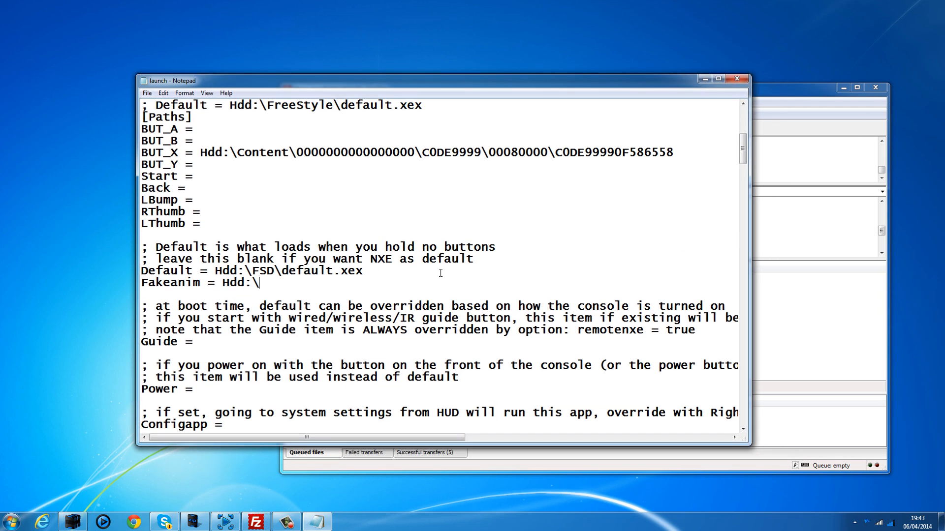
{"action": "mouse_move", "coordinate": [409, 284]}
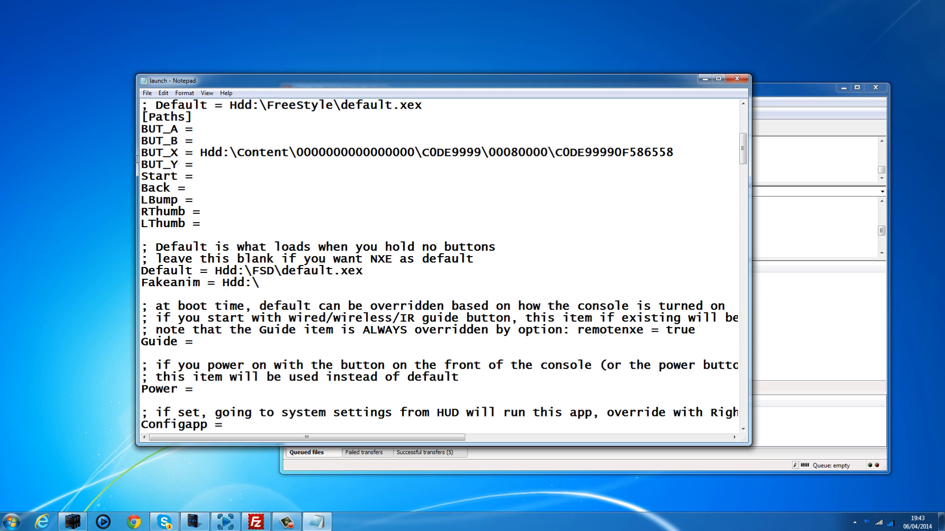
{"action": "mouse_move", "coordinate": [299, 284]}
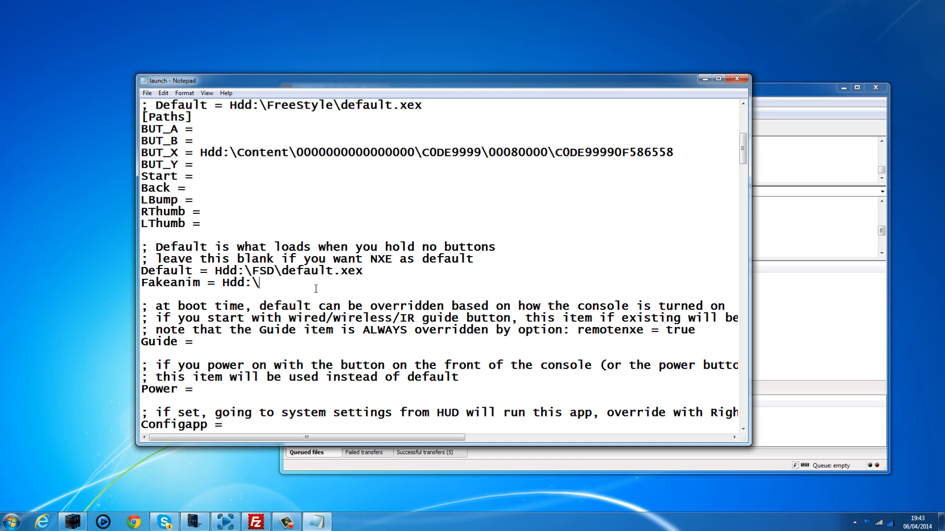
{"action": "mouse_move", "coordinate": [359, 300]}
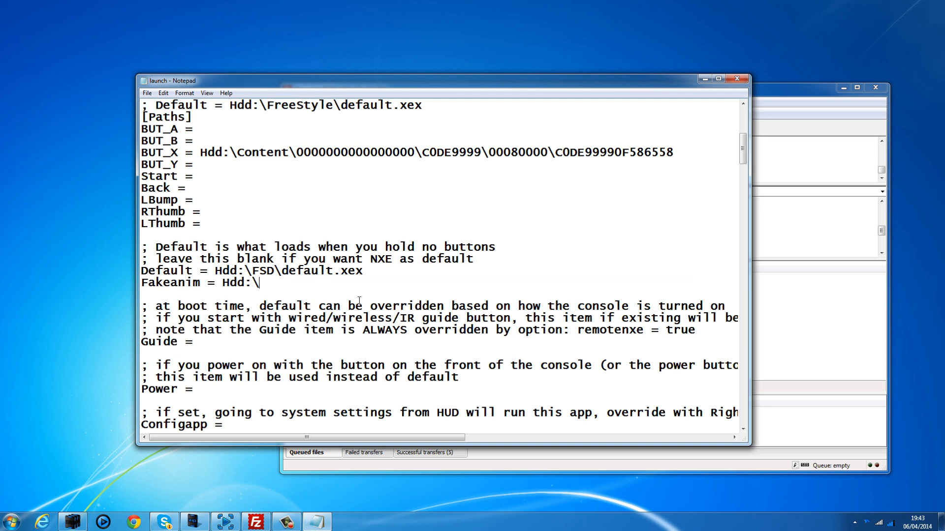
{"action": "type", "text": "fake"}
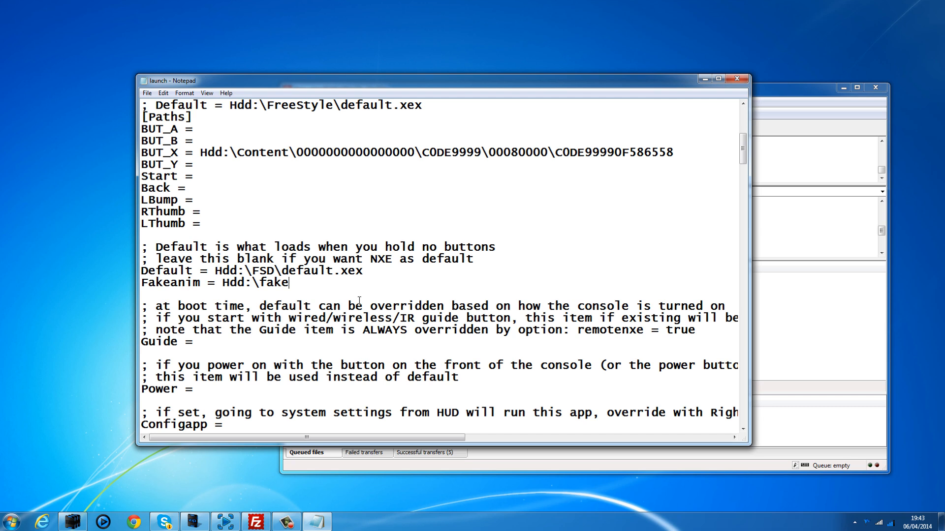
{"action": "type", "text": "anim"}
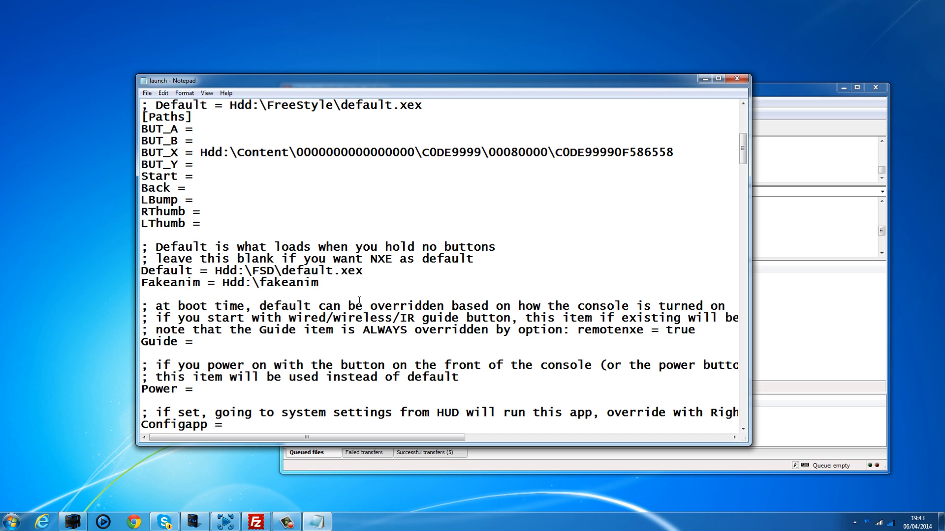
{"action": "type", "text": "\\"}
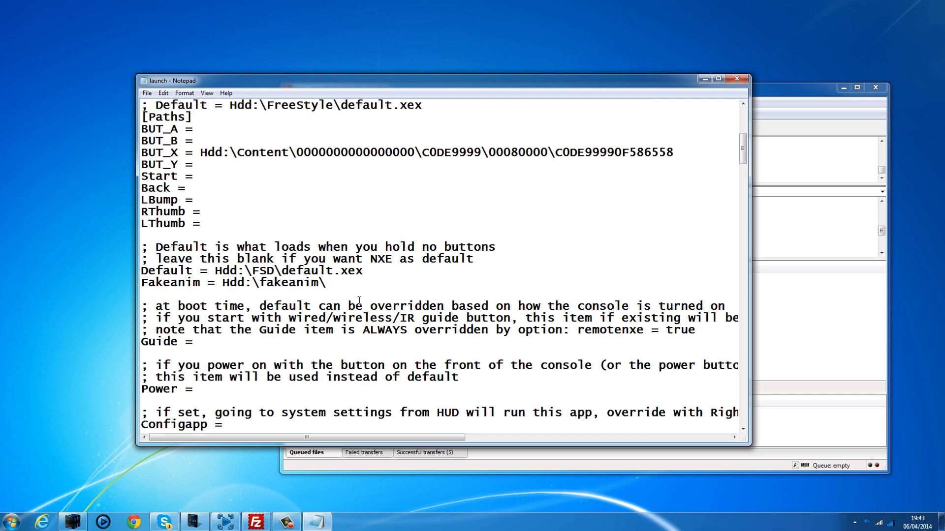
{"action": "type", "text": "fakean"}
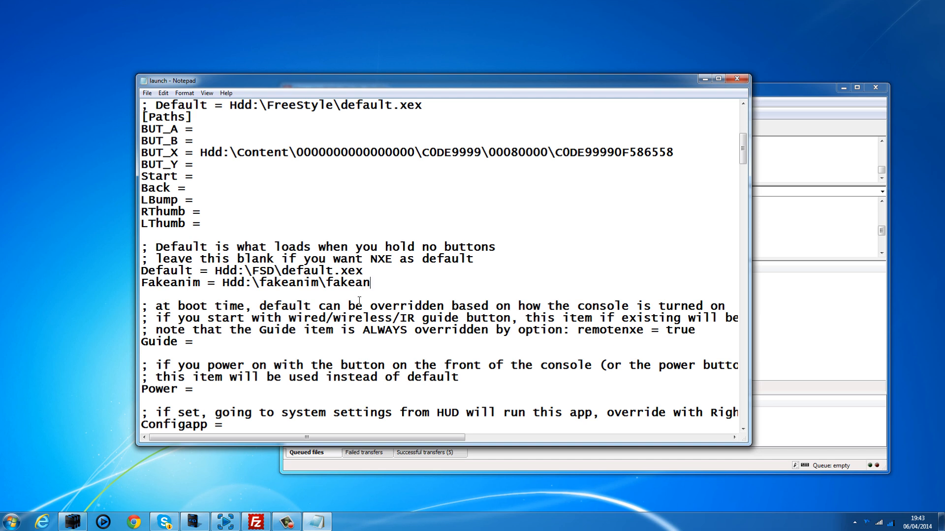
{"action": "type", "text": "im.x"}
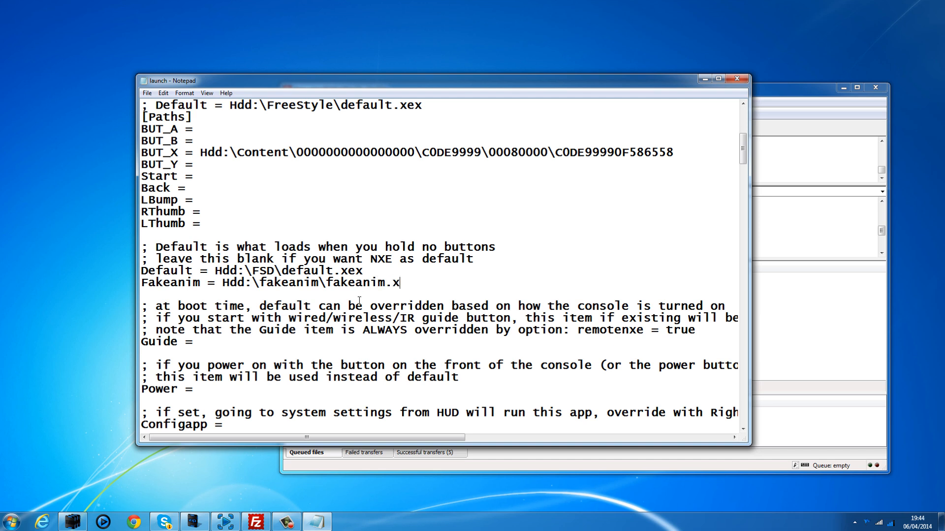
{"action": "type", "text": "ex"}
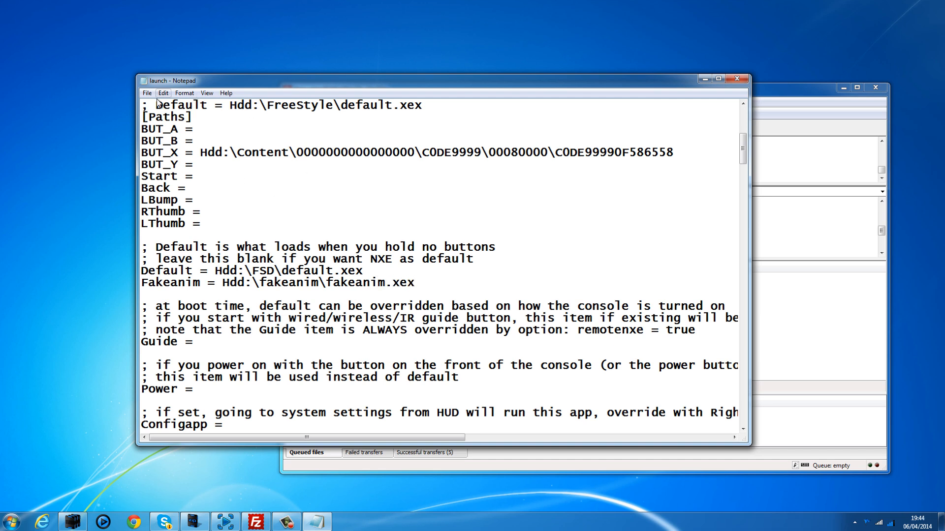
{"action": "left_click", "coordinate": [147, 93]}
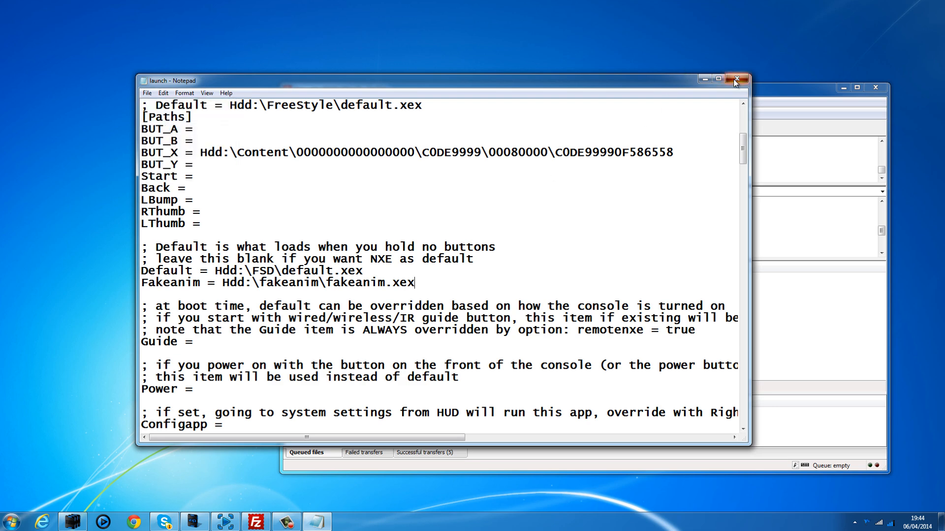
{"action": "left_click", "coordinate": [736, 79]}
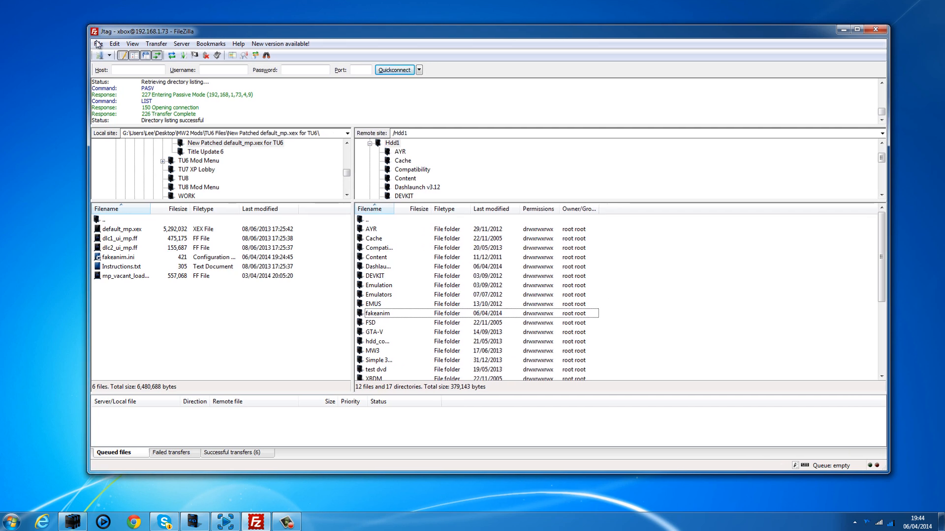
{"action": "mouse_move", "coordinate": [287, 352]}
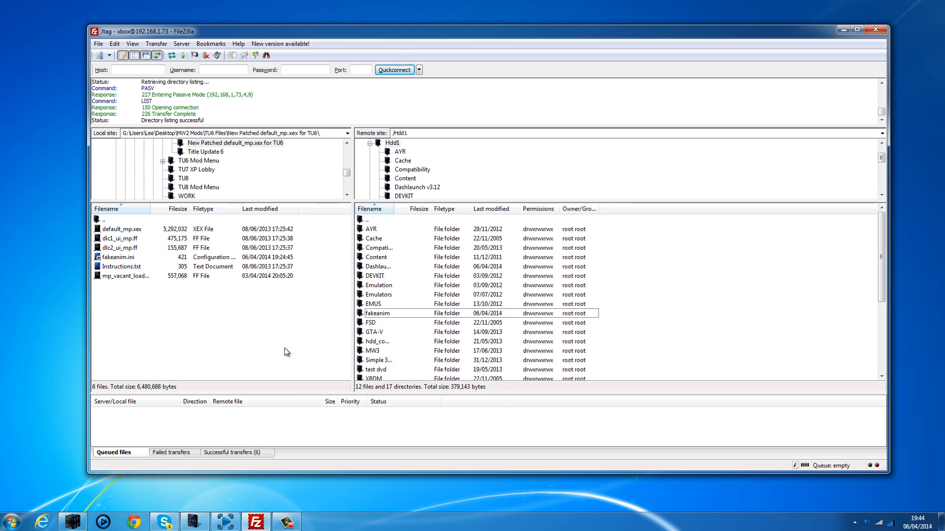
{"action": "mouse_move", "coordinate": [375, 419]}
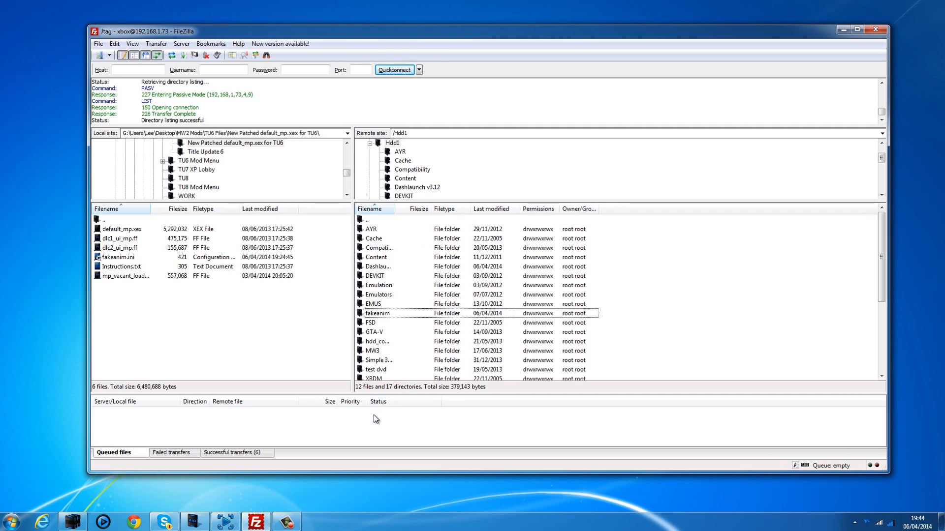
{"action": "mouse_move", "coordinate": [370, 426]}
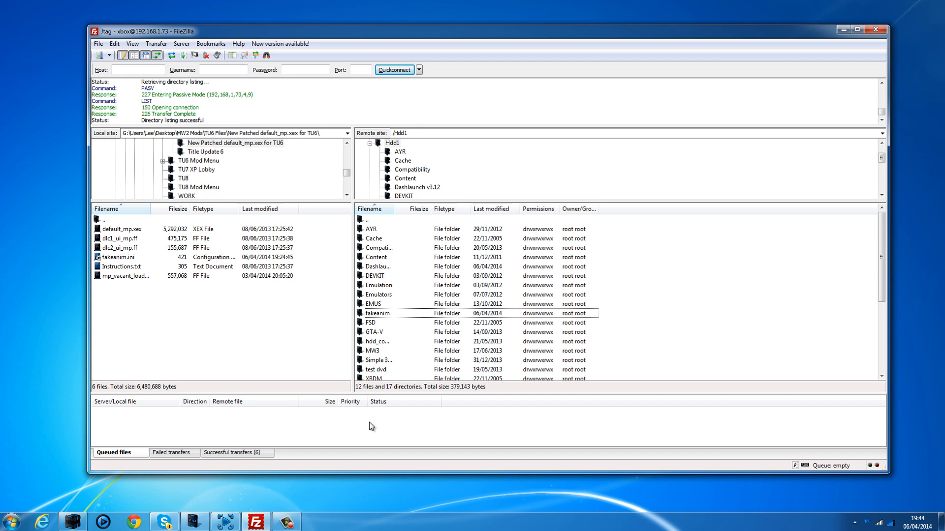
{"action": "mouse_move", "coordinate": [367, 431]}
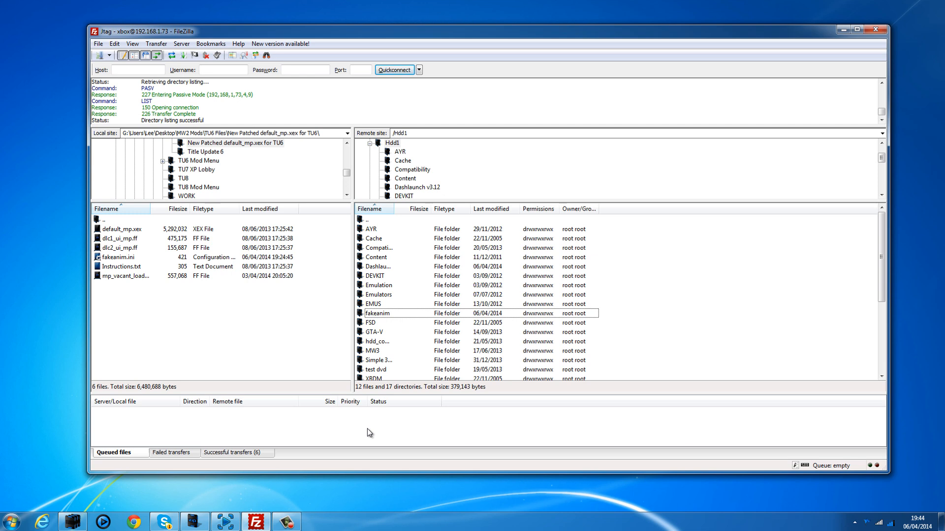
{"action": "left_click", "coordinate": [378, 401]}
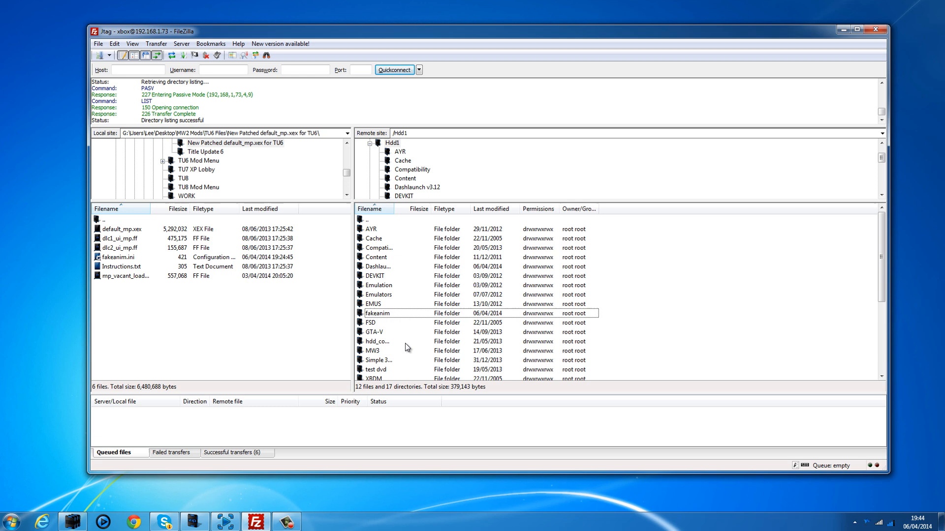
{"action": "mouse_move", "coordinate": [408, 318]}
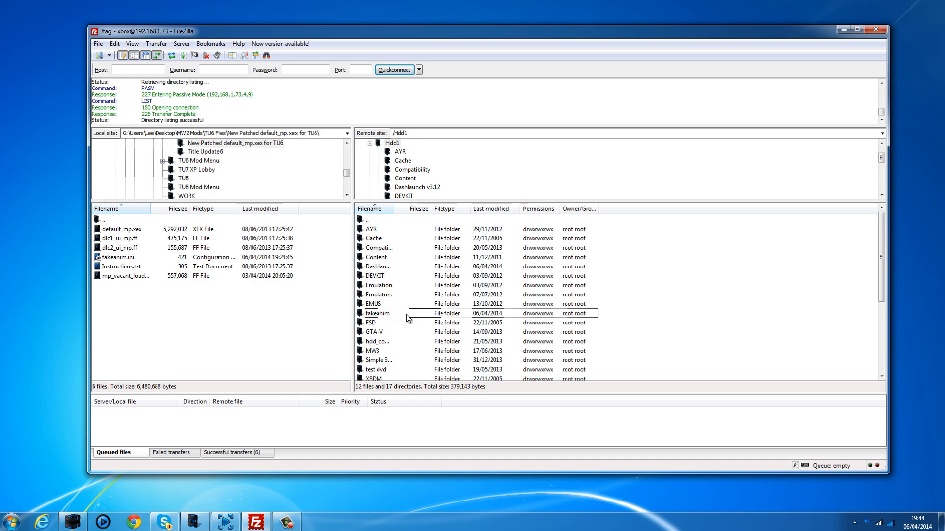
{"action": "mouse_move", "coordinate": [245, 502]}
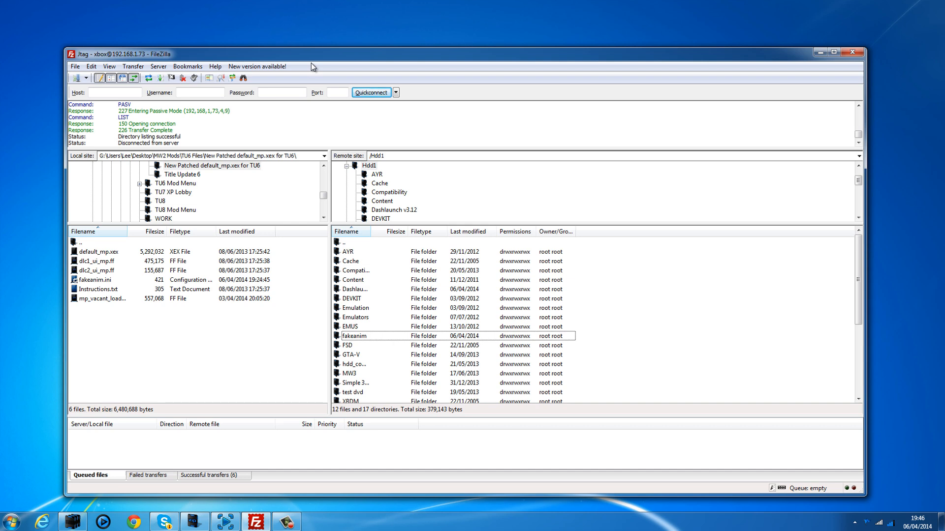
{"action": "mouse_move", "coordinate": [309, 51]}
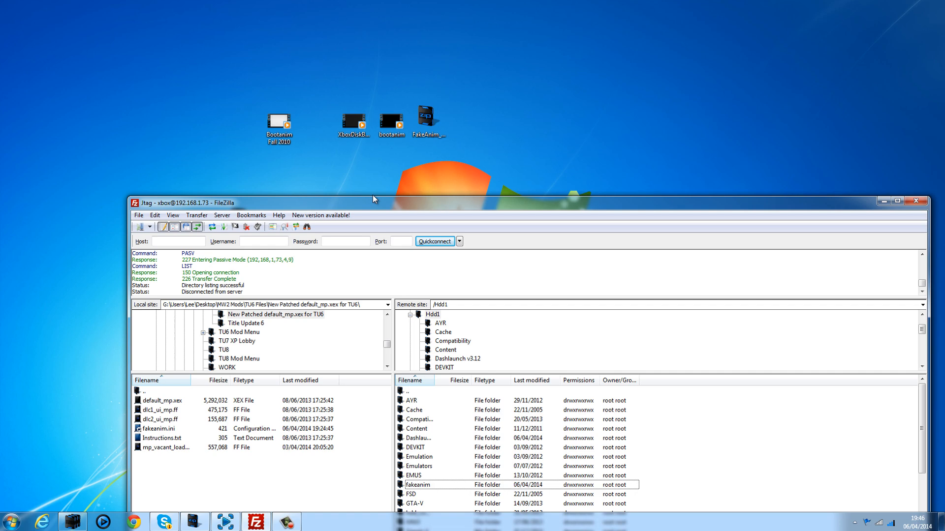
Step: Move the FileZilla window further left and scroll the remote Hdd1 file list
{"action": "left_click_drag", "start_coordinate": [373, 202], "coordinate": [362, 190]}
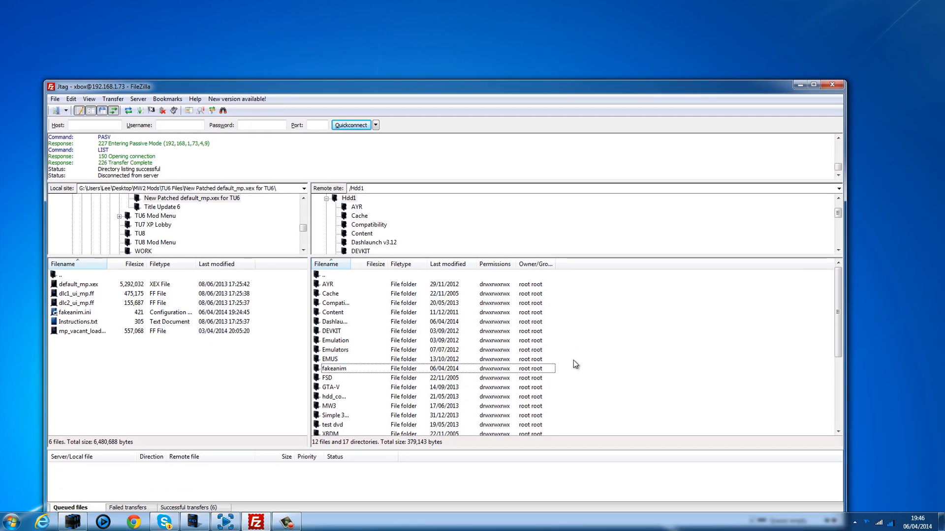
{"action": "scroll", "scroll_direction": "down", "scroll_amount": 3}
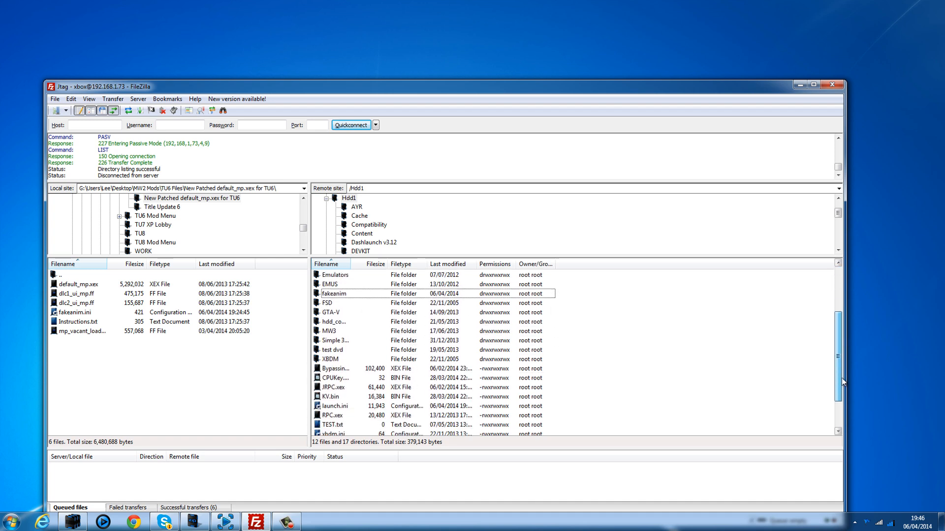
Step: Open the remote fakeanim folder and download fakeanim.ini into Notepad (delay 13, calibration 1)
{"action": "scroll", "scroll_direction": "down", "scroll_amount": 3}
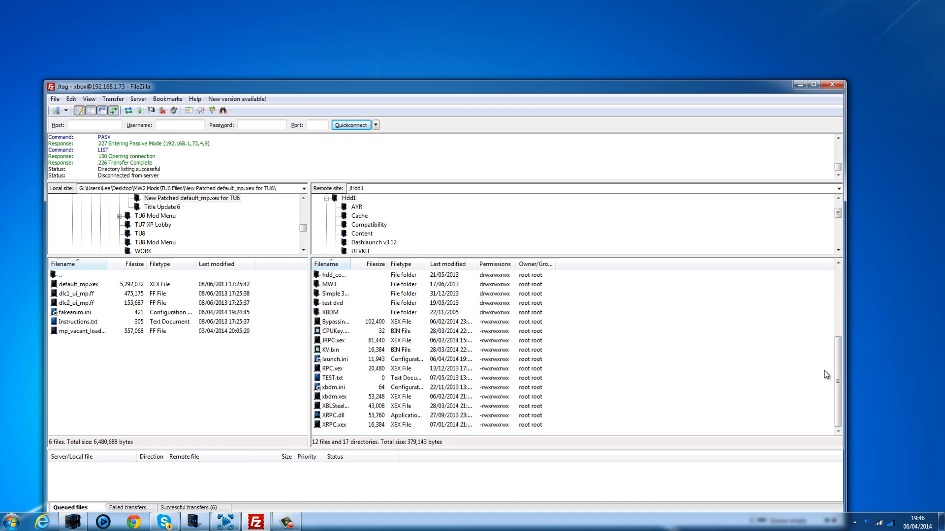
{"action": "scroll", "scroll_direction": "up", "scroll_amount": 3}
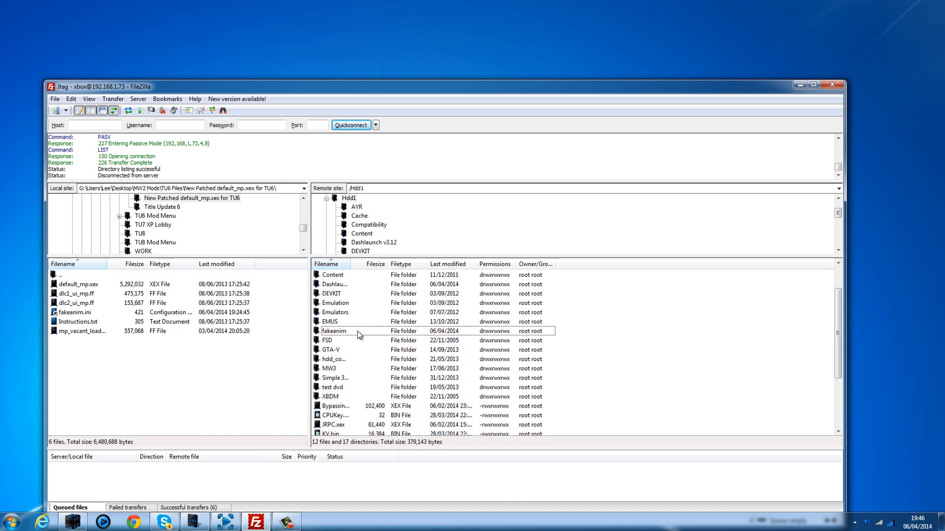
{"action": "double_click", "coordinate": [335, 331]}
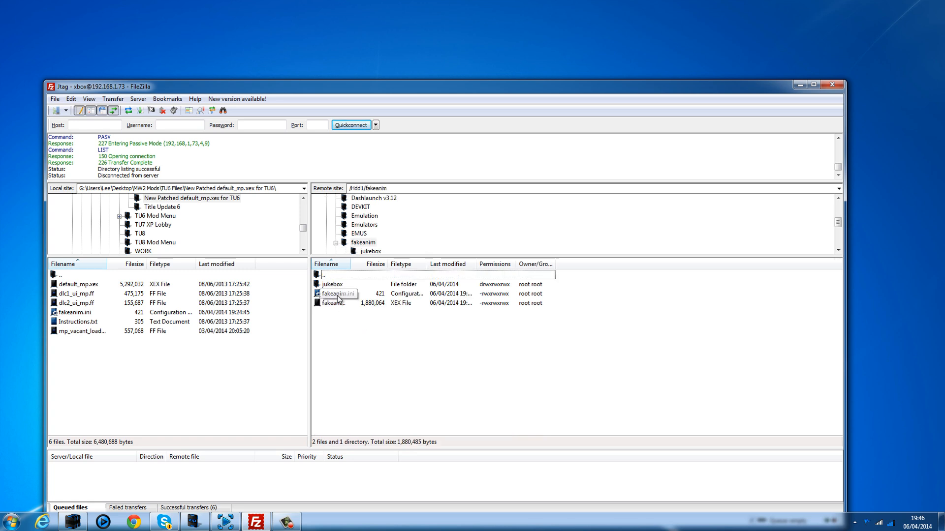
{"action": "left_click", "coordinate": [338, 293]}
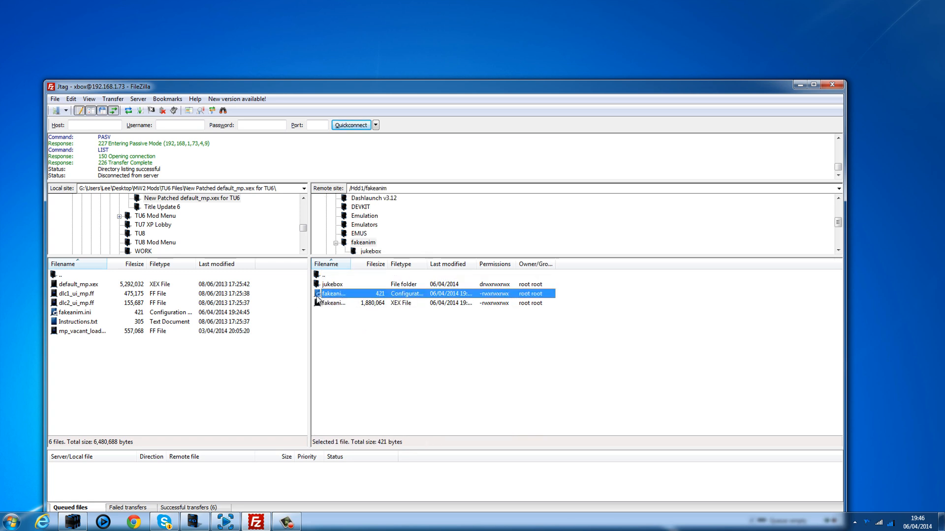
{"action": "double_click", "coordinate": [333, 293]}
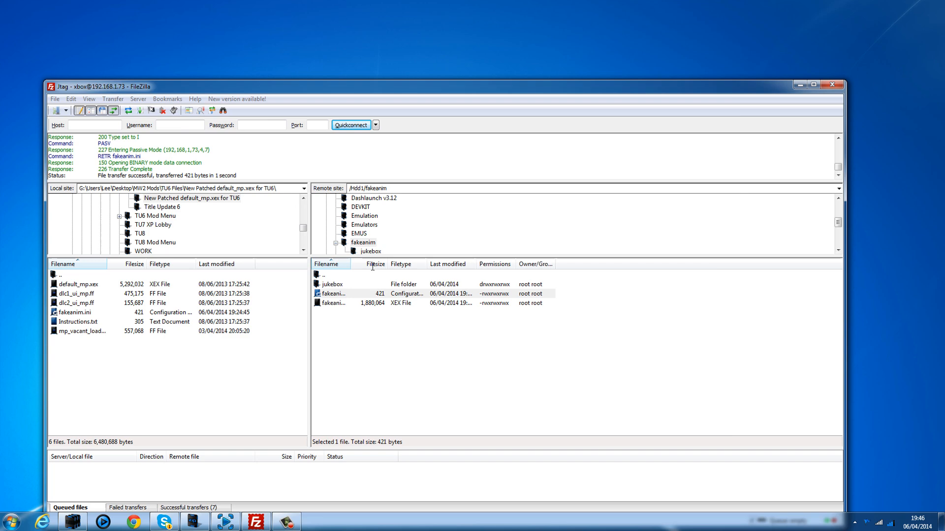
{"action": "double_click", "coordinate": [76, 312]}
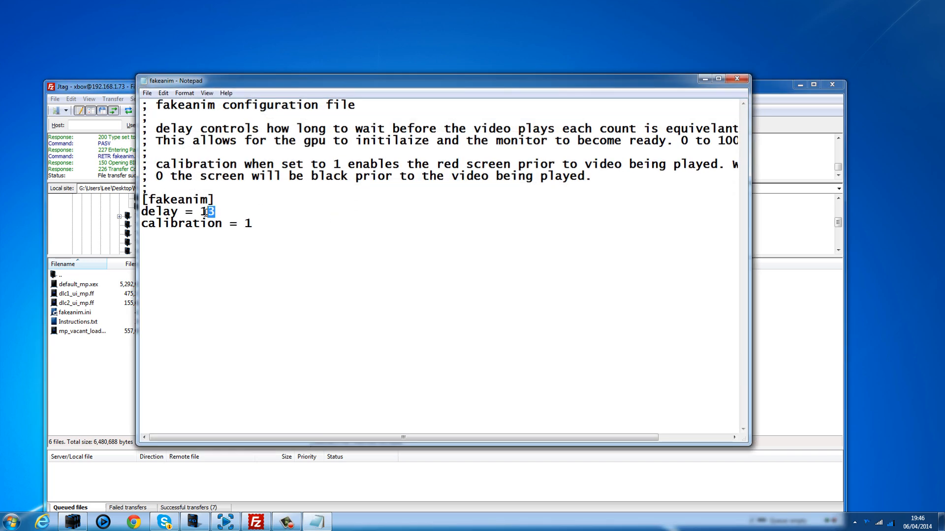
Step: Edit fakeanim.ini to read delay 10 and calibration 0, then close Notepad
{"action": "type", "text": "0"}
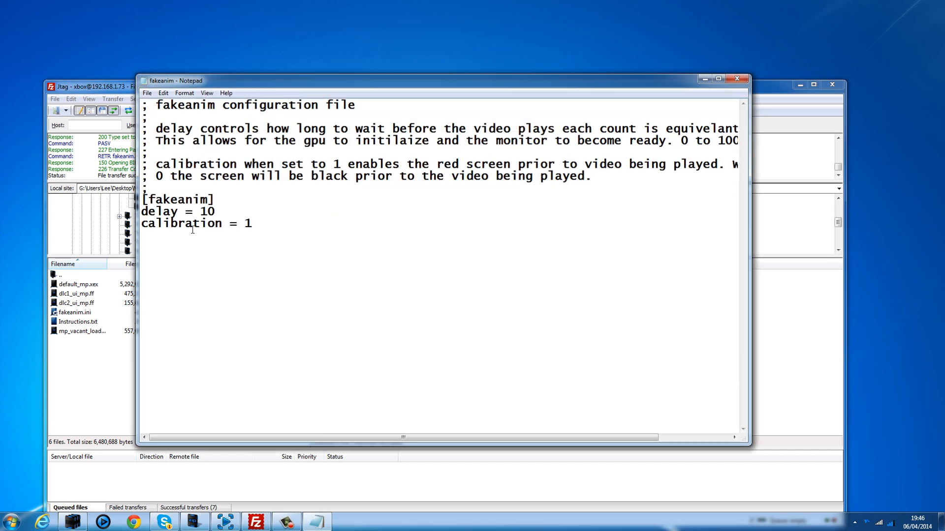
{"action": "mouse_move", "coordinate": [221, 250]}
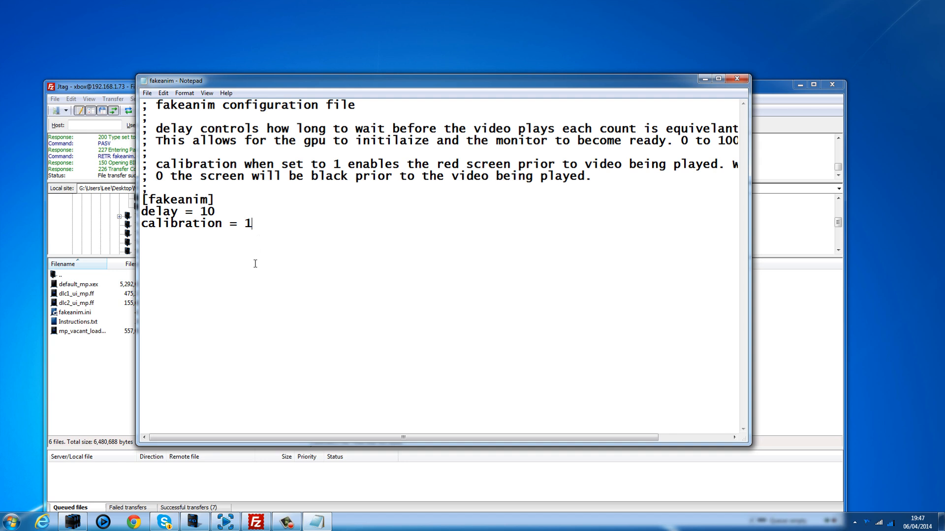
{"action": "mouse_move", "coordinate": [368, 86]}
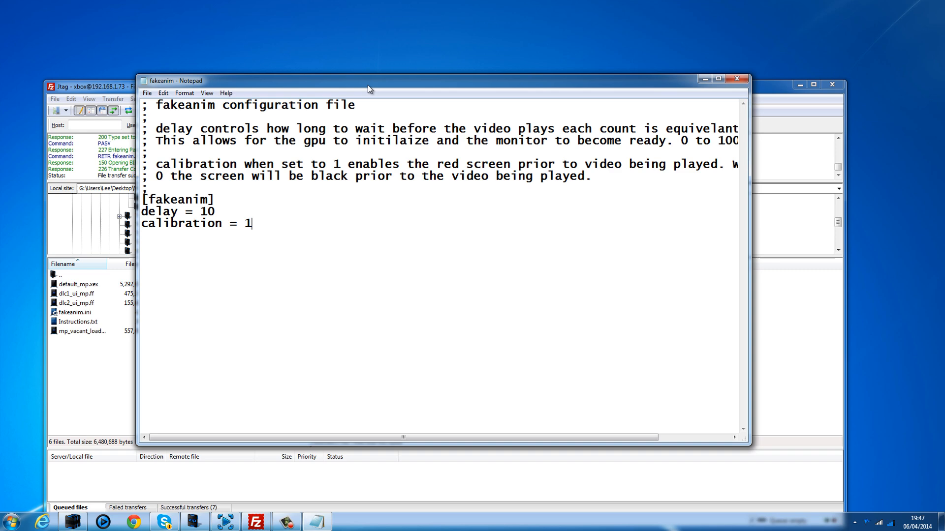
{"action": "left_click_drag", "start_coordinate": [368, 81], "coordinate": [384, 101]}
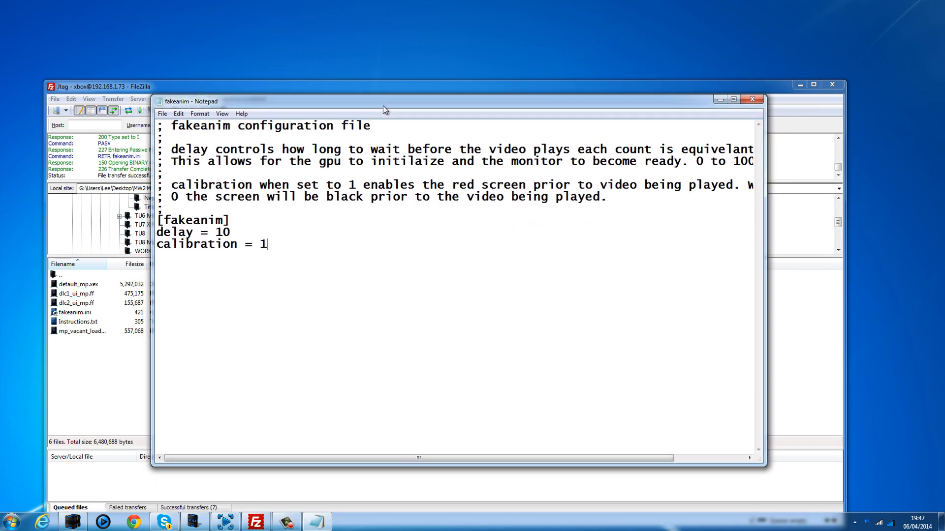
{"action": "mouse_move", "coordinate": [172, 233]}
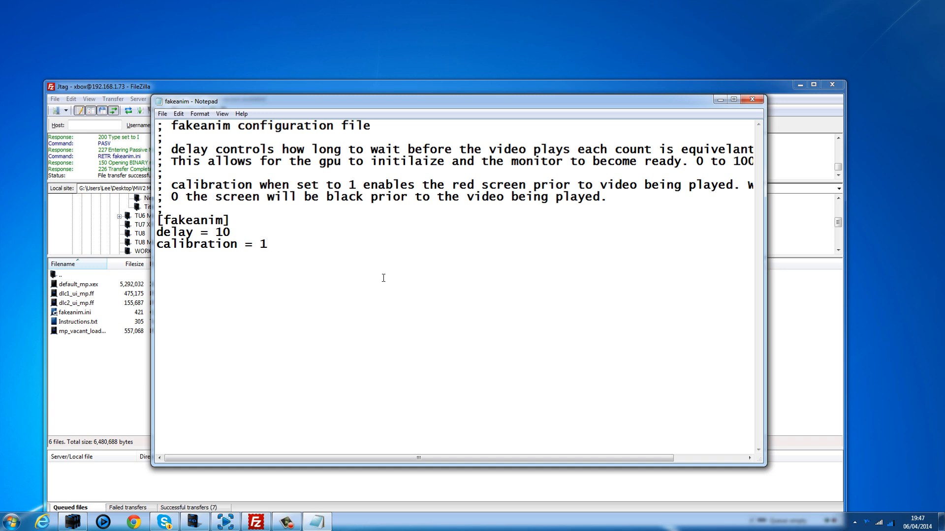
{"action": "type", "text": "0"}
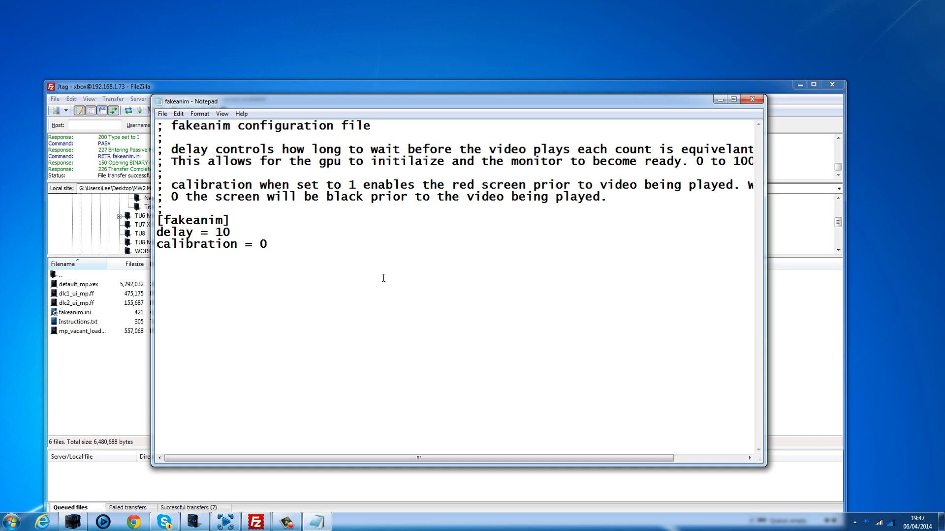
{"action": "type", "text": "1"}
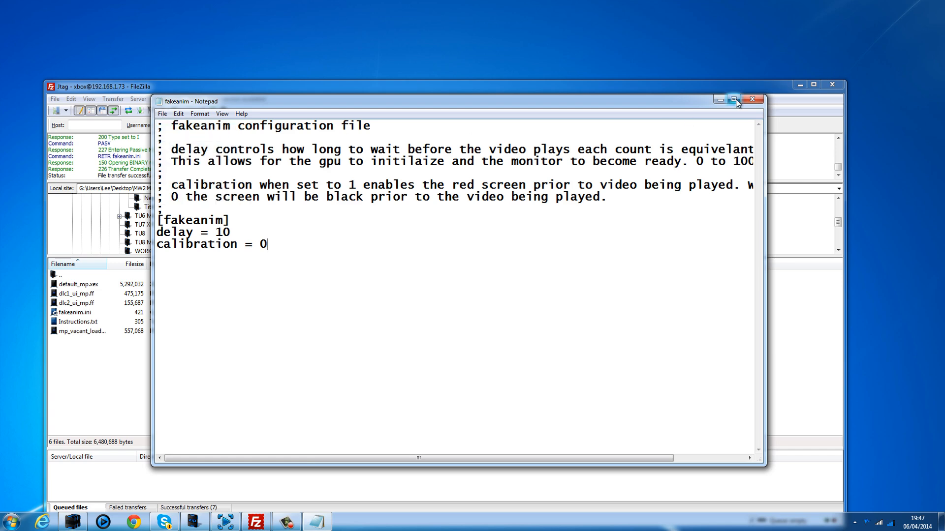
{"action": "left_click", "coordinate": [752, 100]}
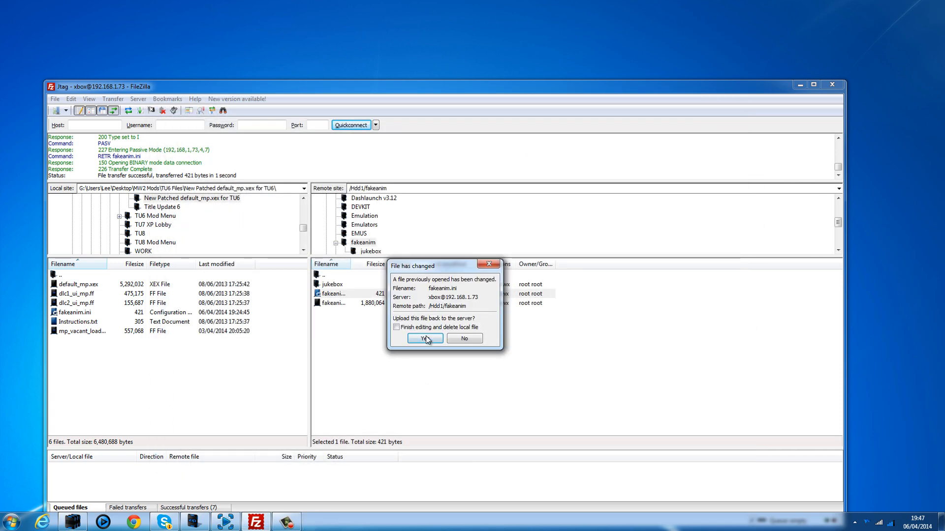
Step: Upload the changed fakeanim.ini to the Xbox, then select Flash from the server root
{"action": "left_click", "coordinate": [425, 338]}
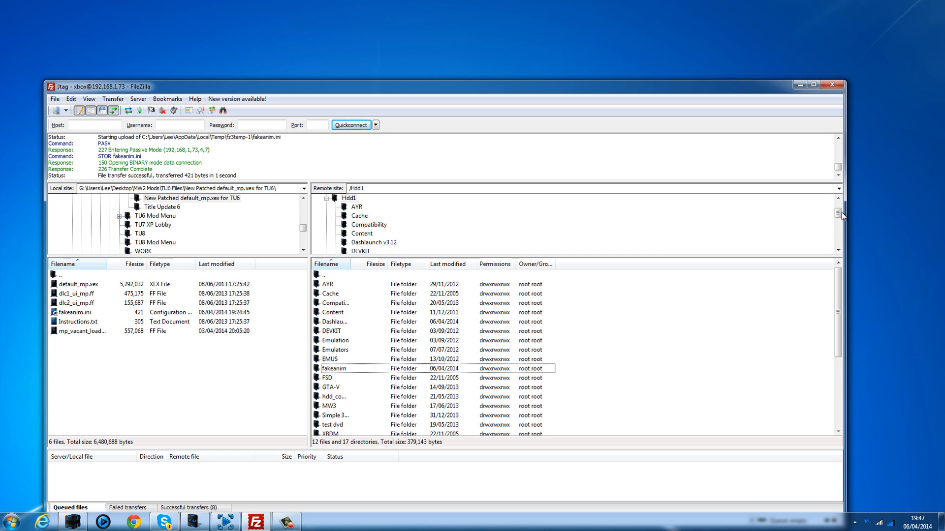
{"action": "left_click", "coordinate": [335, 198]}
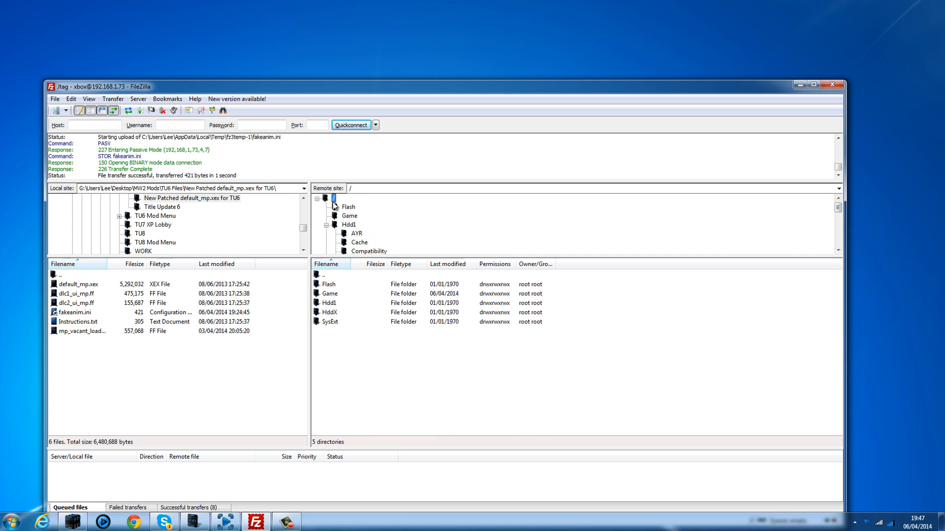
{"action": "left_click", "coordinate": [330, 284]}
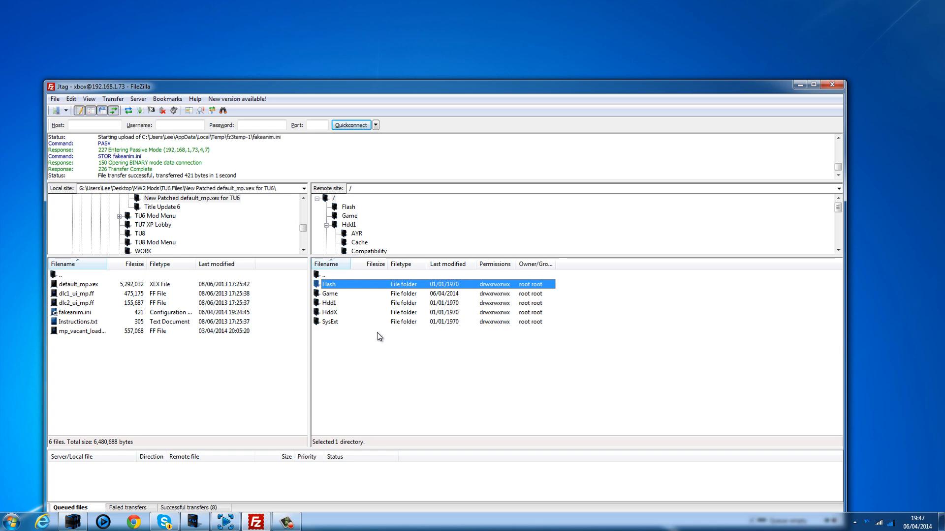
{"action": "mouse_move", "coordinate": [207, 66]}
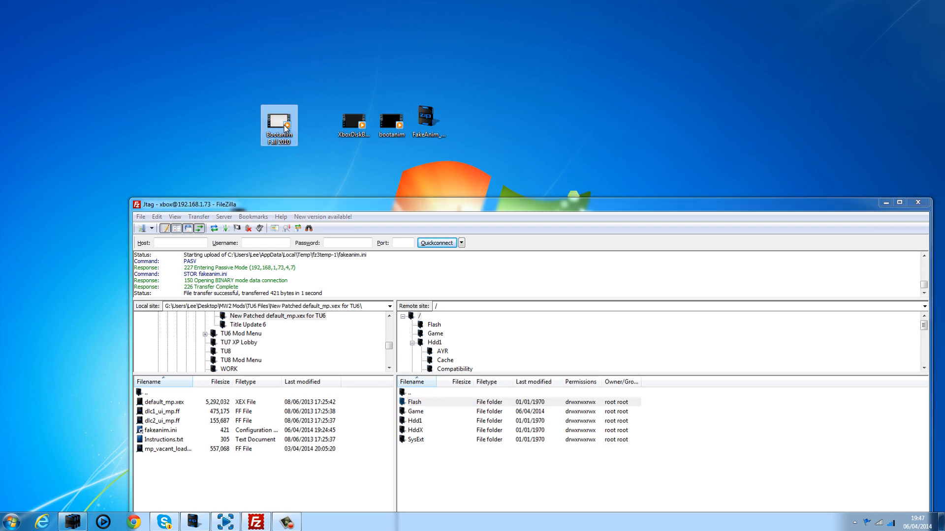
{"action": "mouse_move", "coordinate": [348, 67]}
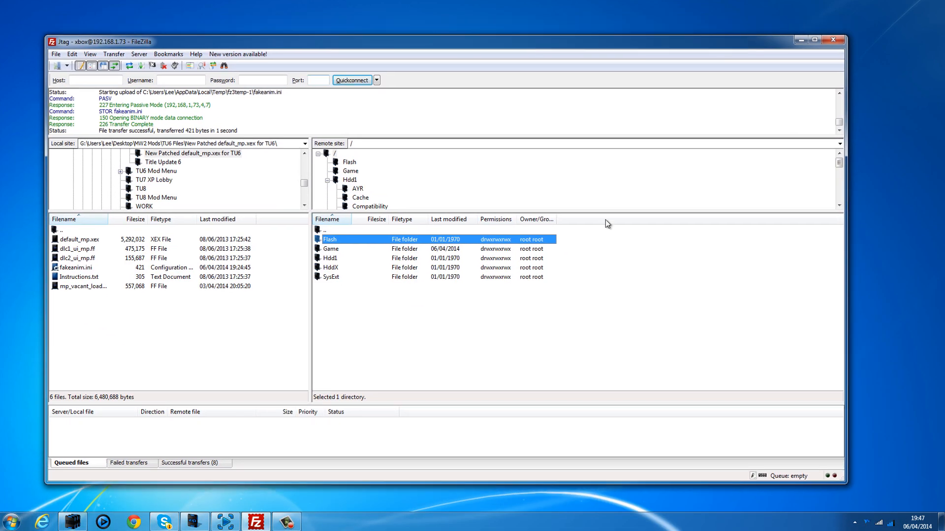
{"action": "mouse_move", "coordinate": [629, 339]}
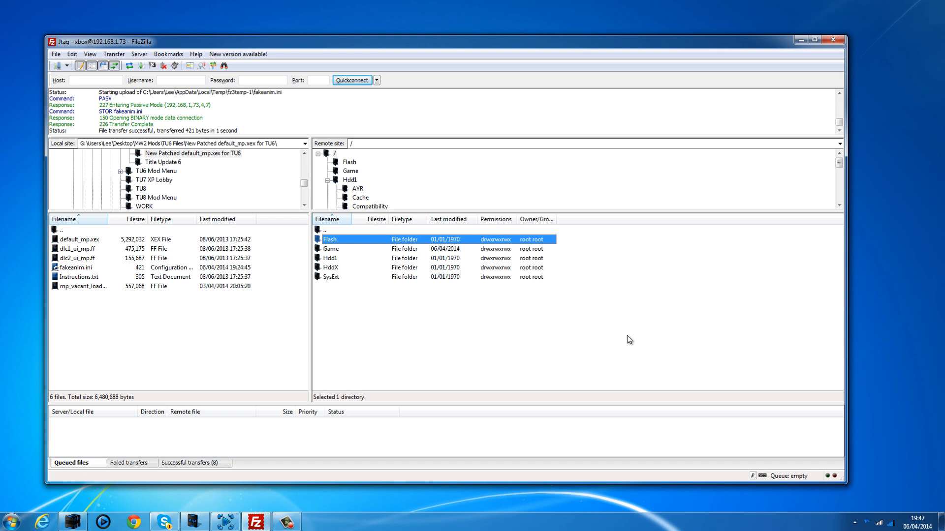
{"action": "mouse_move", "coordinate": [458, 300]}
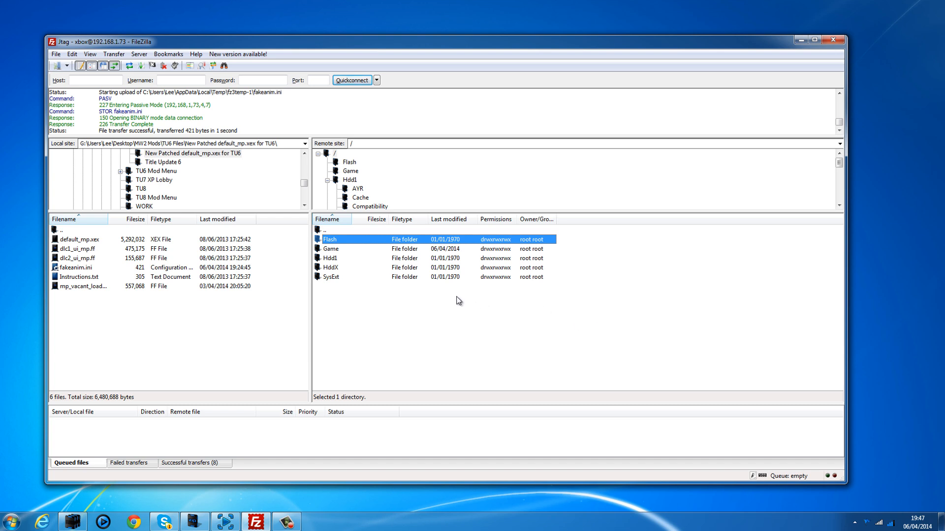
{"action": "mouse_move", "coordinate": [372, 244]}
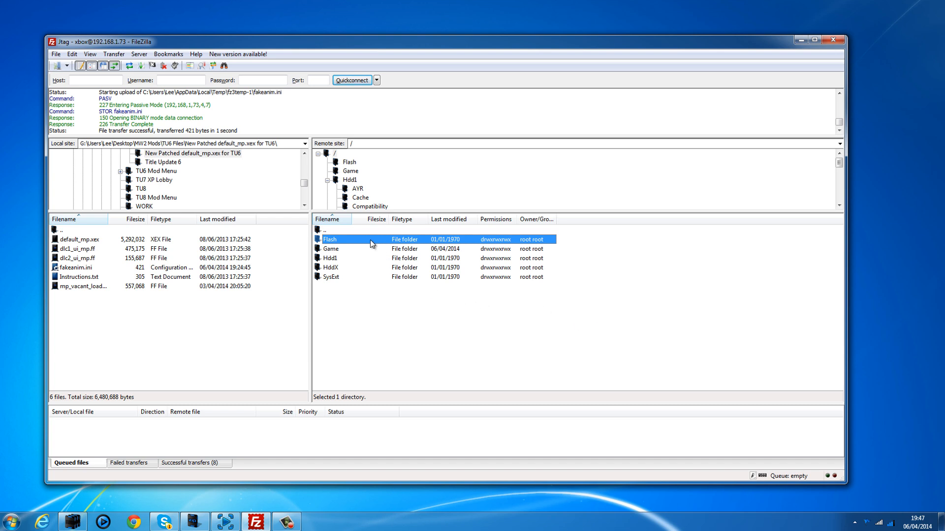
{"action": "mouse_move", "coordinate": [365, 244]}
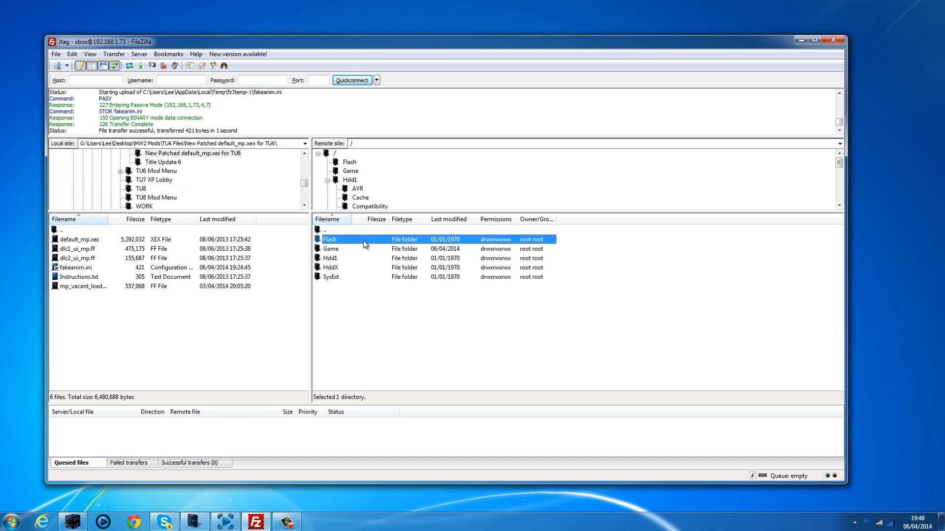
{"action": "mouse_move", "coordinate": [289, 247]}
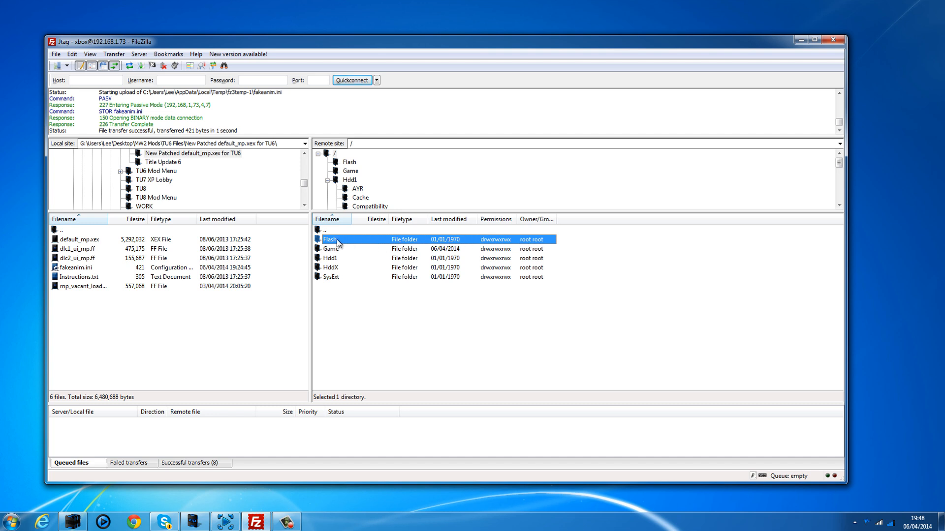
{"action": "mouse_move", "coordinate": [369, 242]}
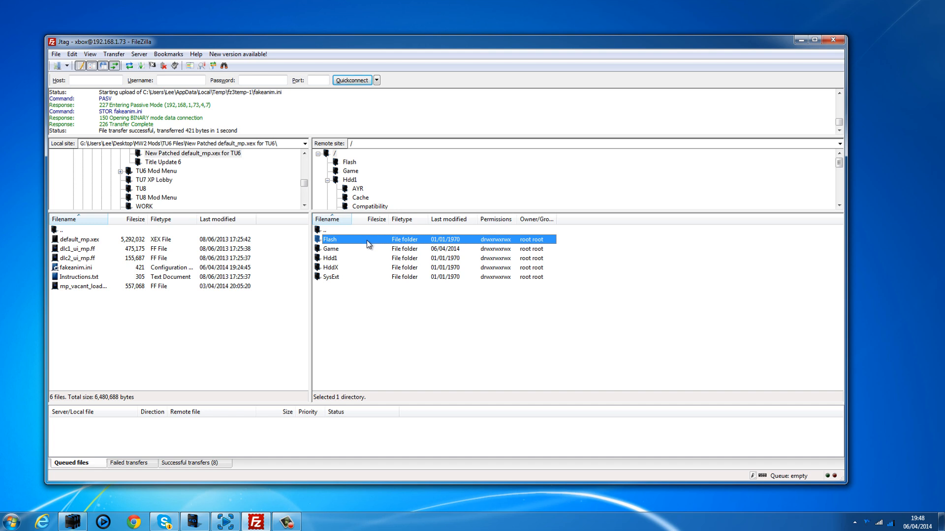
{"action": "mouse_move", "coordinate": [361, 245]}
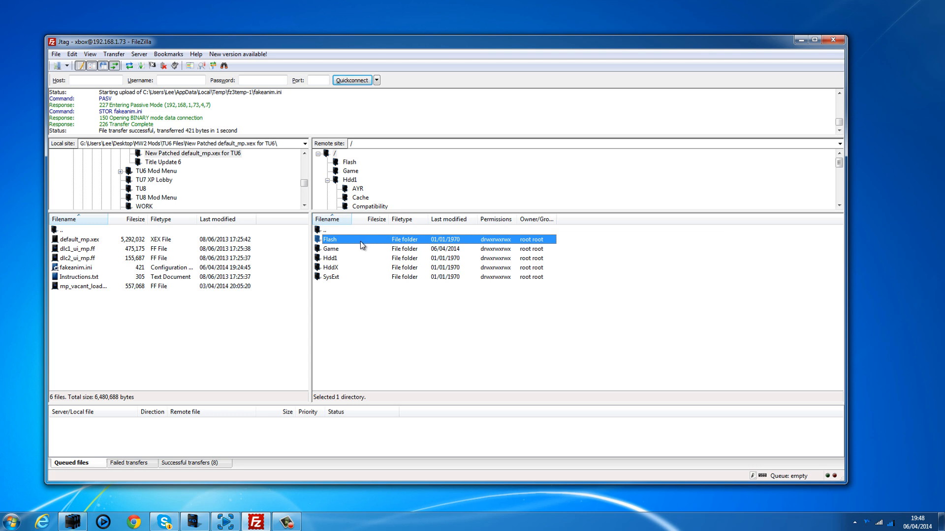
{"action": "mouse_move", "coordinate": [476, 245]}
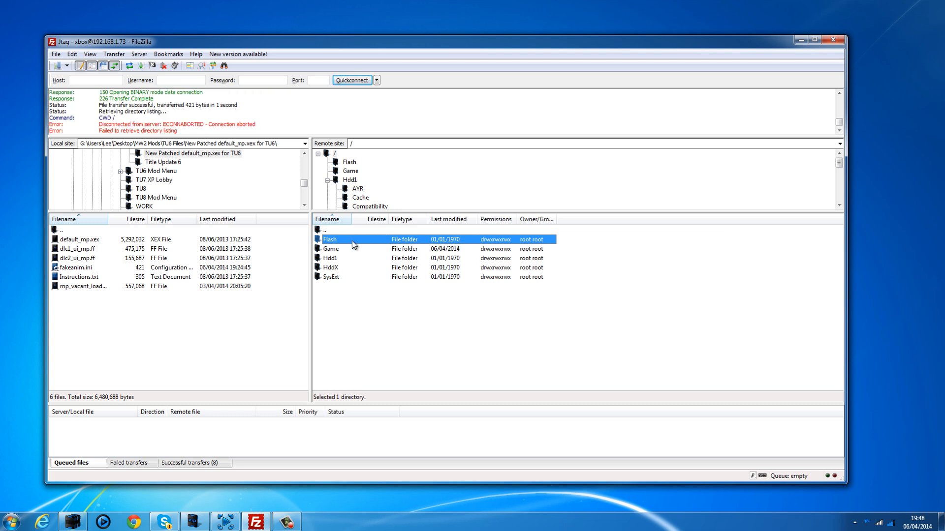
{"action": "left_click", "coordinate": [349, 161]}
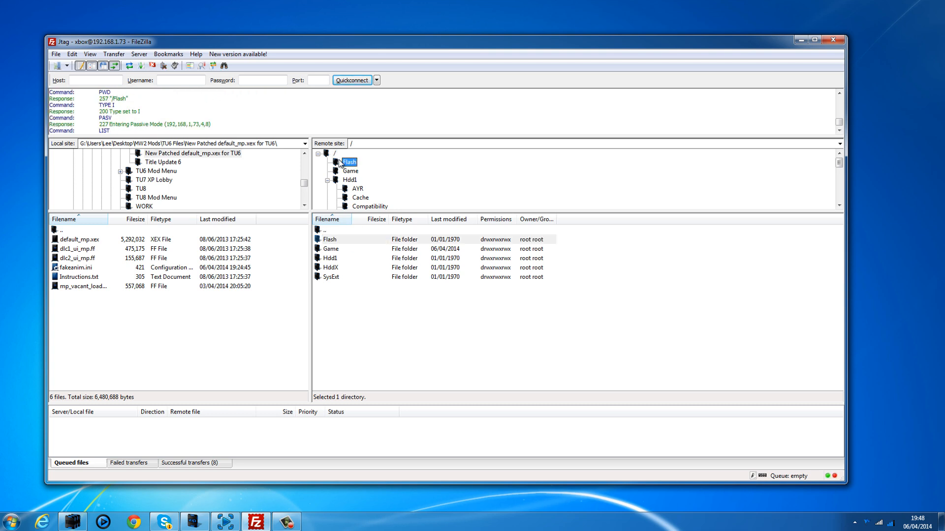
Step: Open the Flash folder and select bootanim.xex
{"action": "double_click", "coordinate": [349, 162]}
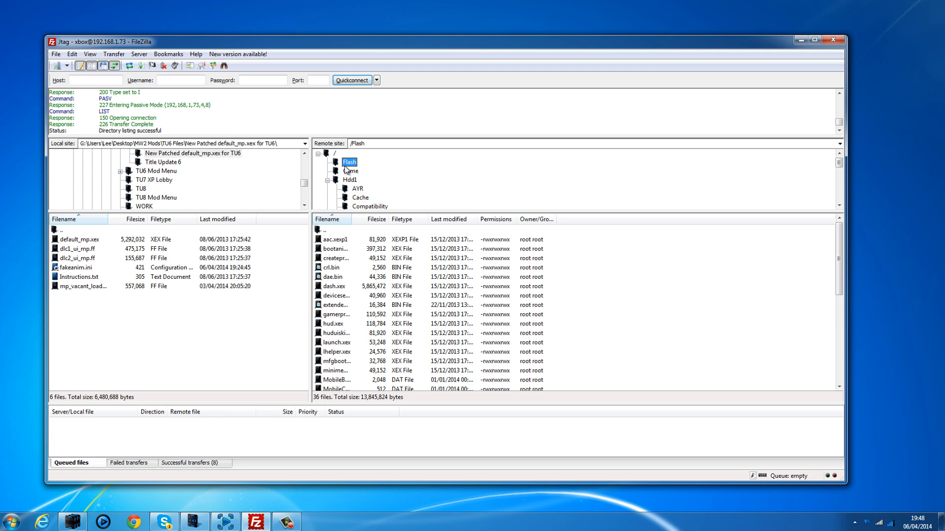
{"action": "left_click", "coordinate": [336, 249]}
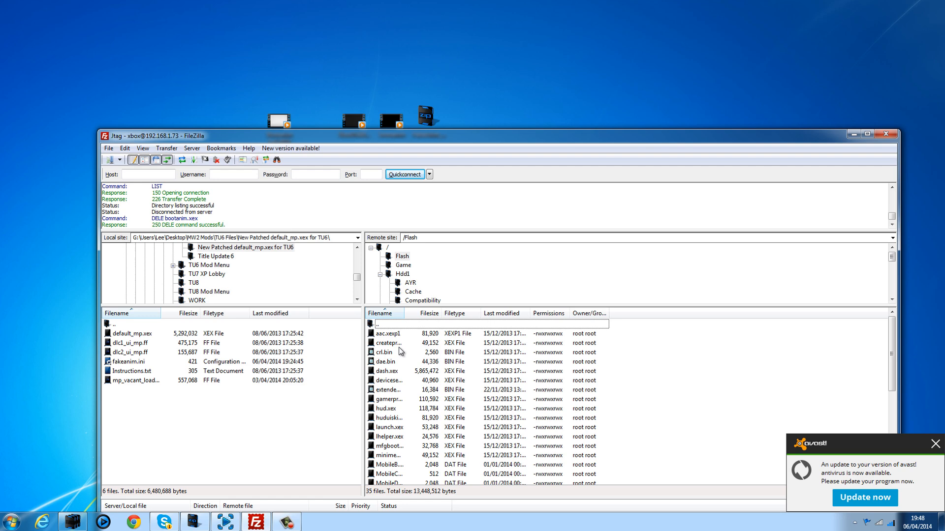
{"action": "mouse_move", "coordinate": [392, 89]}
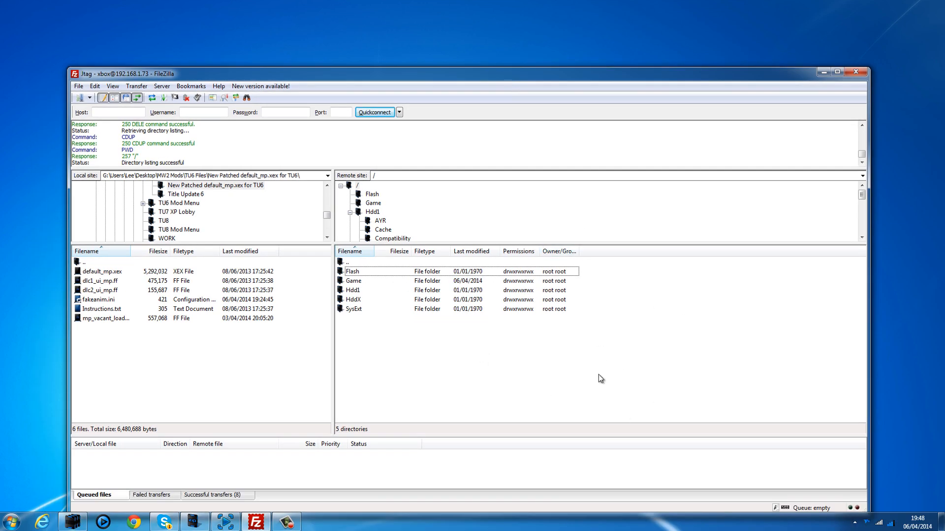
{"action": "mouse_move", "coordinate": [469, 343]}
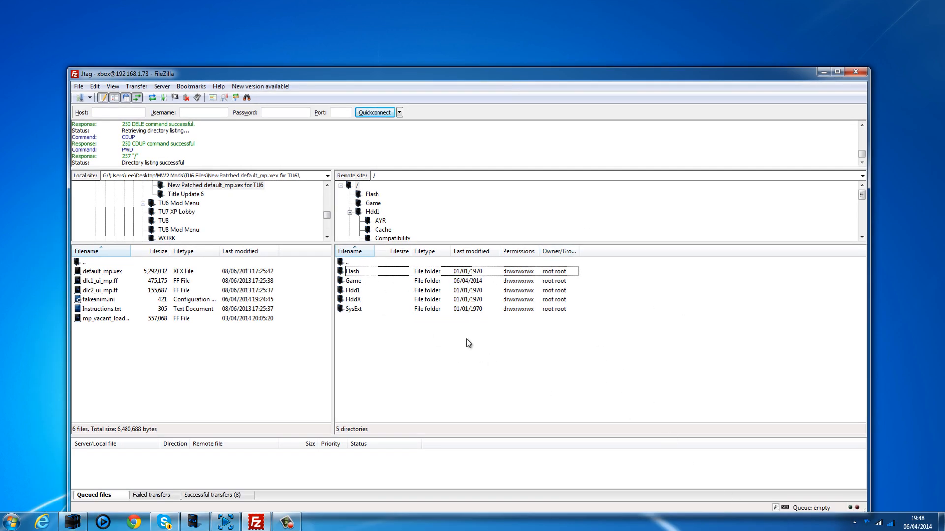
{"action": "mouse_move", "coordinate": [524, 133]}
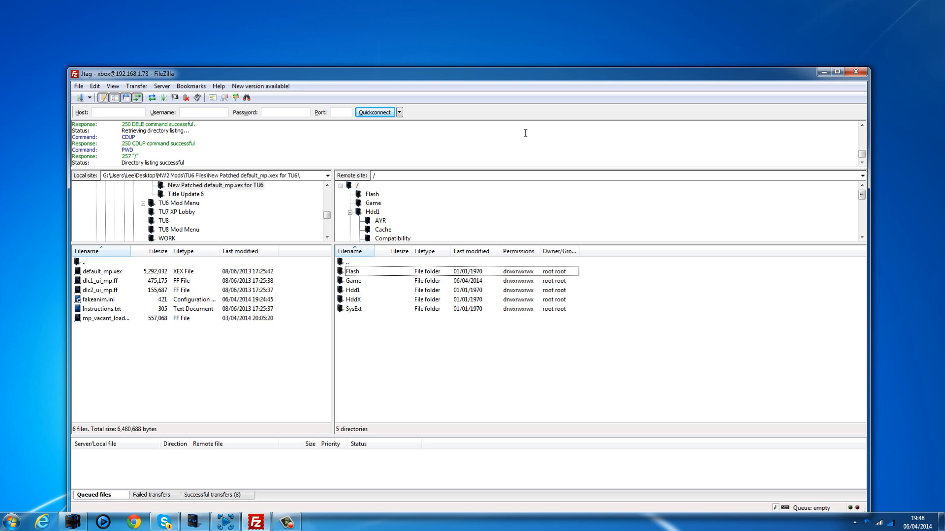
{"action": "mouse_move", "coordinate": [837, 68]}
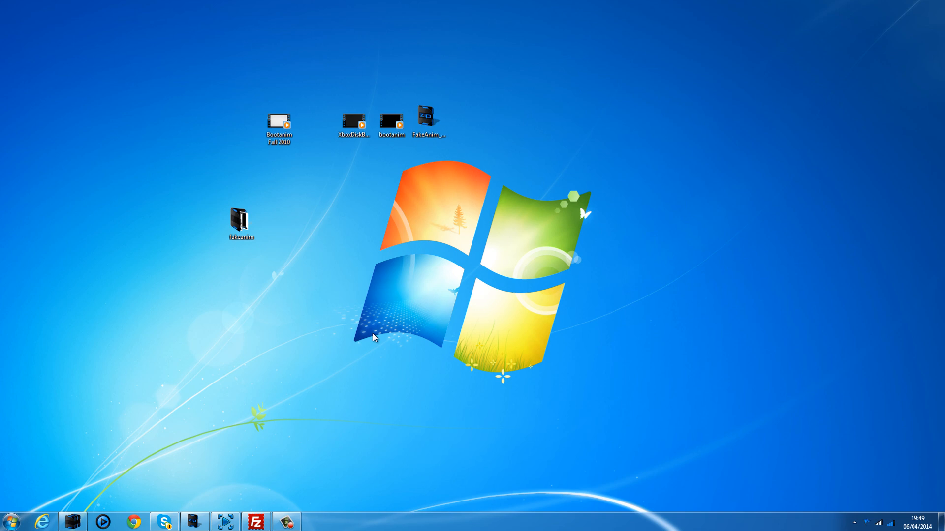
{"action": "mouse_move", "coordinate": [368, 340]}
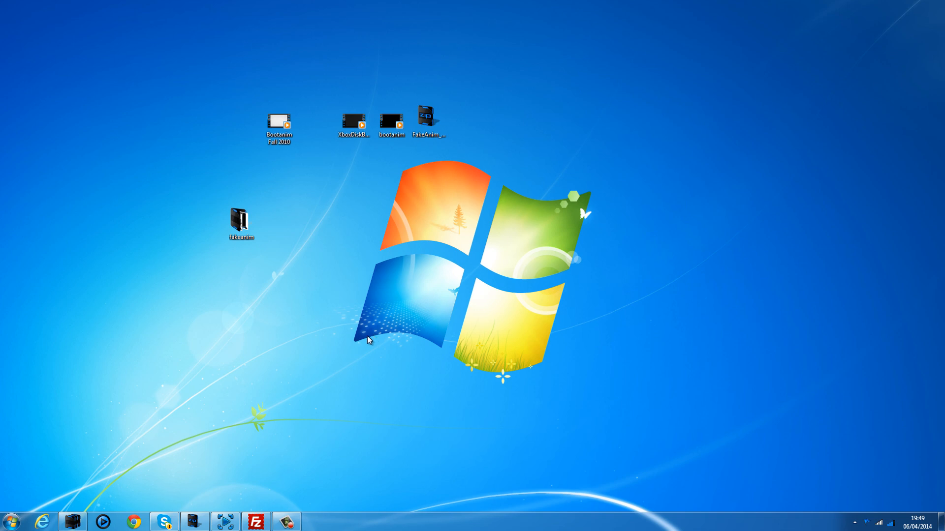